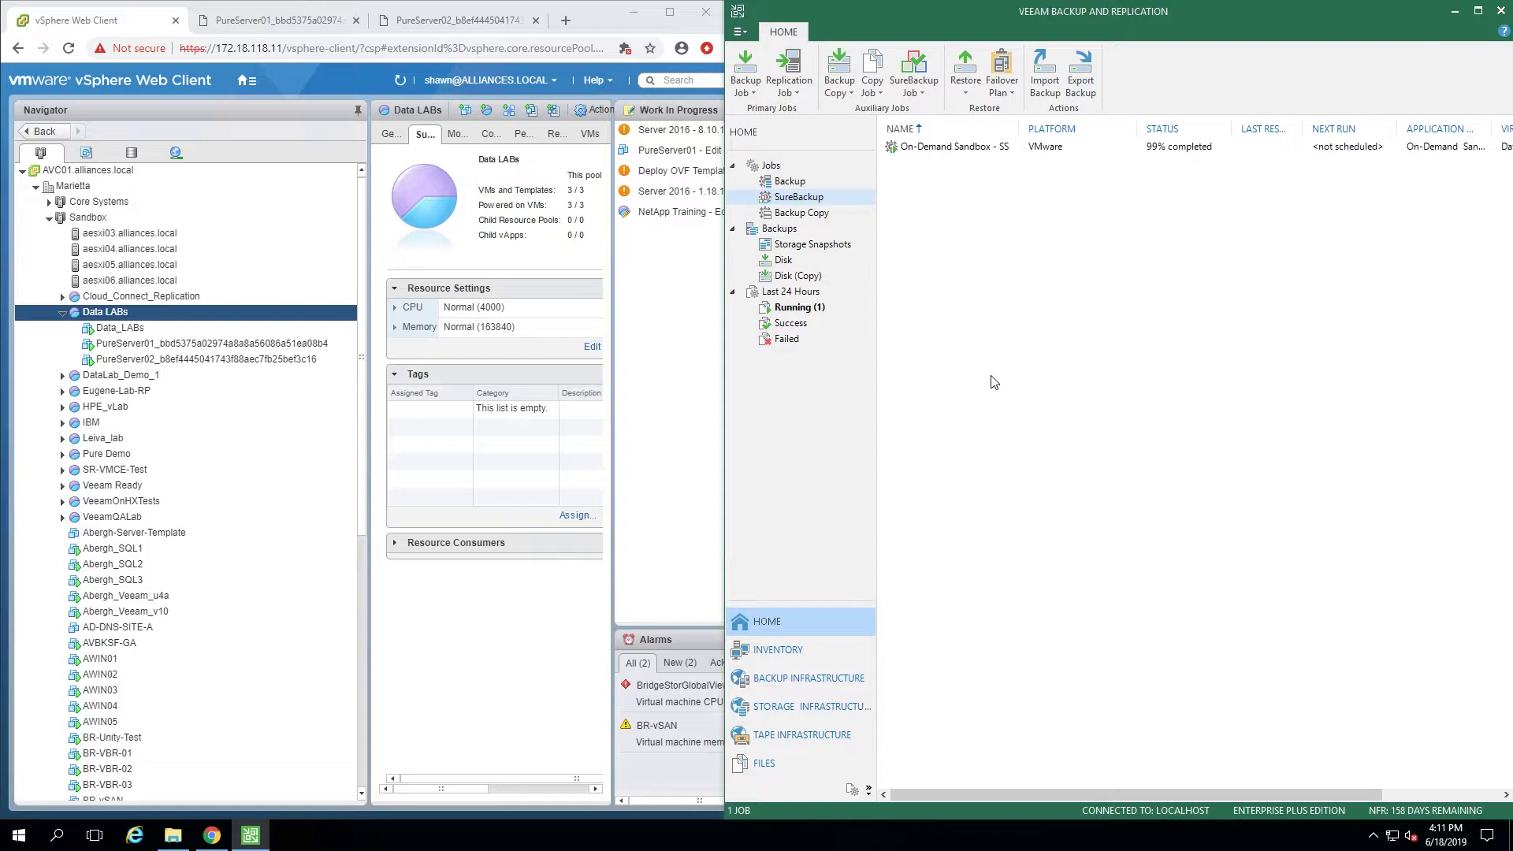
{"action": "mouse_move", "coordinate": [986, 379]}
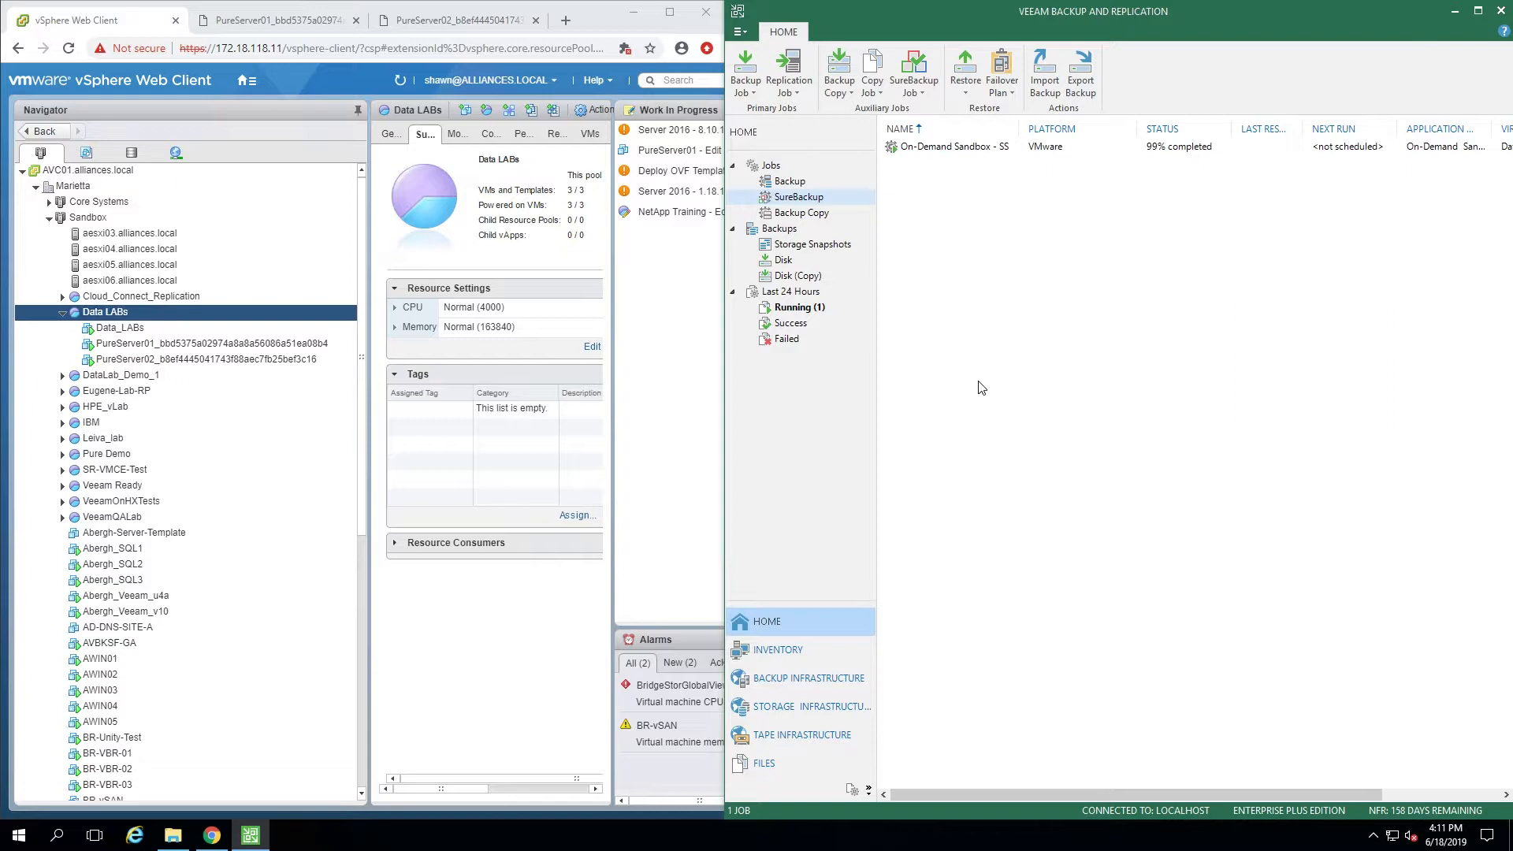
{"action": "mouse_move", "coordinate": [988, 394]}
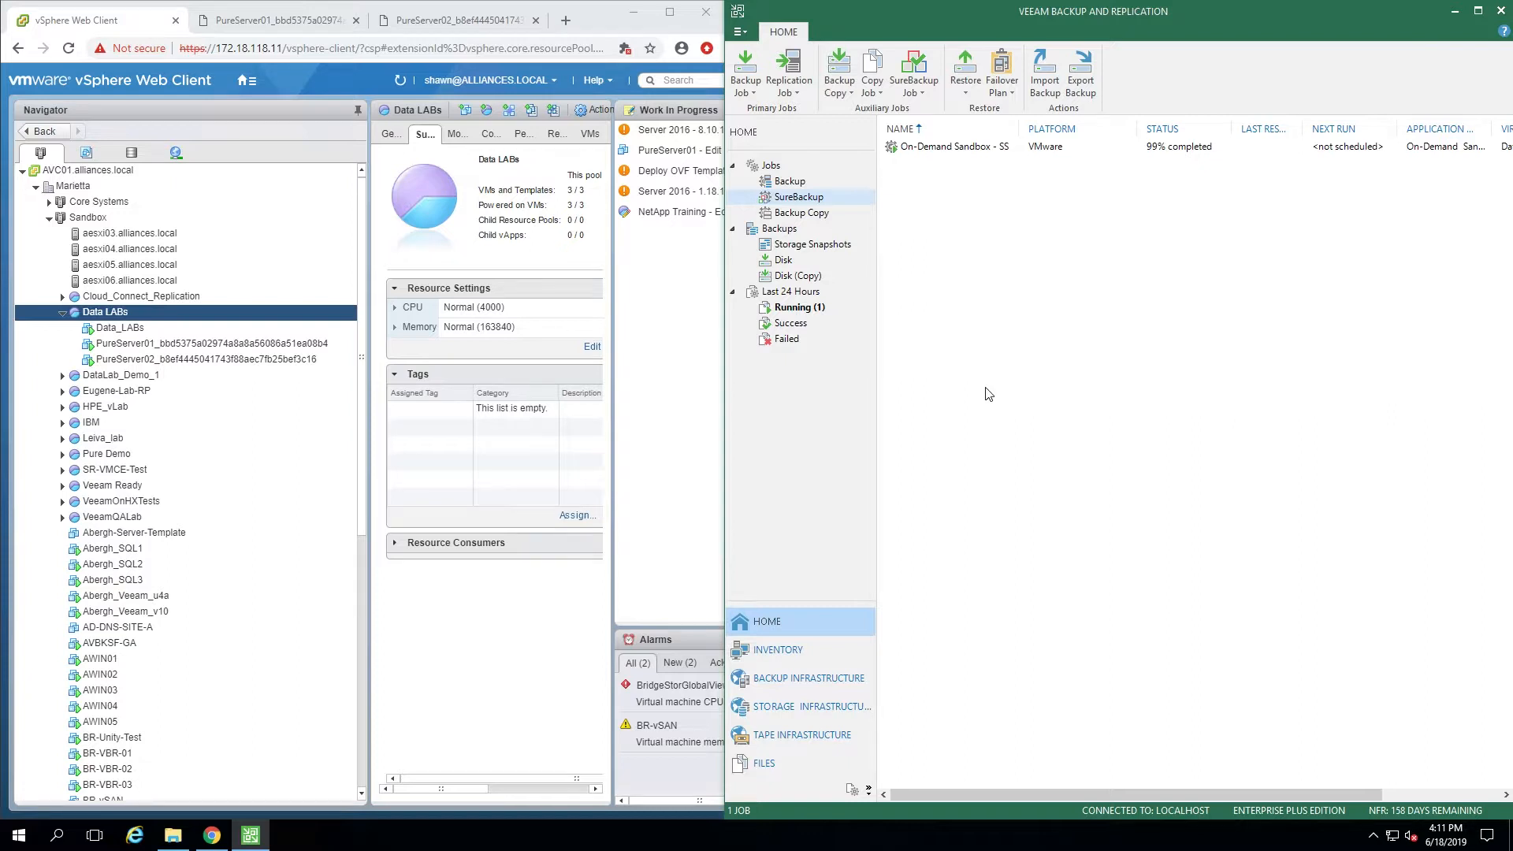
{"action": "mouse_move", "coordinate": [983, 386]}
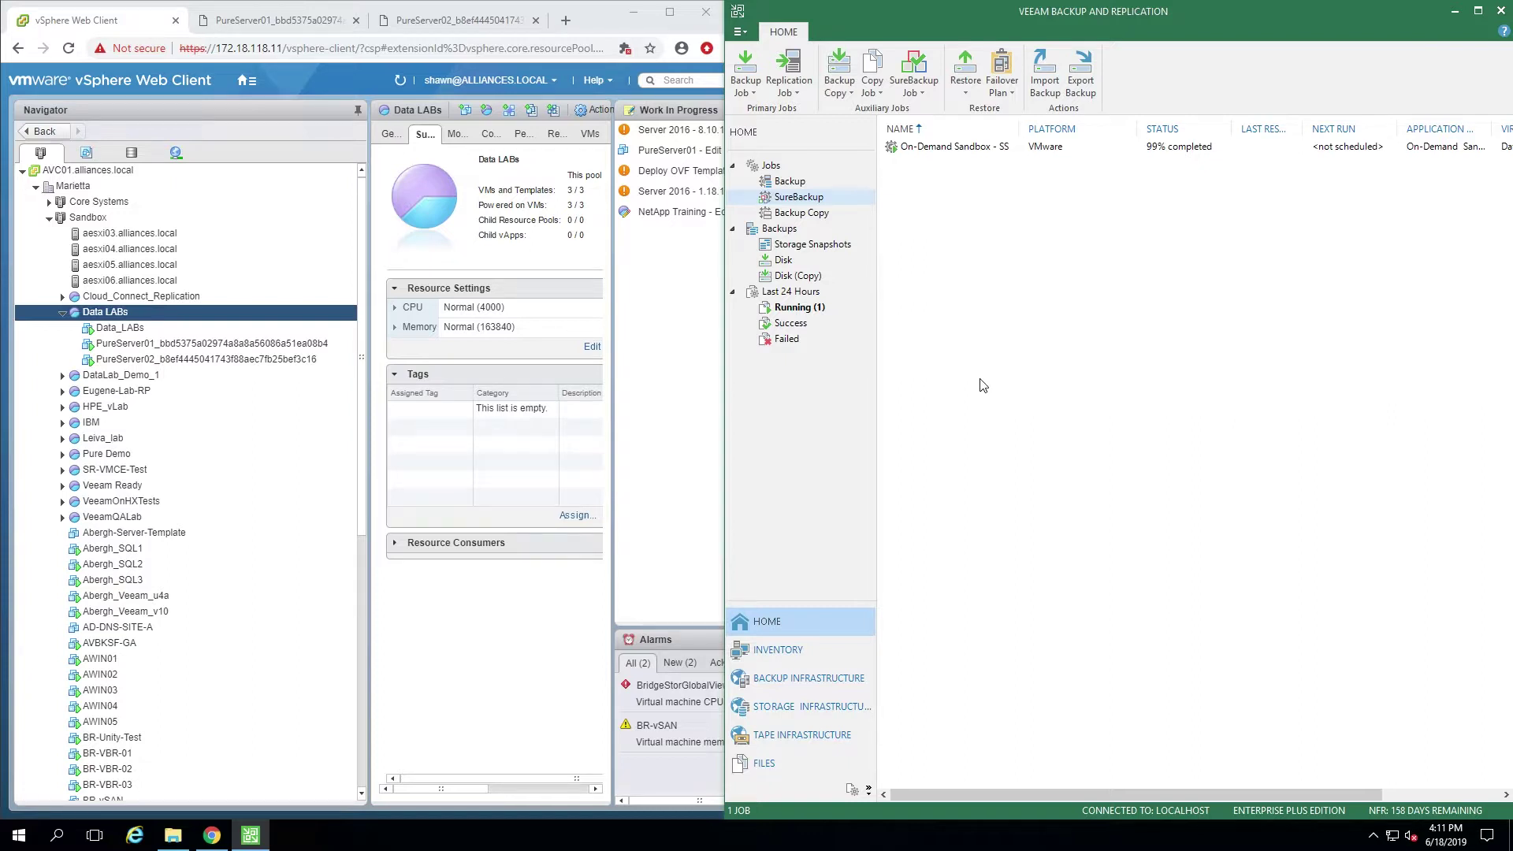
{"action": "mouse_move", "coordinate": [995, 395]}
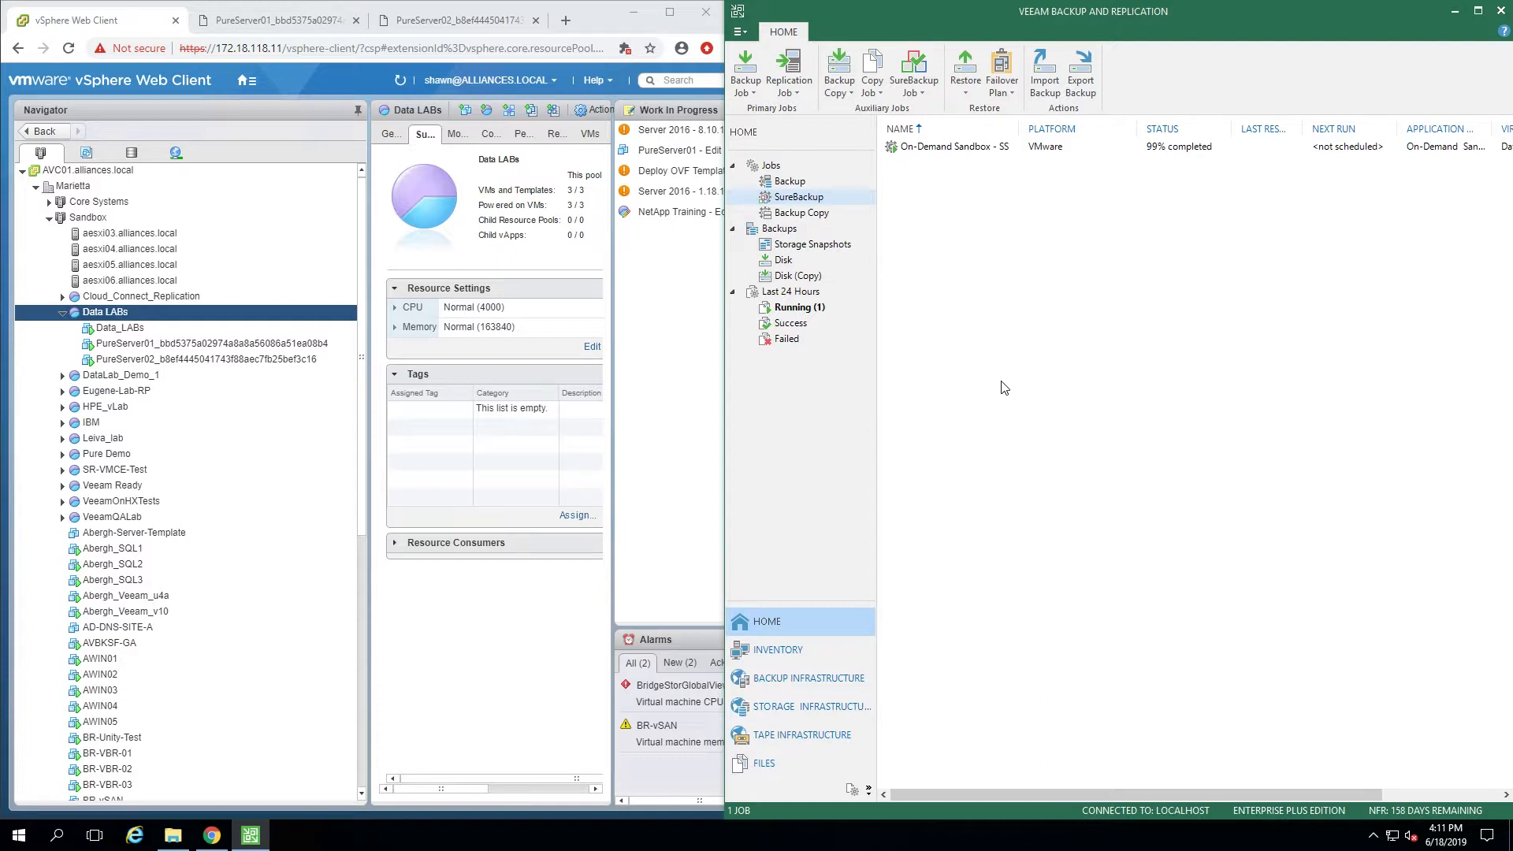
{"action": "mouse_move", "coordinate": [993, 418]}
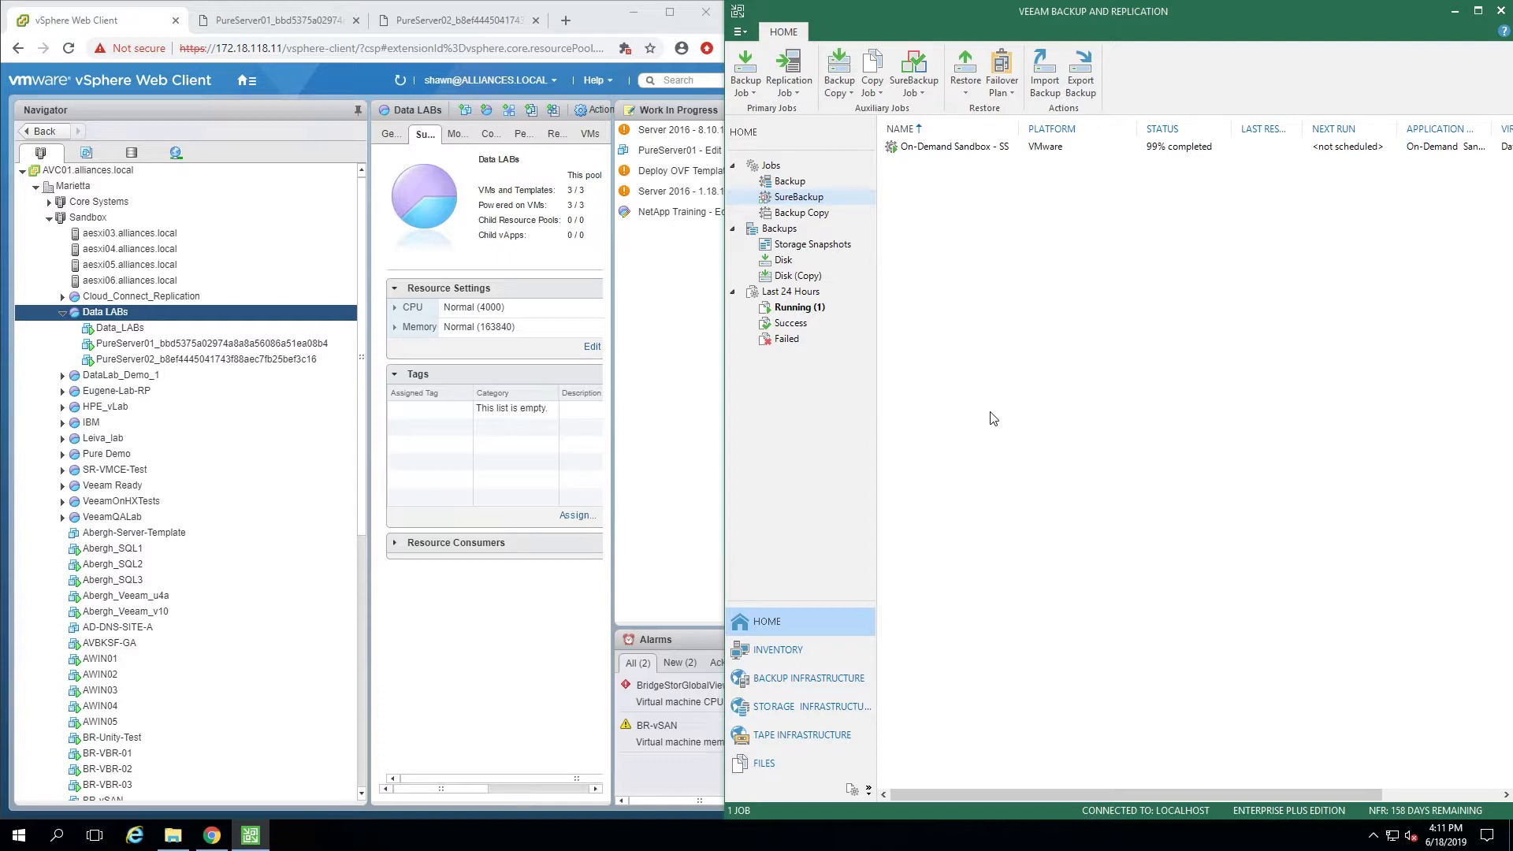
{"action": "mouse_move", "coordinate": [979, 424]}
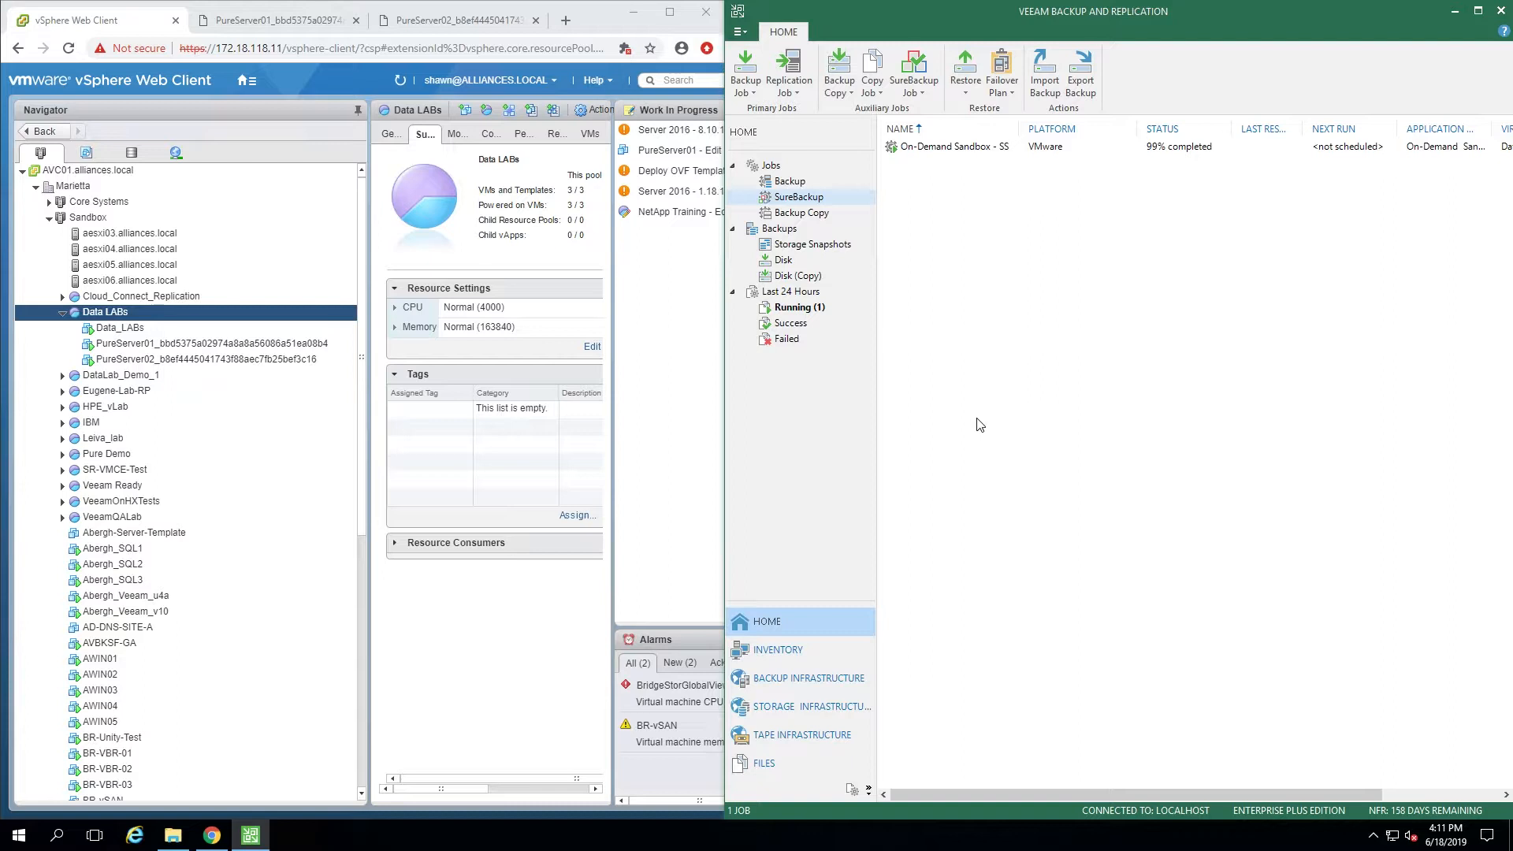
{"action": "mouse_move", "coordinate": [994, 438]}
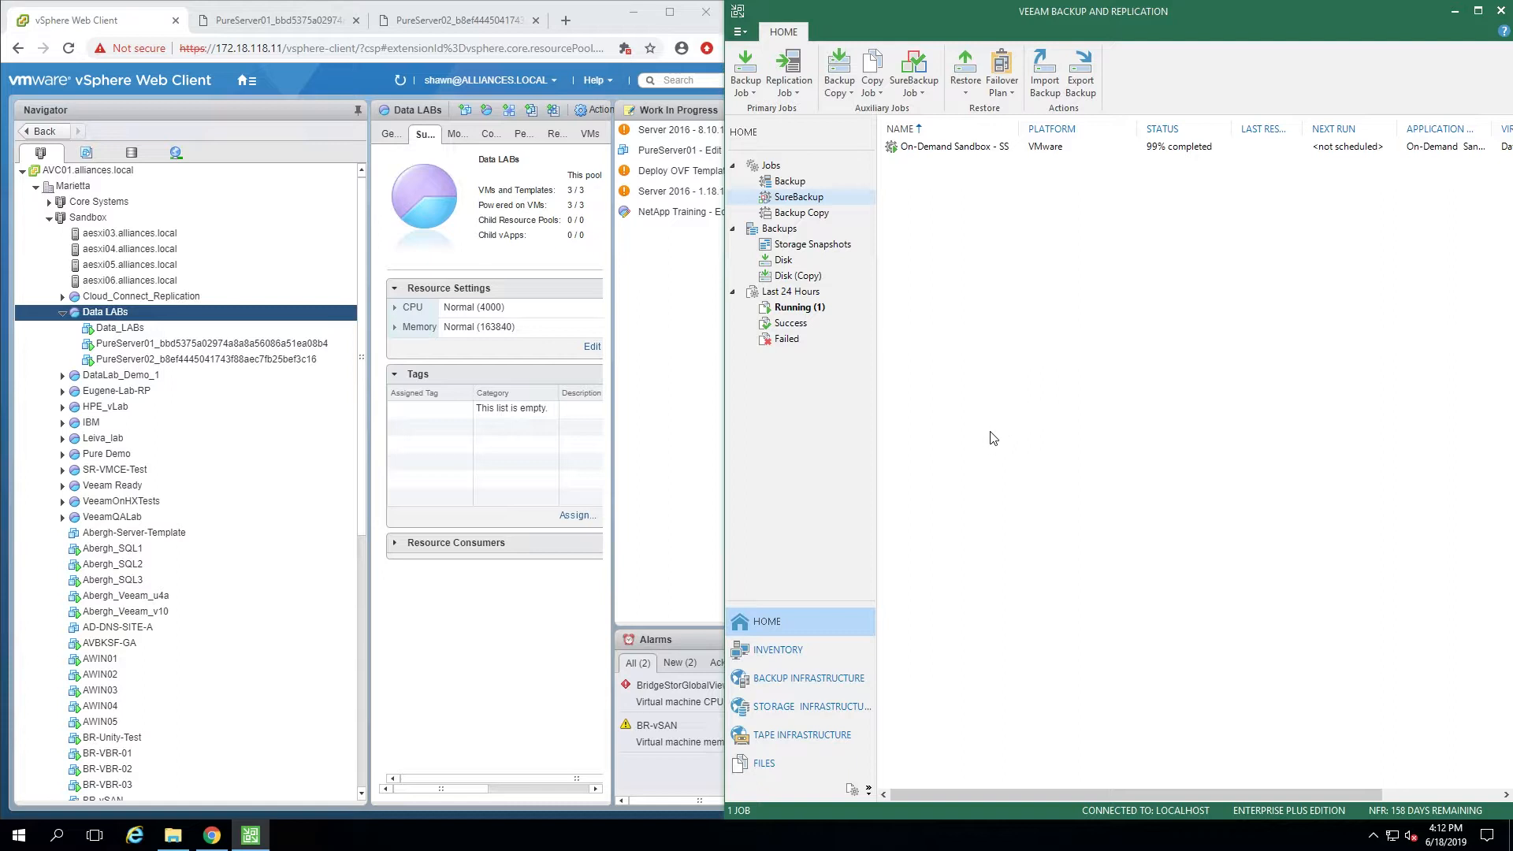
{"action": "mouse_move", "coordinate": [810, 678]}
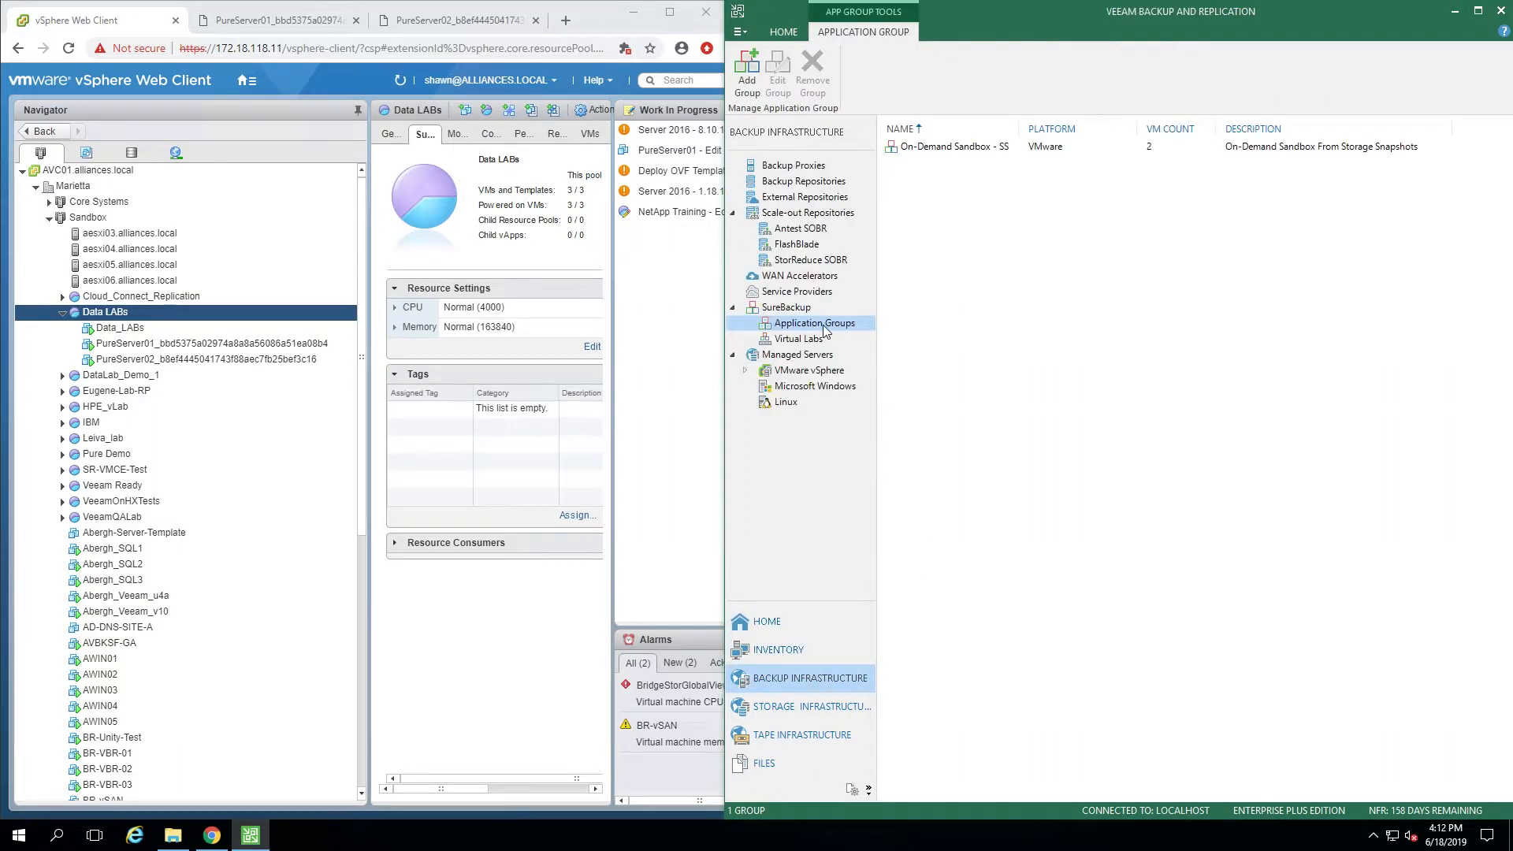
{"action": "mouse_move", "coordinate": [962, 216]}
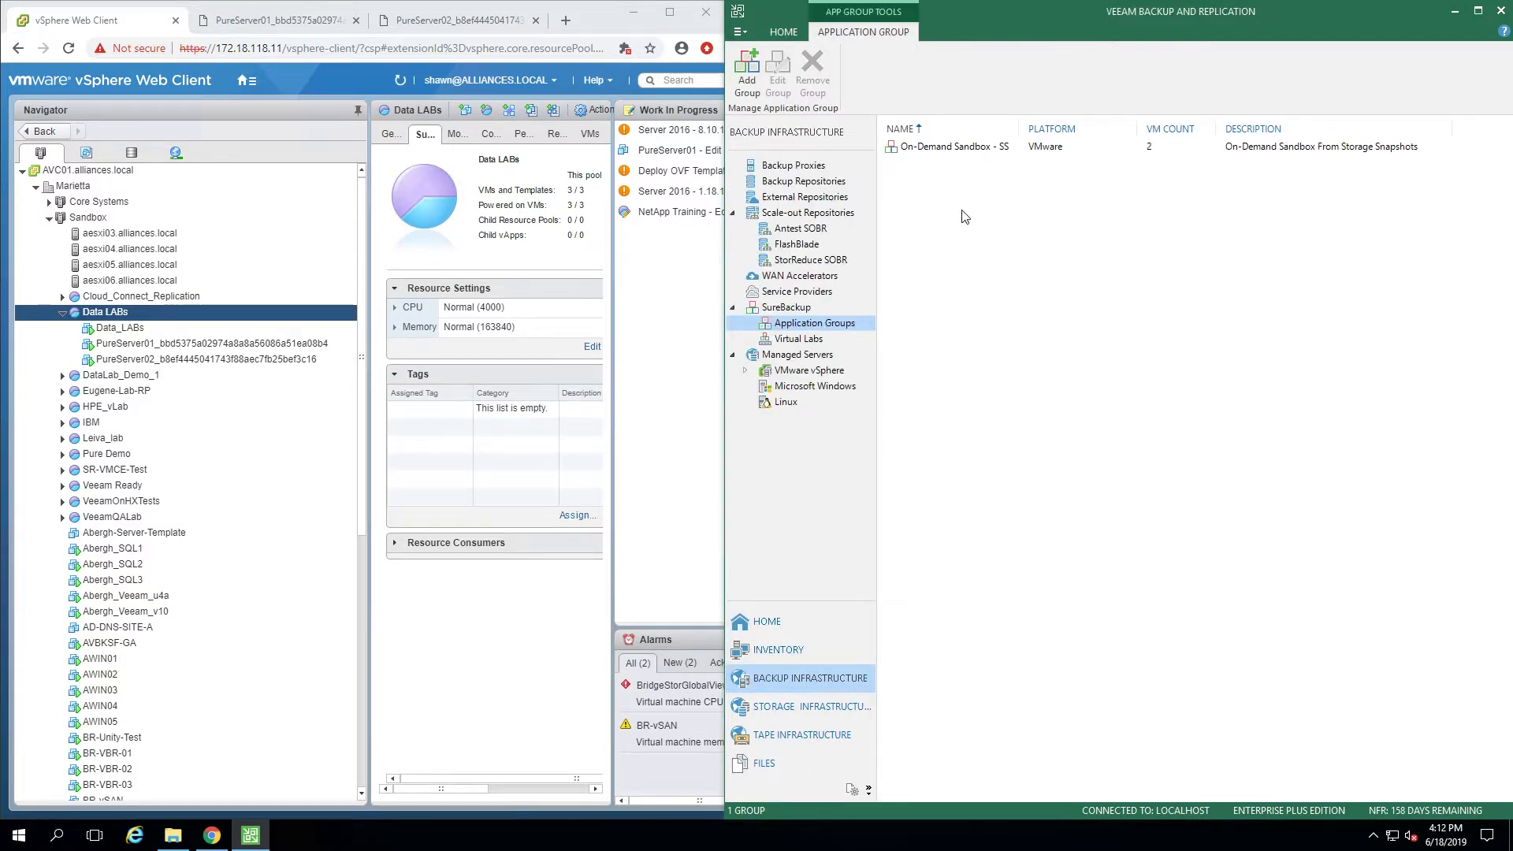
{"action": "mouse_move", "coordinate": [945, 206]}
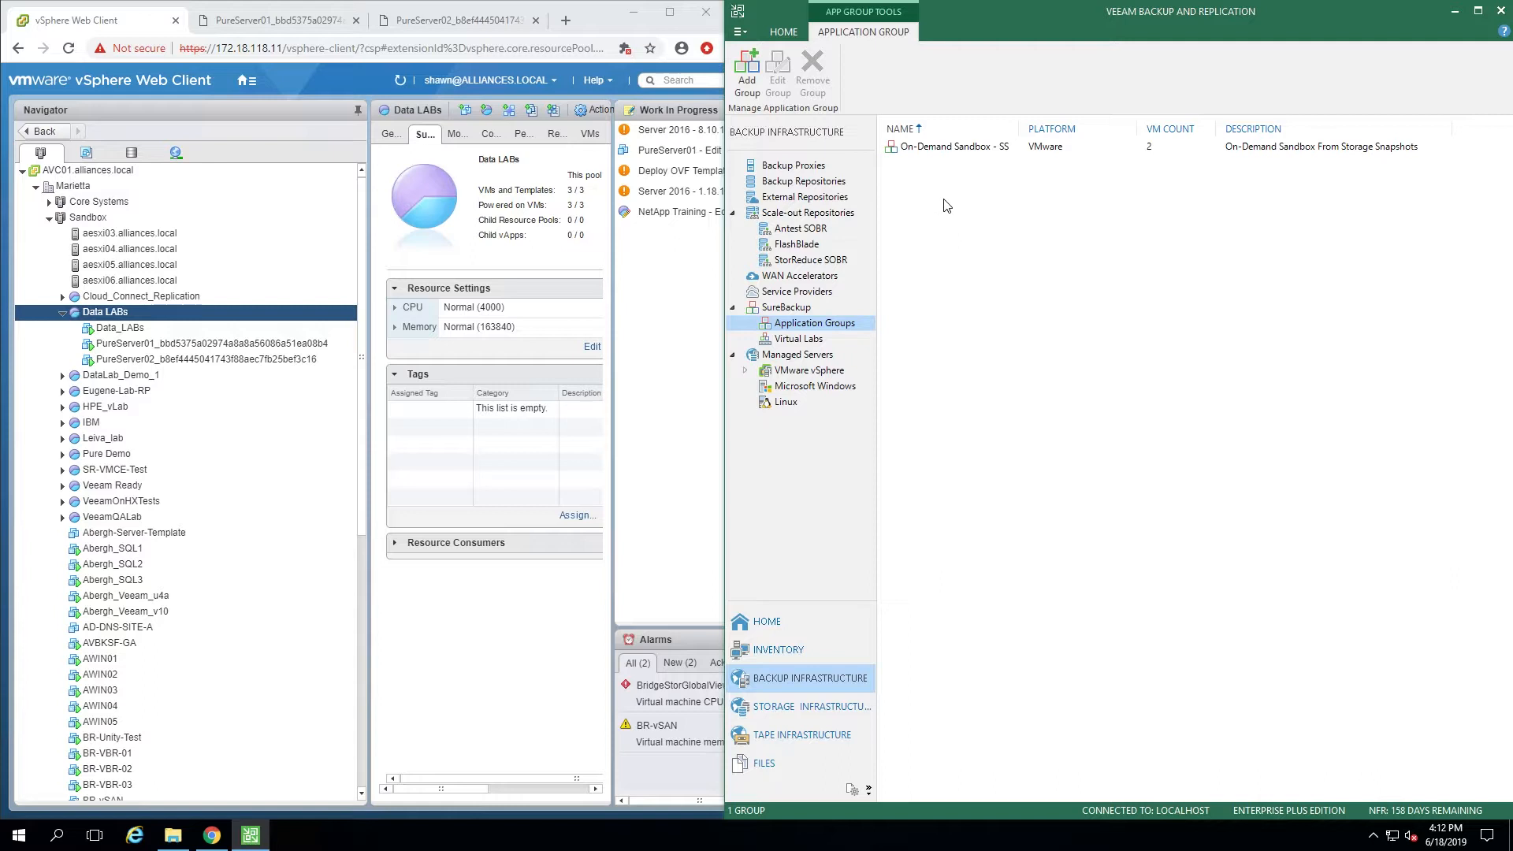
{"action": "mouse_move", "coordinate": [960, 205]}
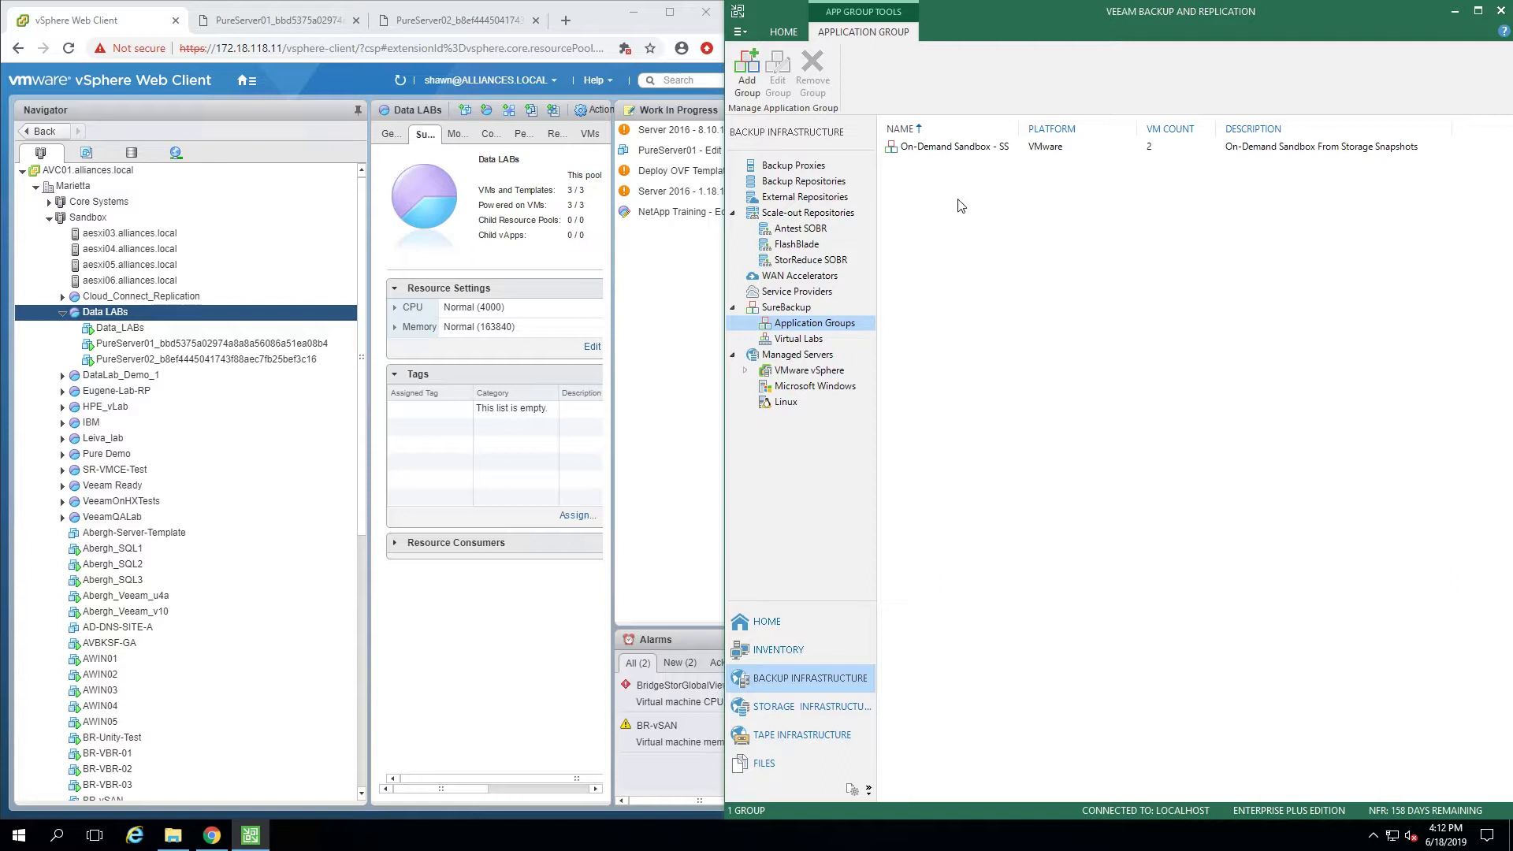
{"action": "mouse_move", "coordinate": [985, 211]}
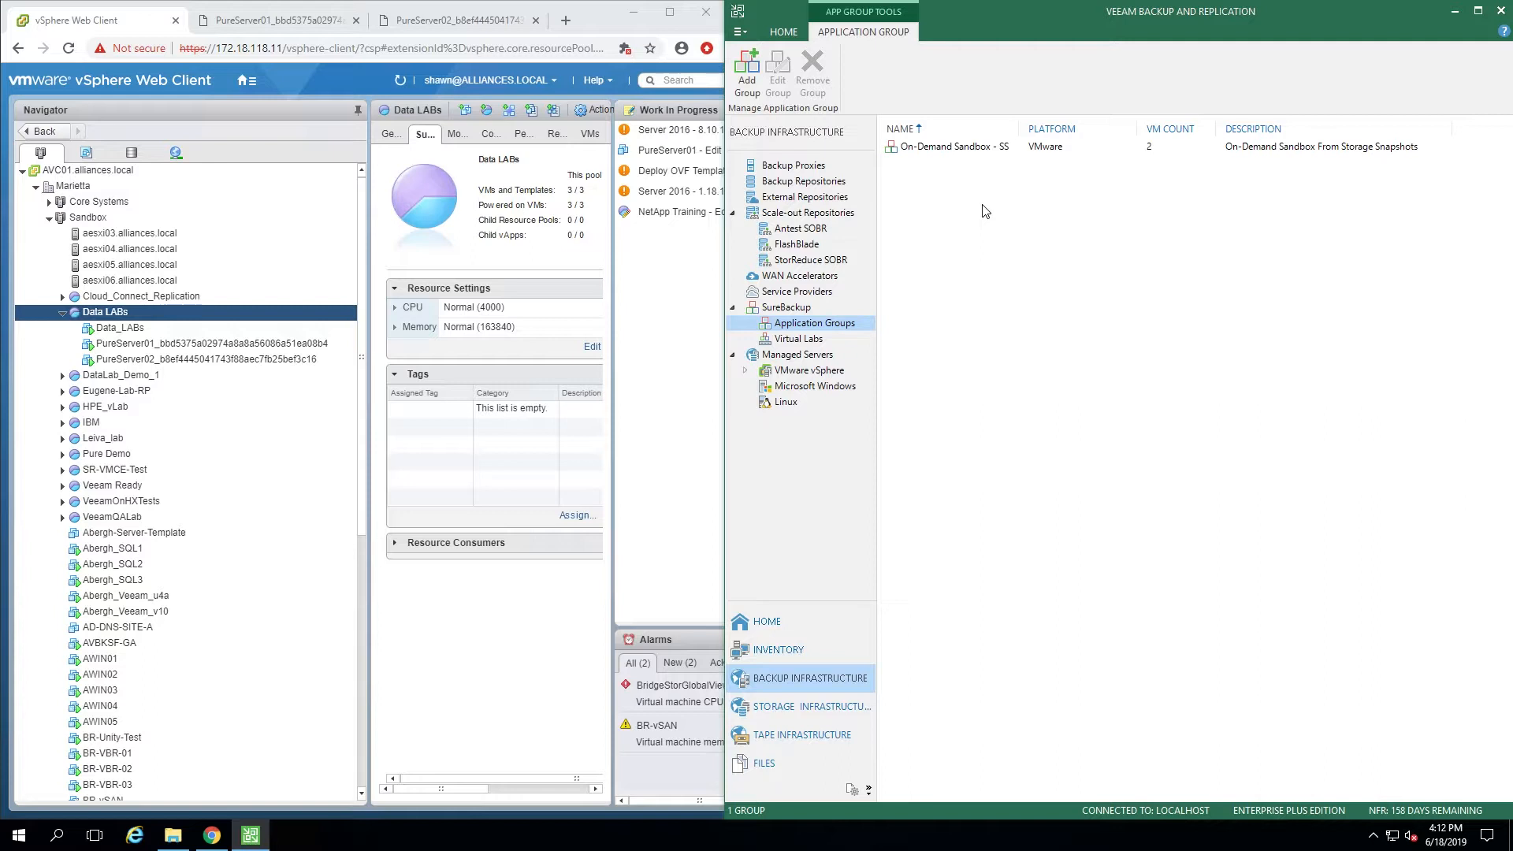
Open the context menu for the On-Demand Sandbox - SS application group
{"action": "right_click", "coordinate": [945, 147]}
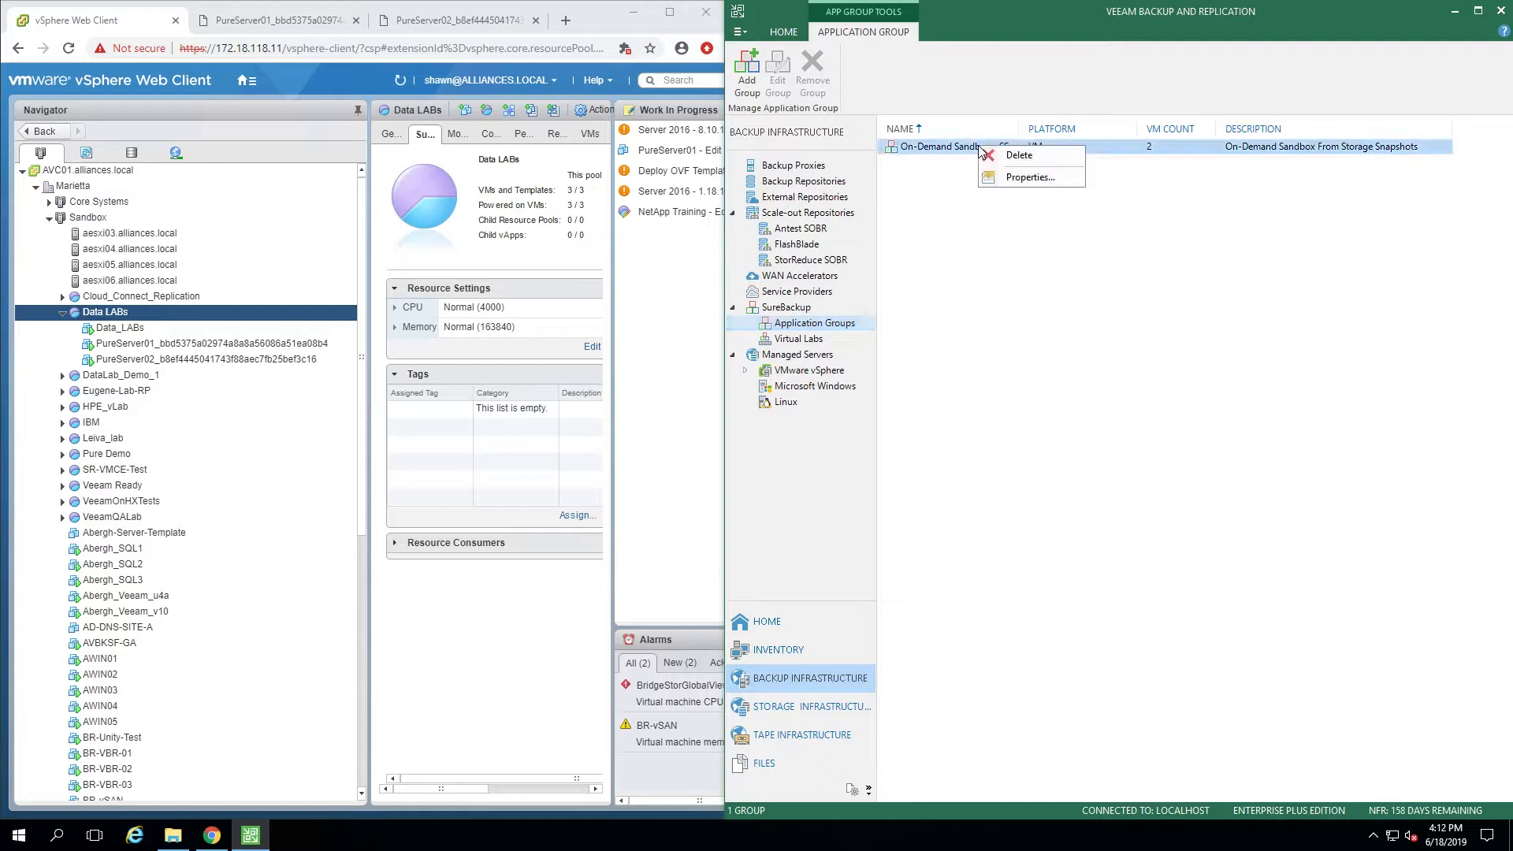
Open the group's properties and review its VMs, selecting PureServer02 from storage snapshots
{"action": "left_click", "coordinate": [1033, 178]}
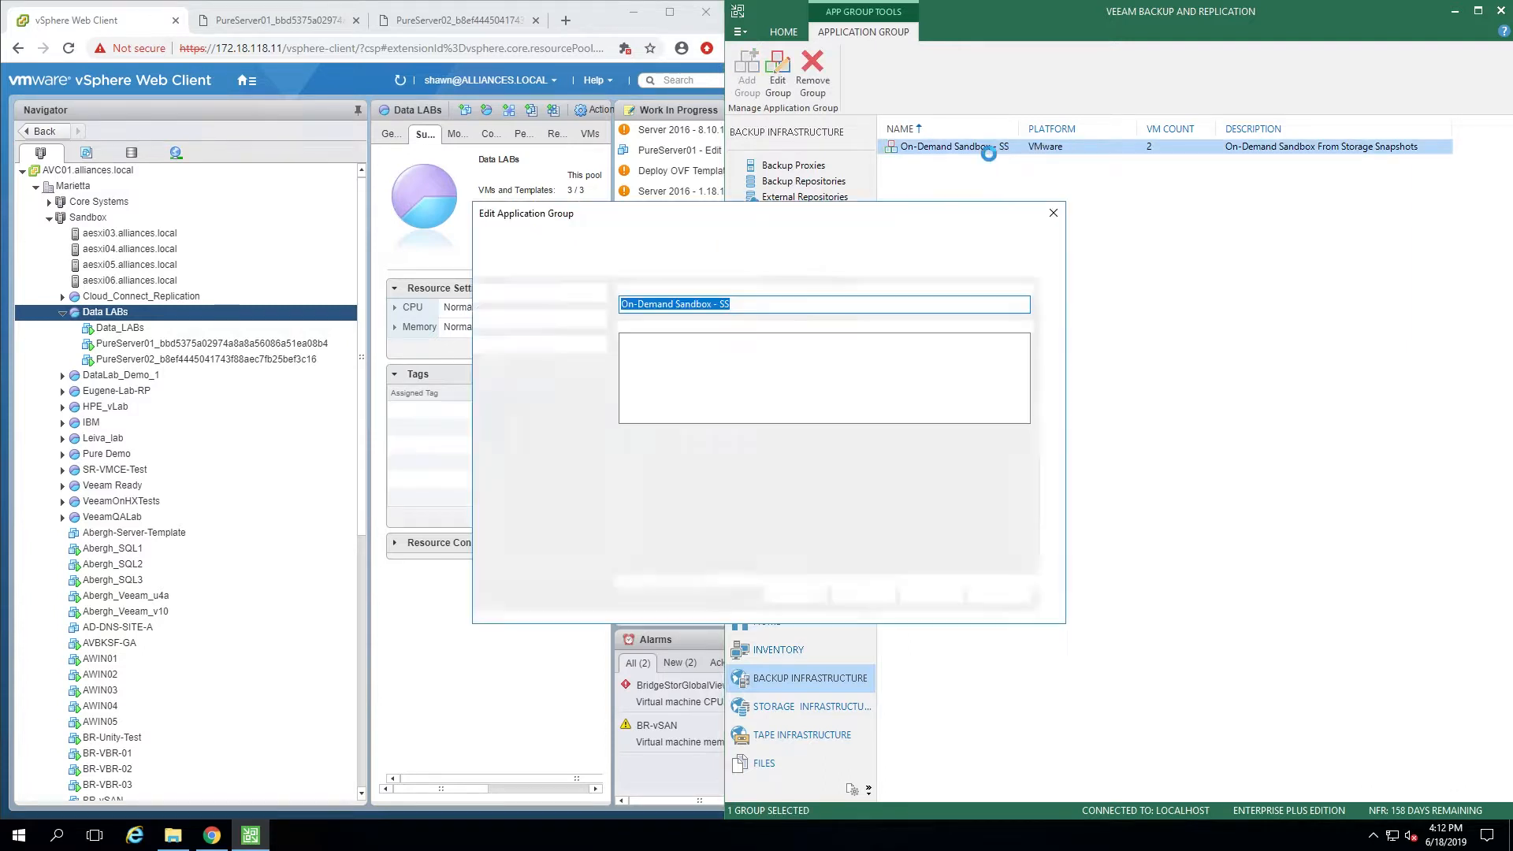
{"action": "left_click", "coordinate": [887, 605]}
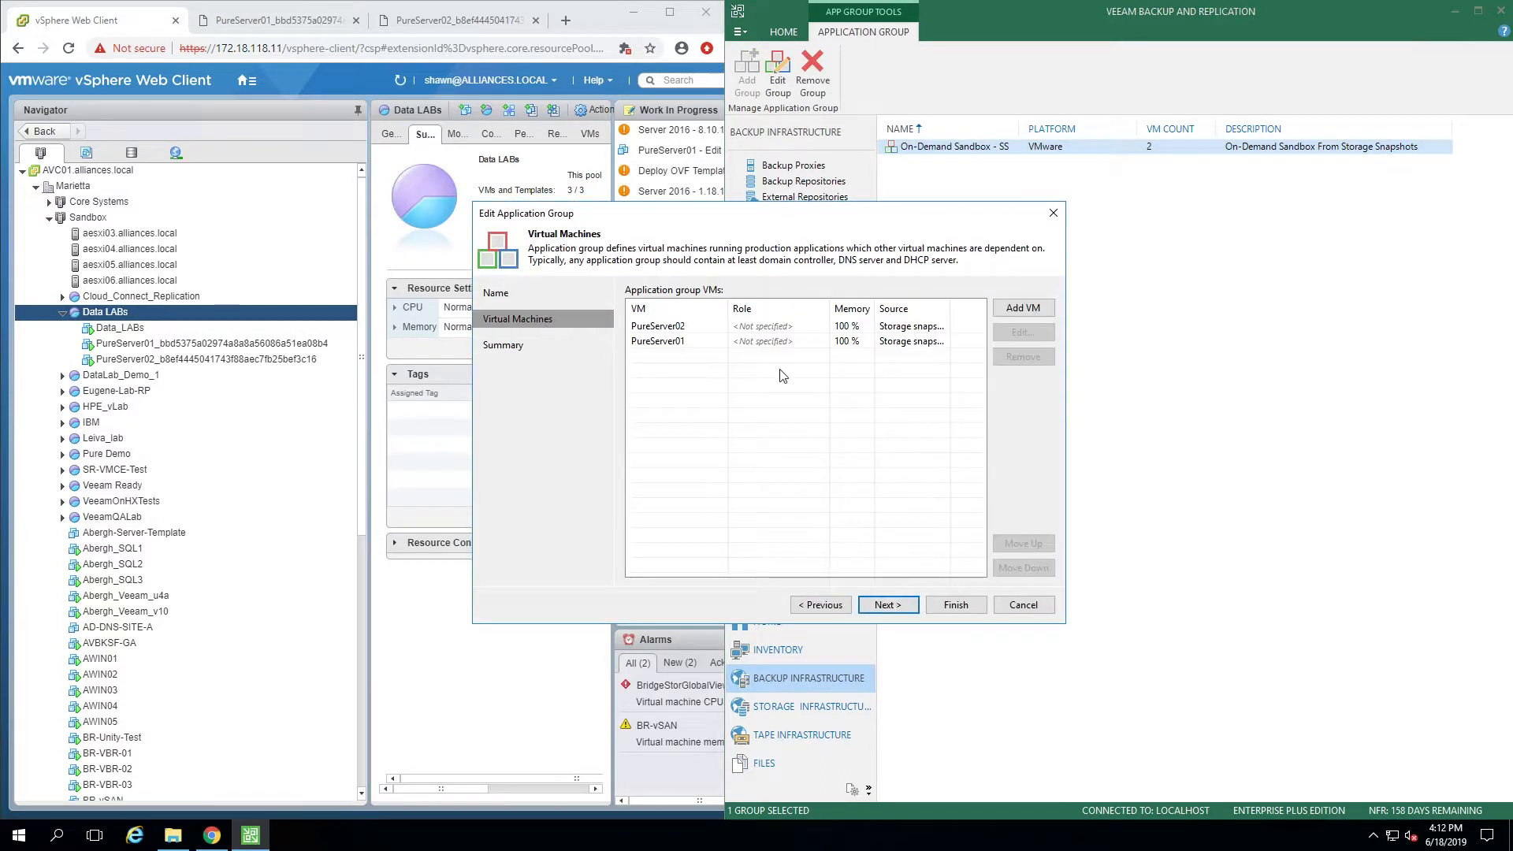
{"action": "left_click", "coordinate": [659, 327]}
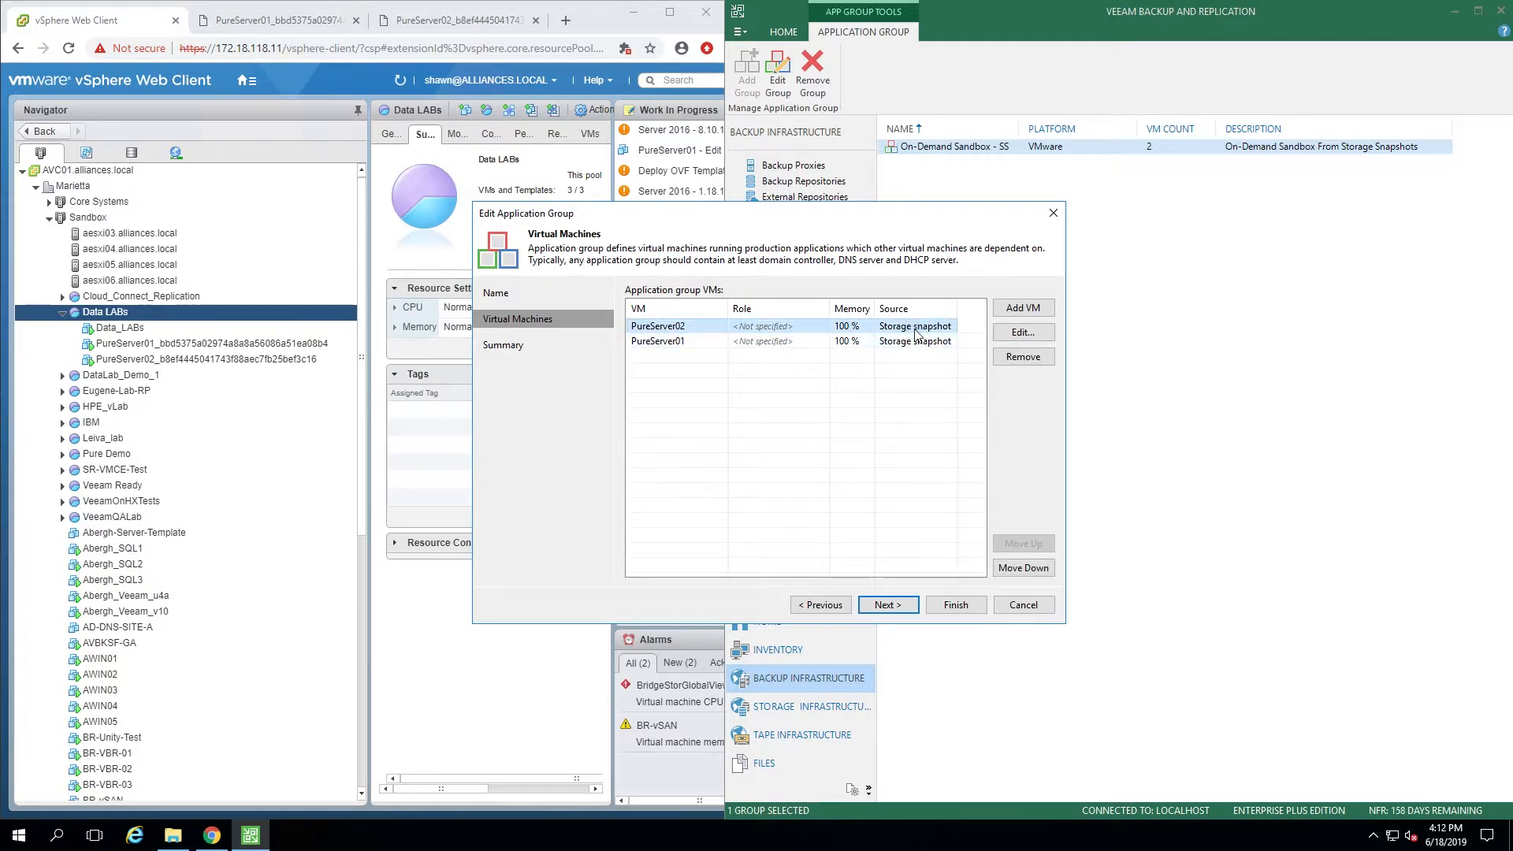
Check the Add VM sources, then cancel the Edit Application Group wizard without changes
{"action": "left_click", "coordinate": [1022, 307]}
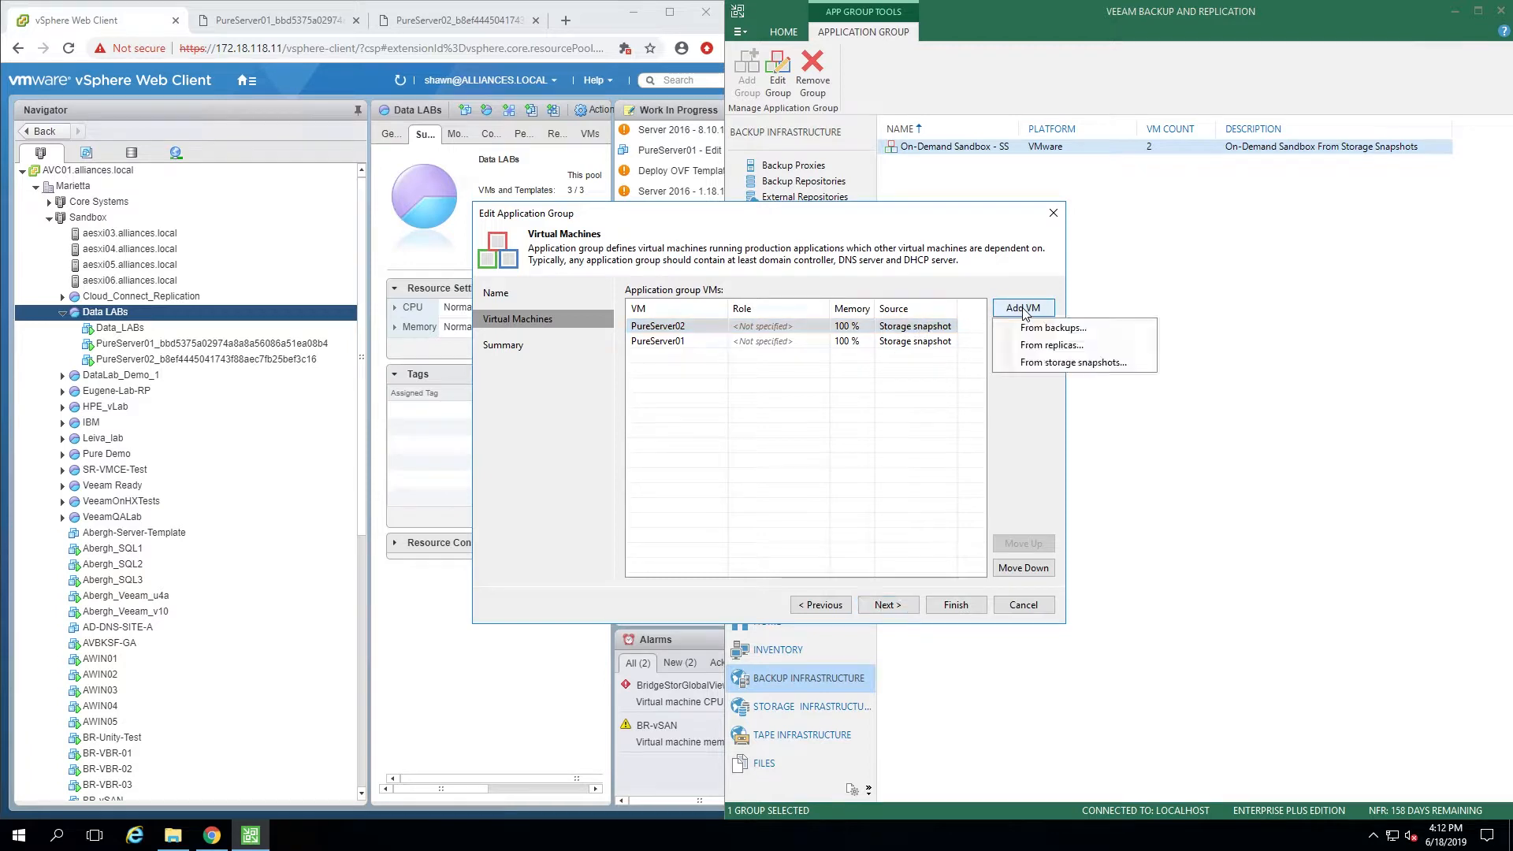
{"action": "mouse_move", "coordinate": [1073, 361]}
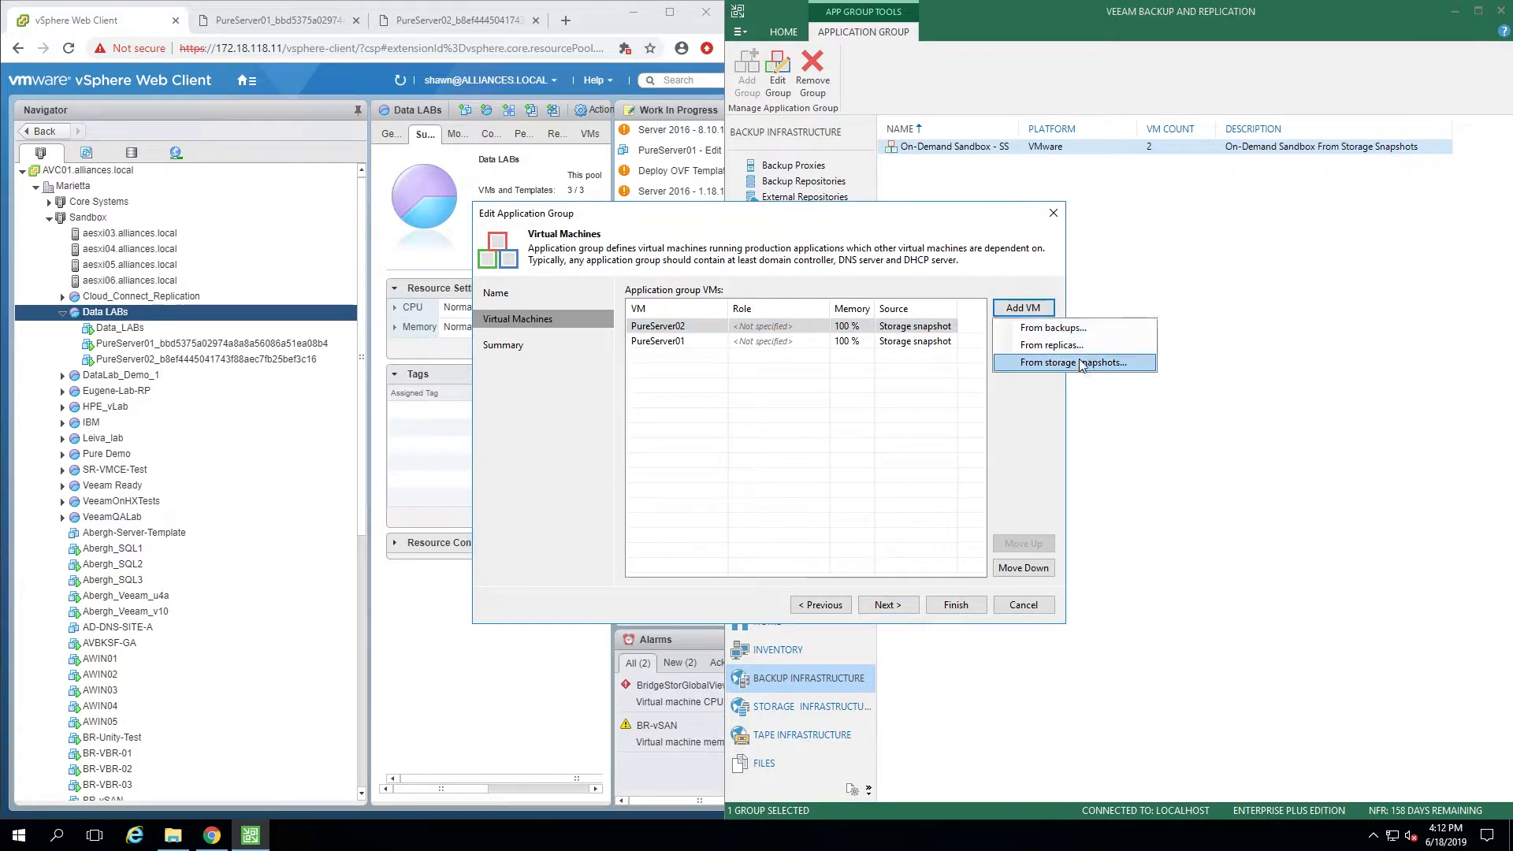
{"action": "mouse_move", "coordinate": [1052, 327]}
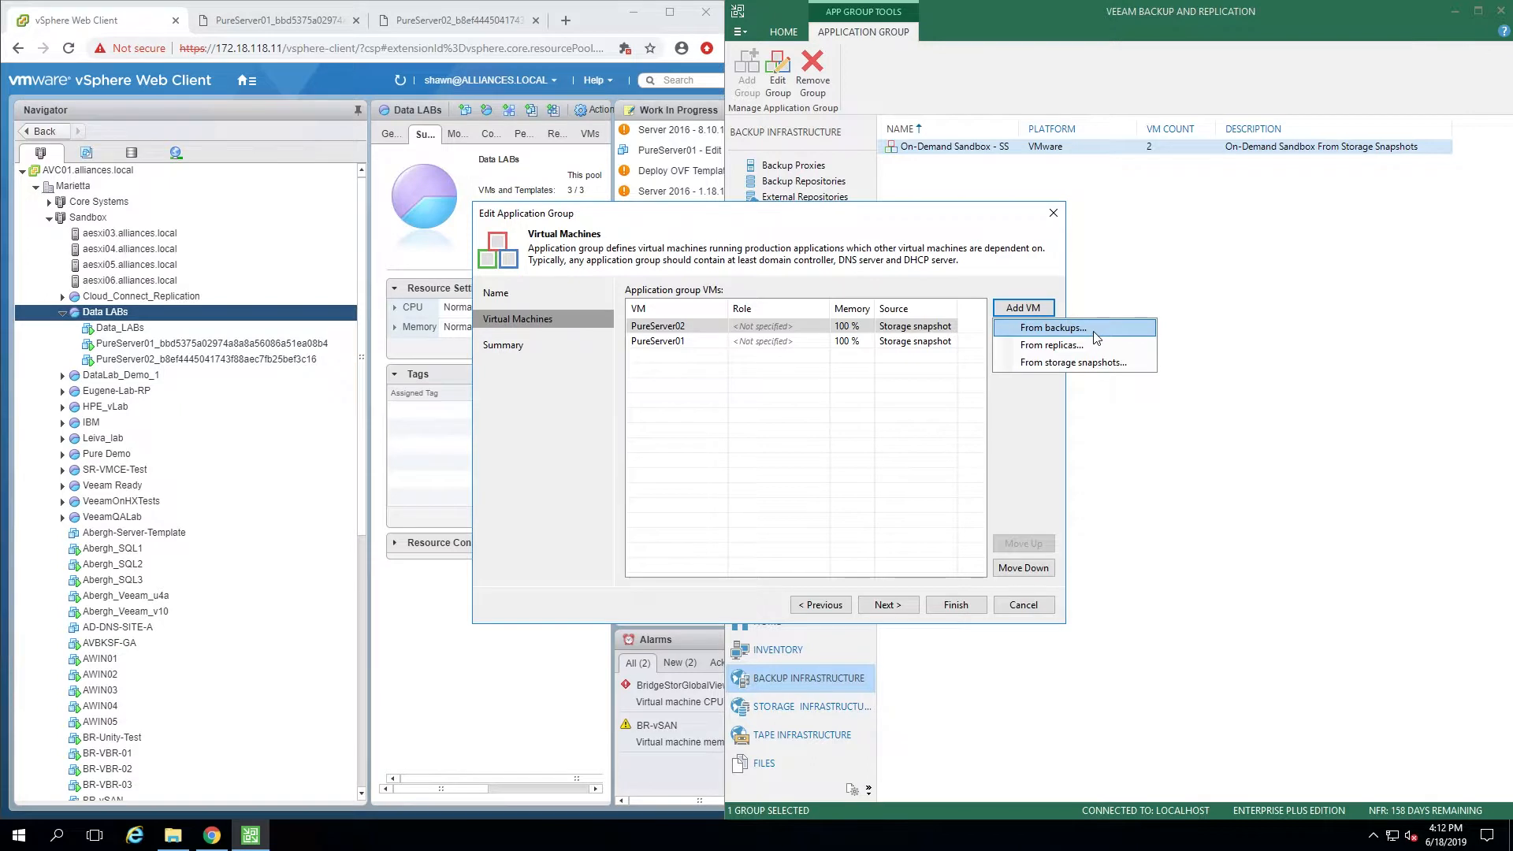
{"action": "mouse_move", "coordinate": [1074, 344]}
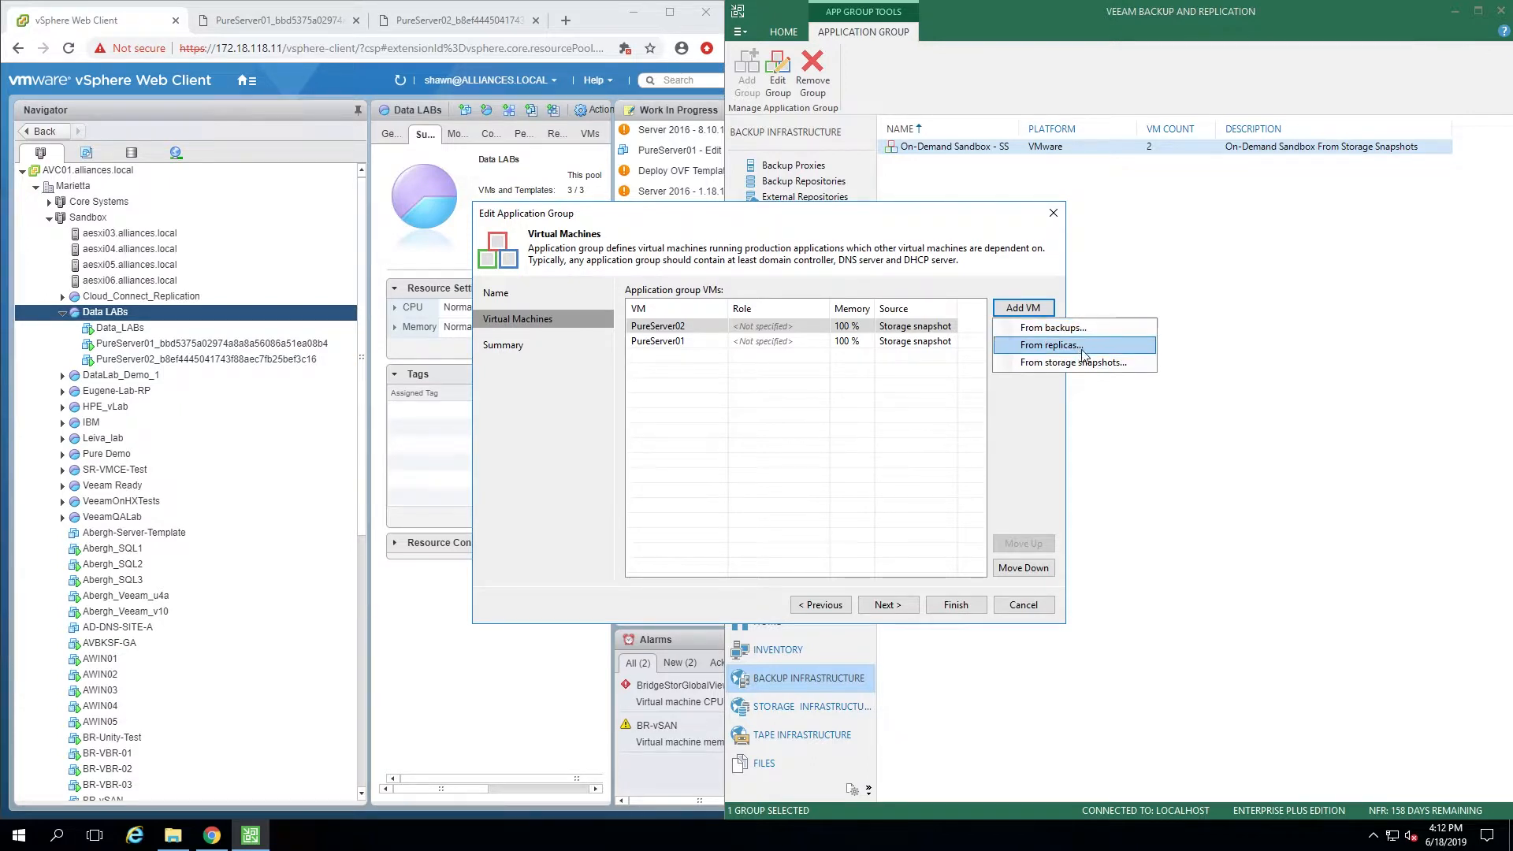
{"action": "mouse_move", "coordinate": [1095, 362]}
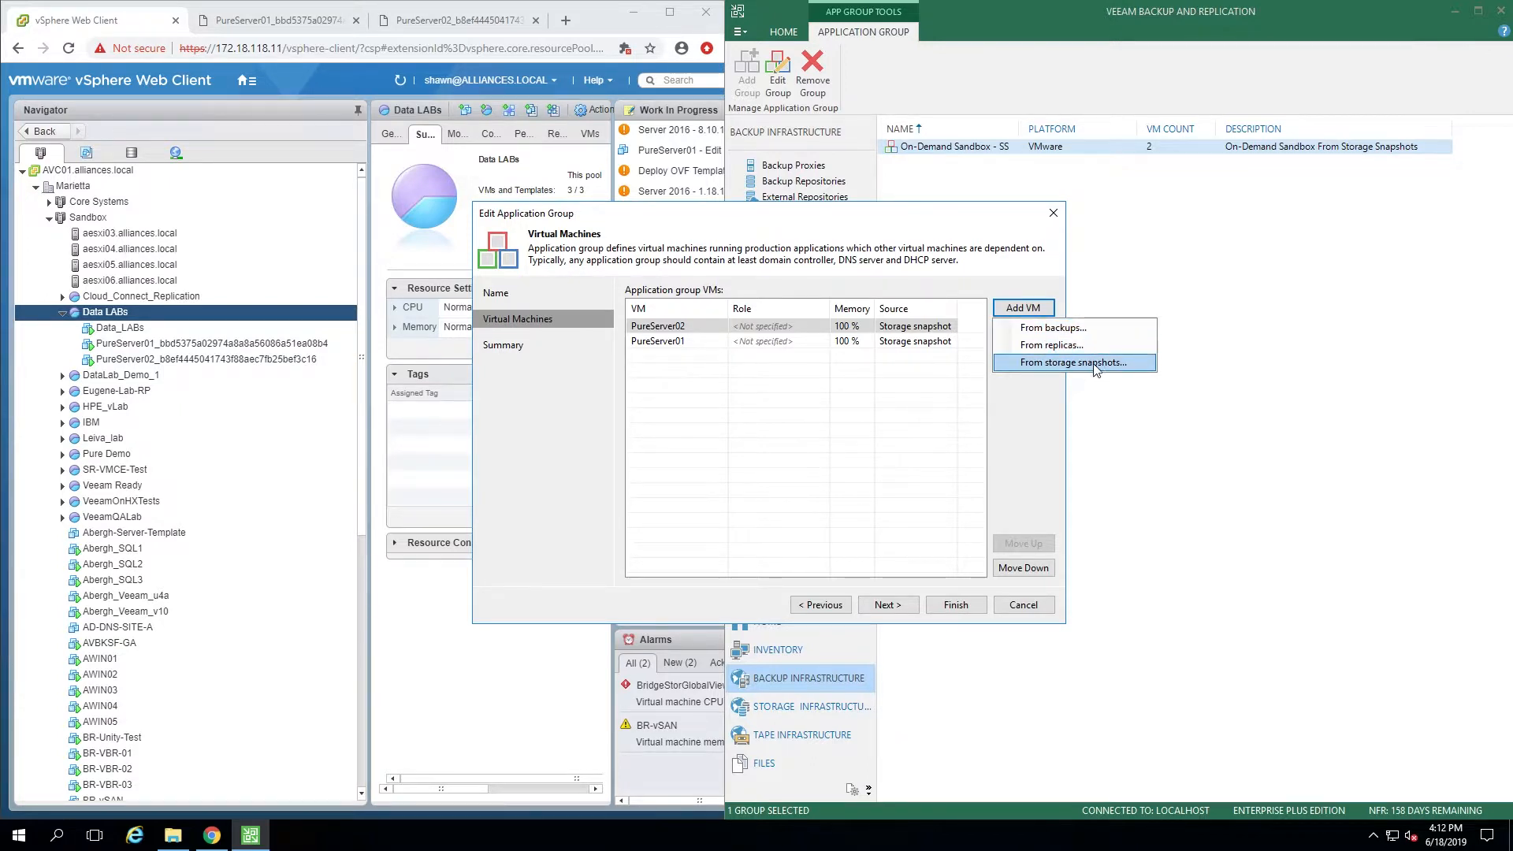
{"action": "mouse_move", "coordinate": [1105, 366]}
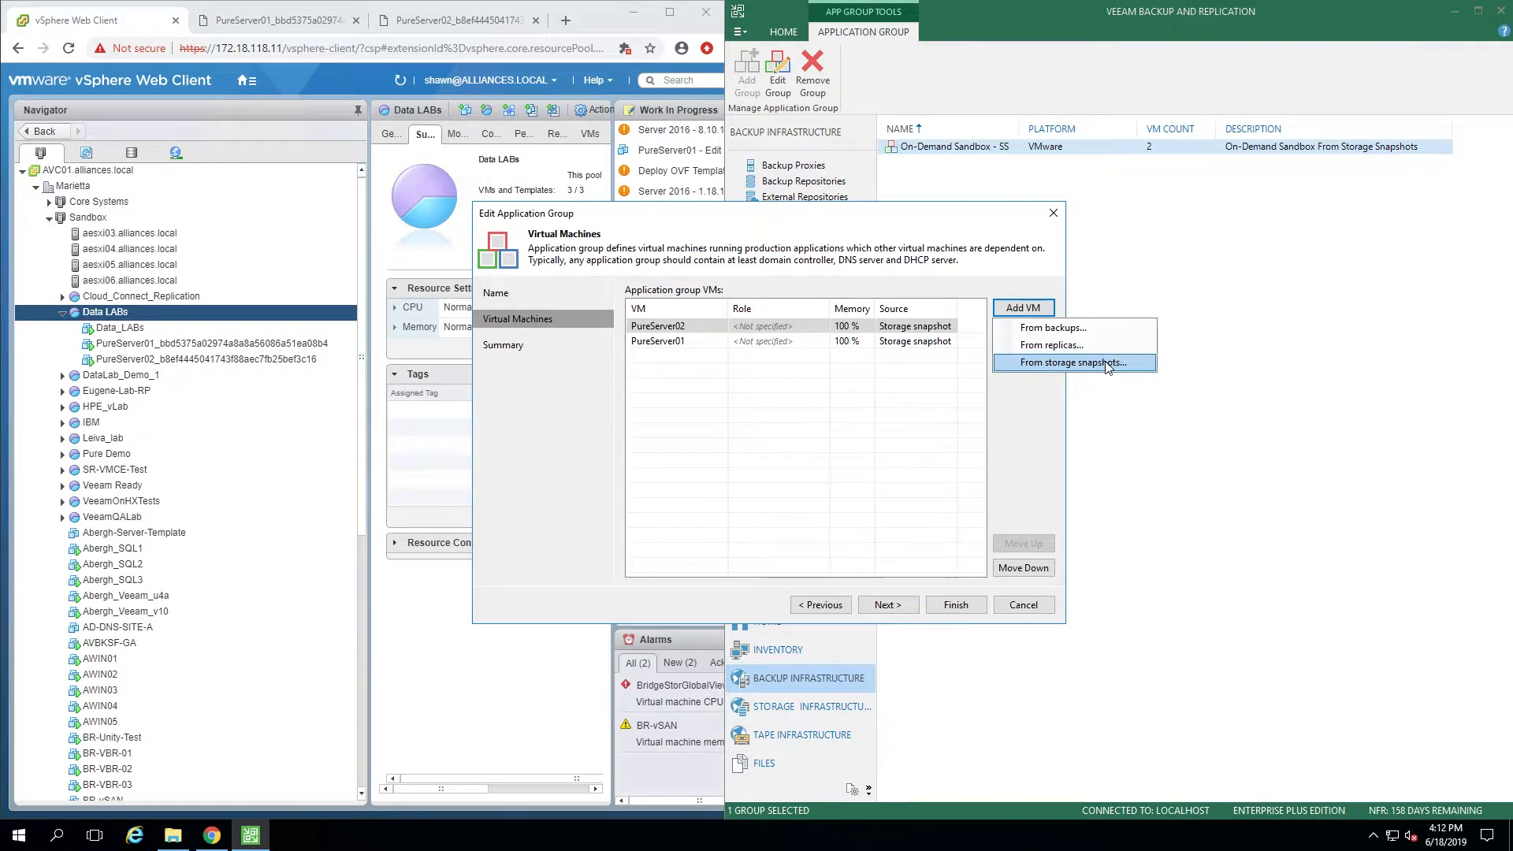
{"action": "mouse_move", "coordinate": [1119, 362]}
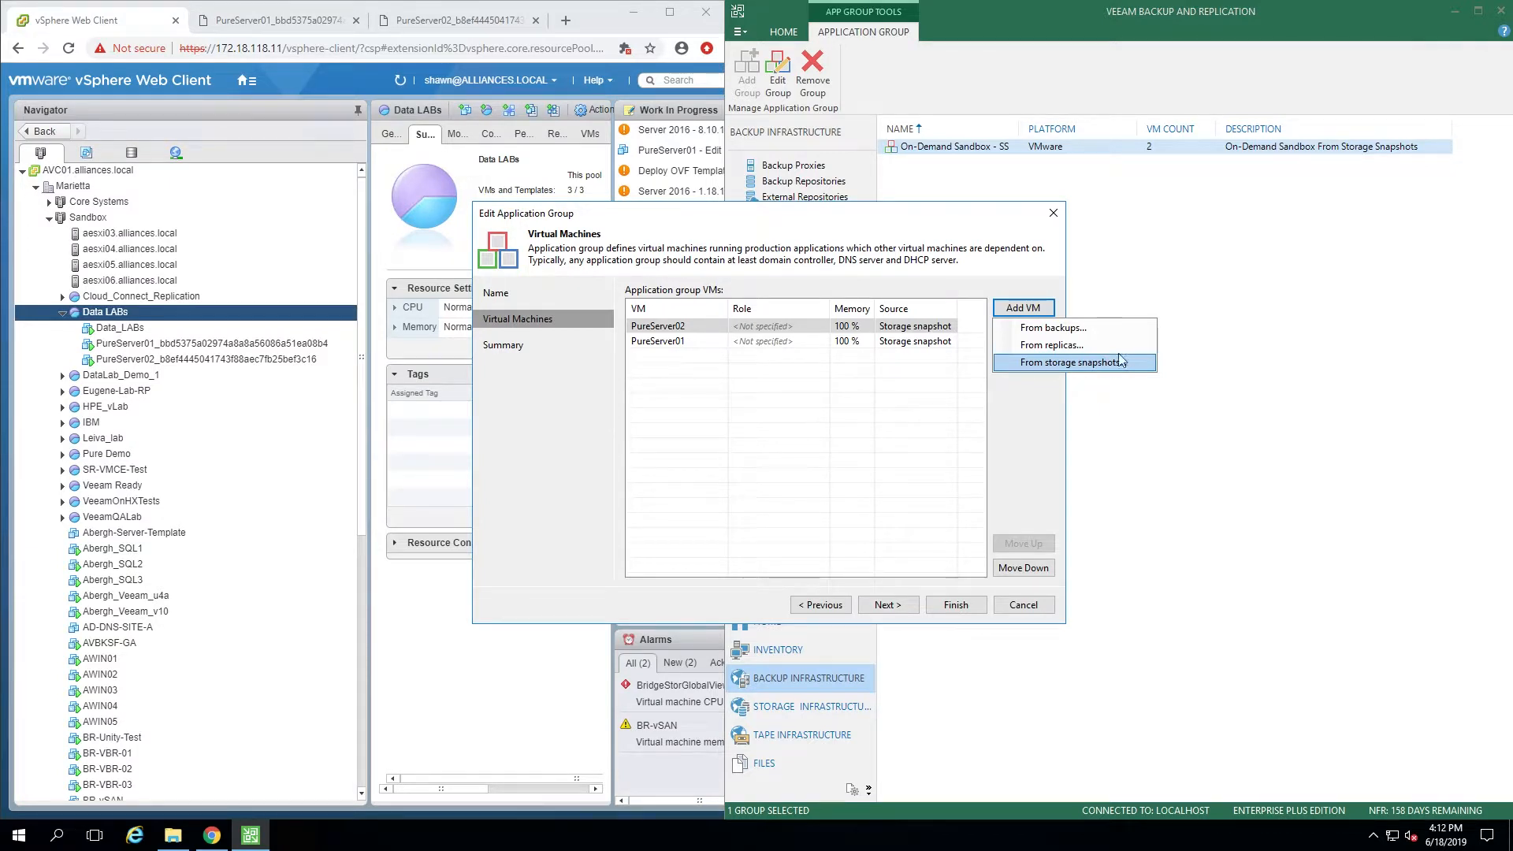
{"action": "mouse_move", "coordinate": [1084, 374]}
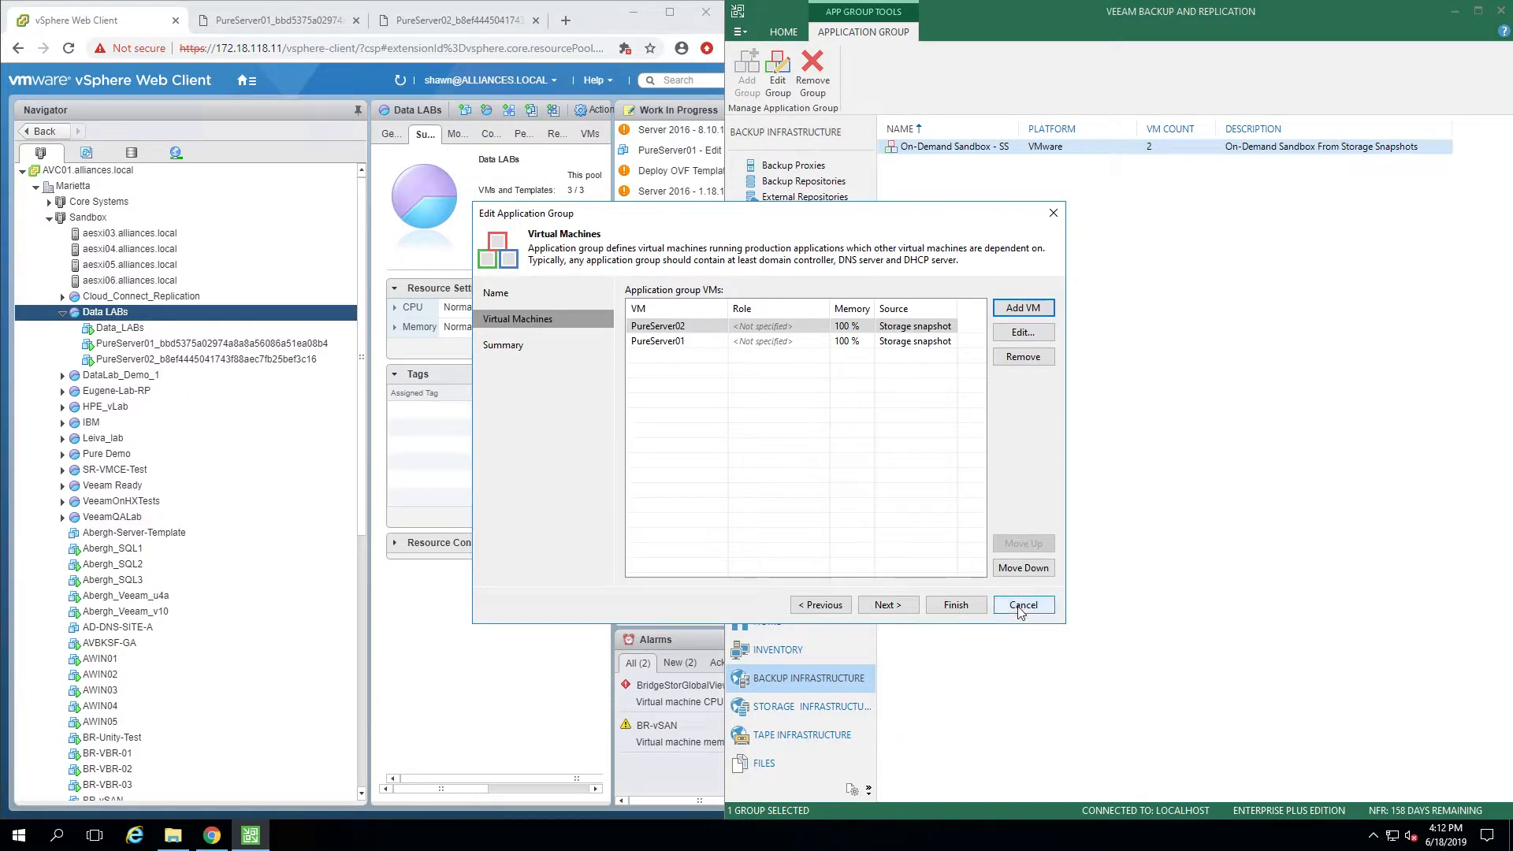
{"action": "left_click", "coordinate": [1021, 606]}
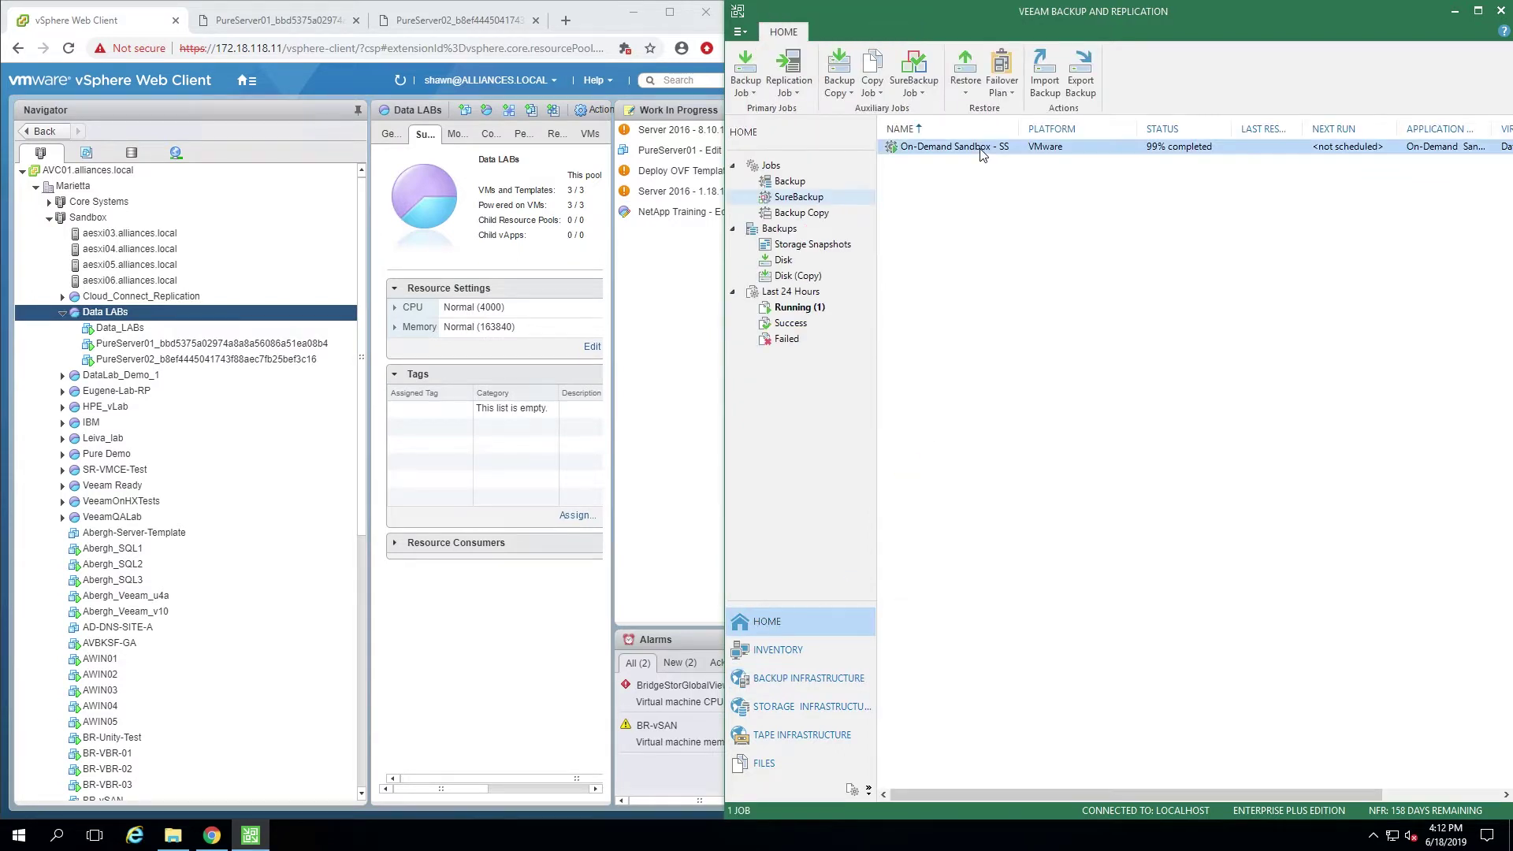
Open the On-Demand Sandbox - SS session and scroll to see PureServer heartbeat and ping results
{"action": "double_click", "coordinate": [953, 146]}
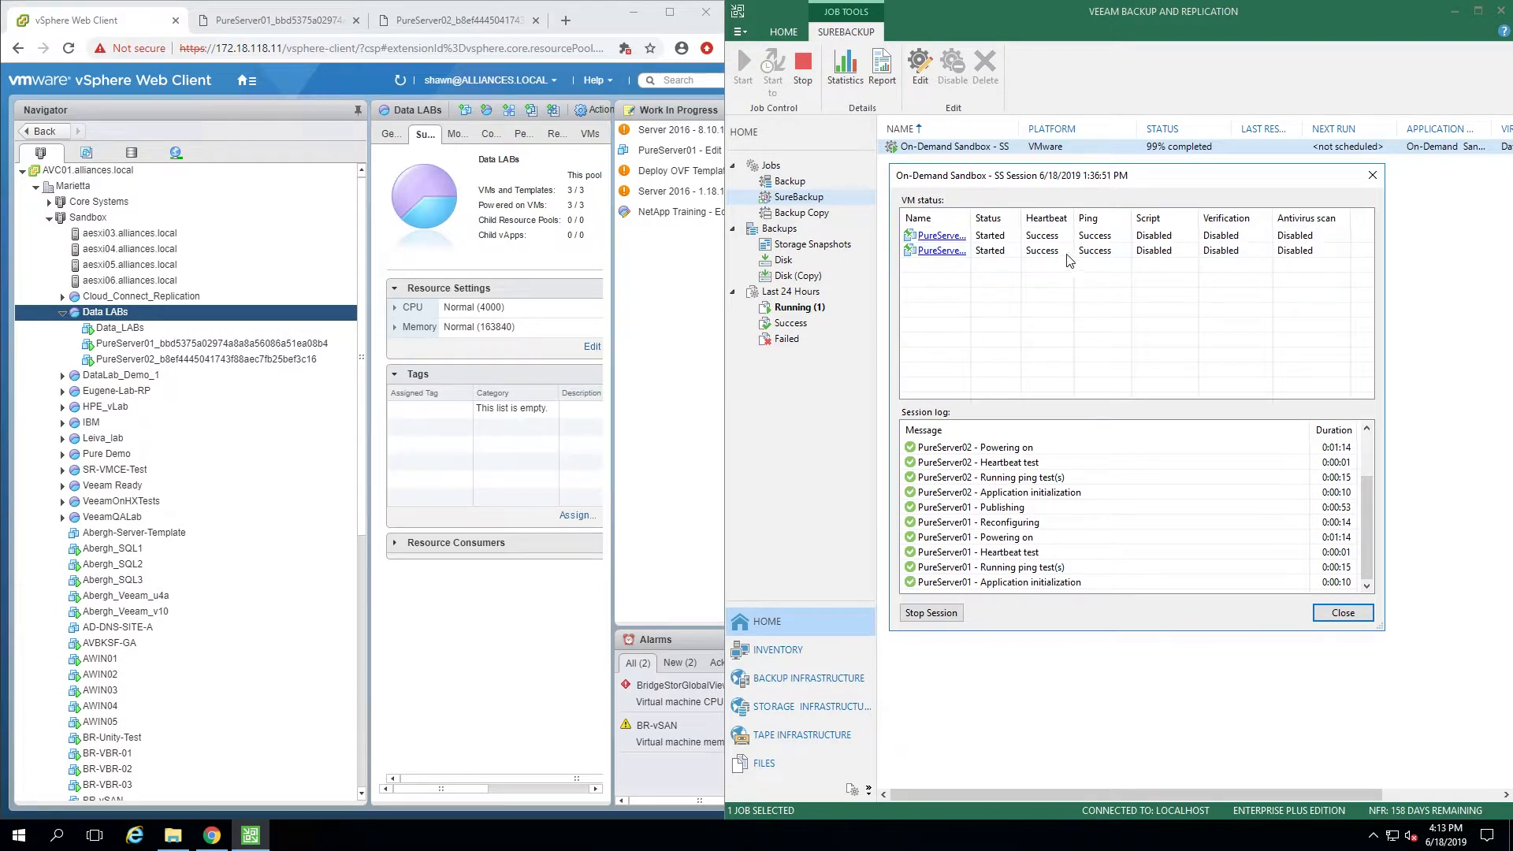
{"action": "mouse_move", "coordinate": [1083, 297]}
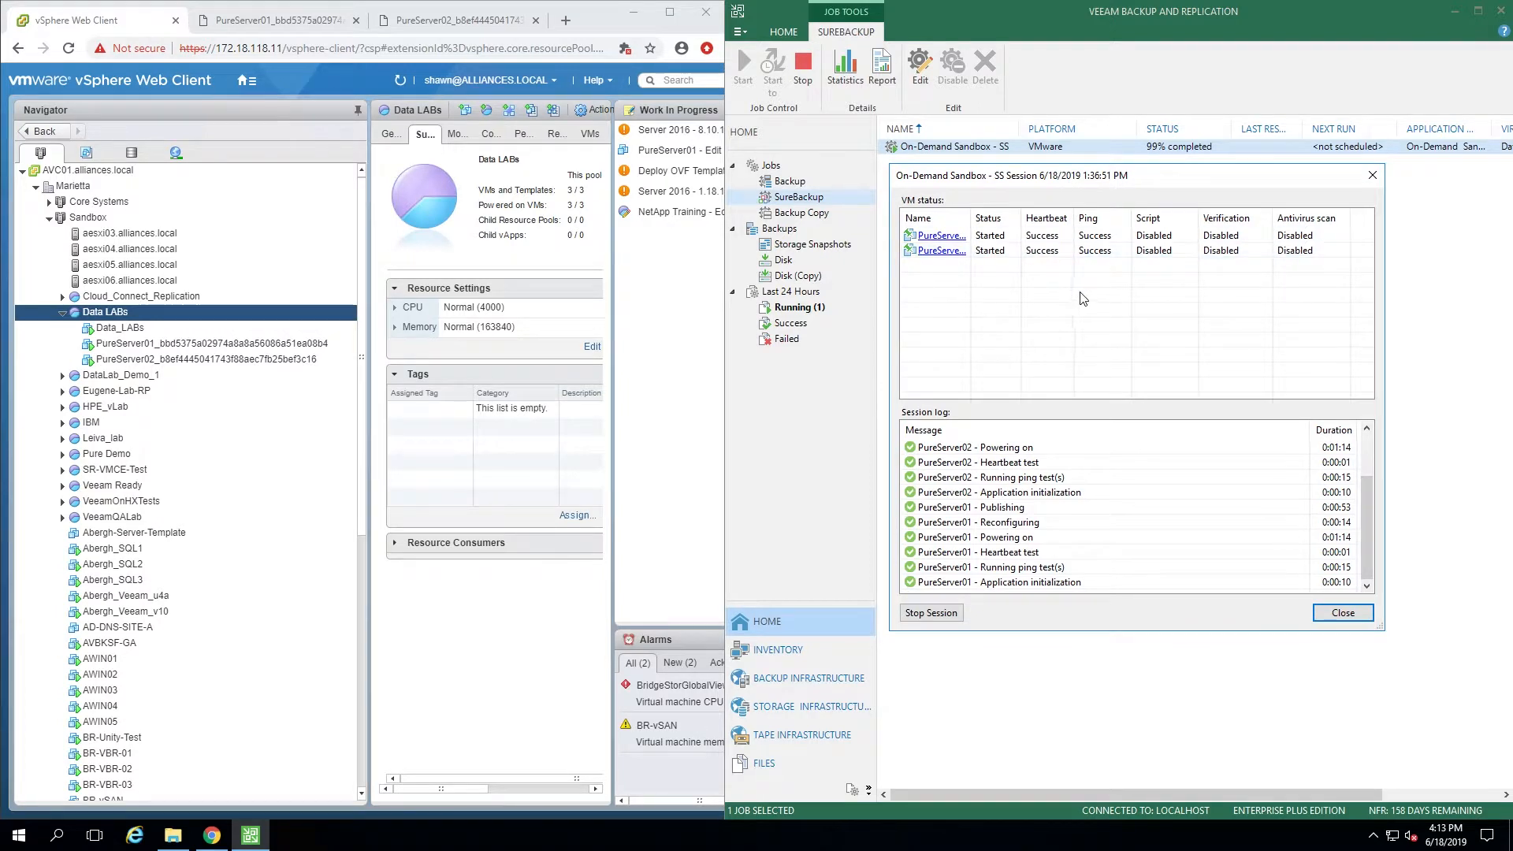
{"action": "mouse_move", "coordinate": [1090, 309]}
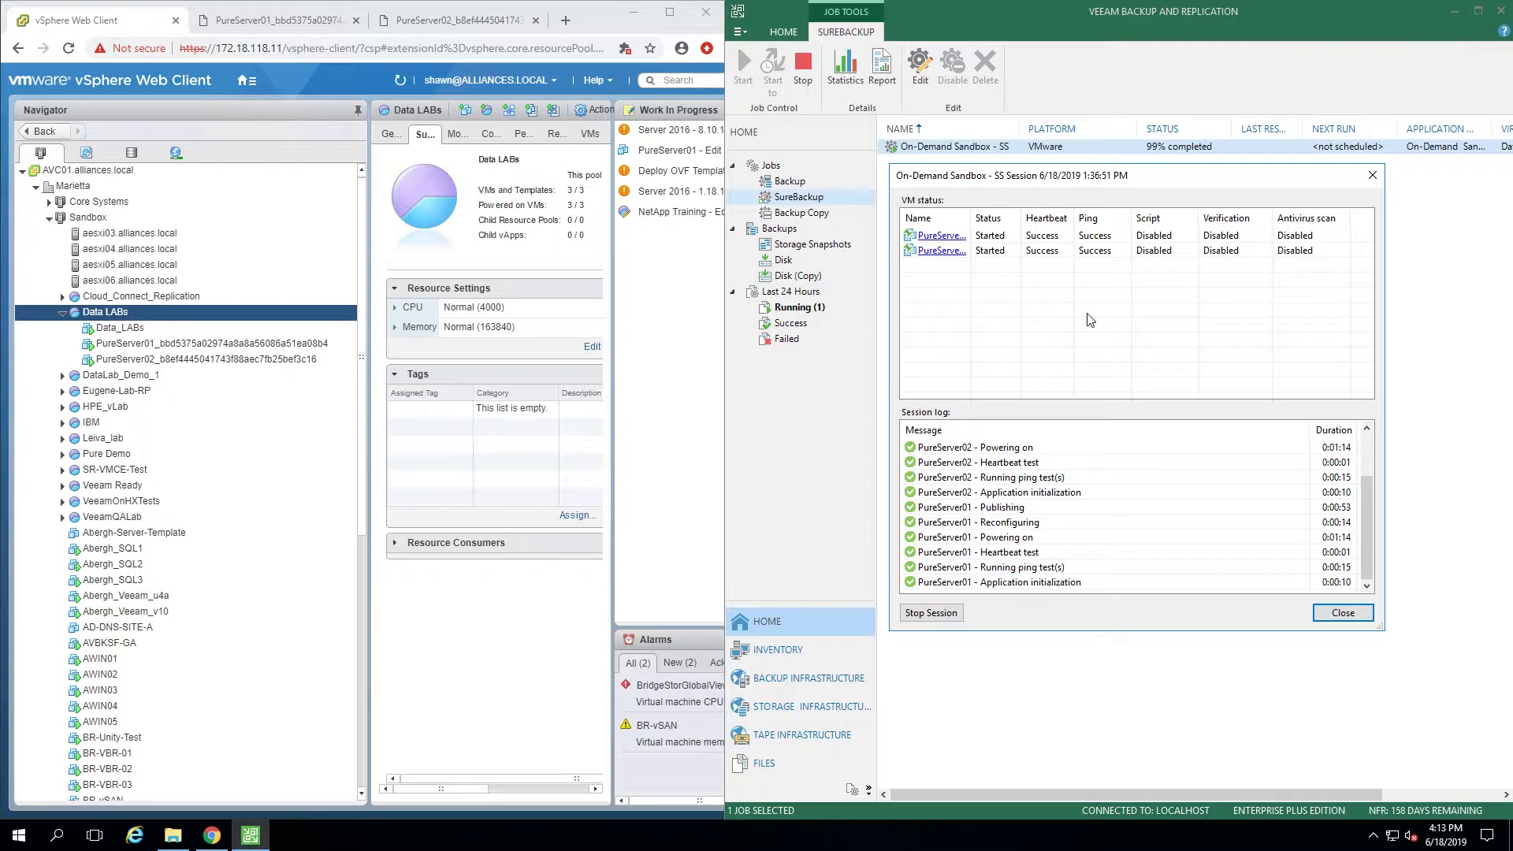
{"action": "mouse_move", "coordinate": [1083, 335]}
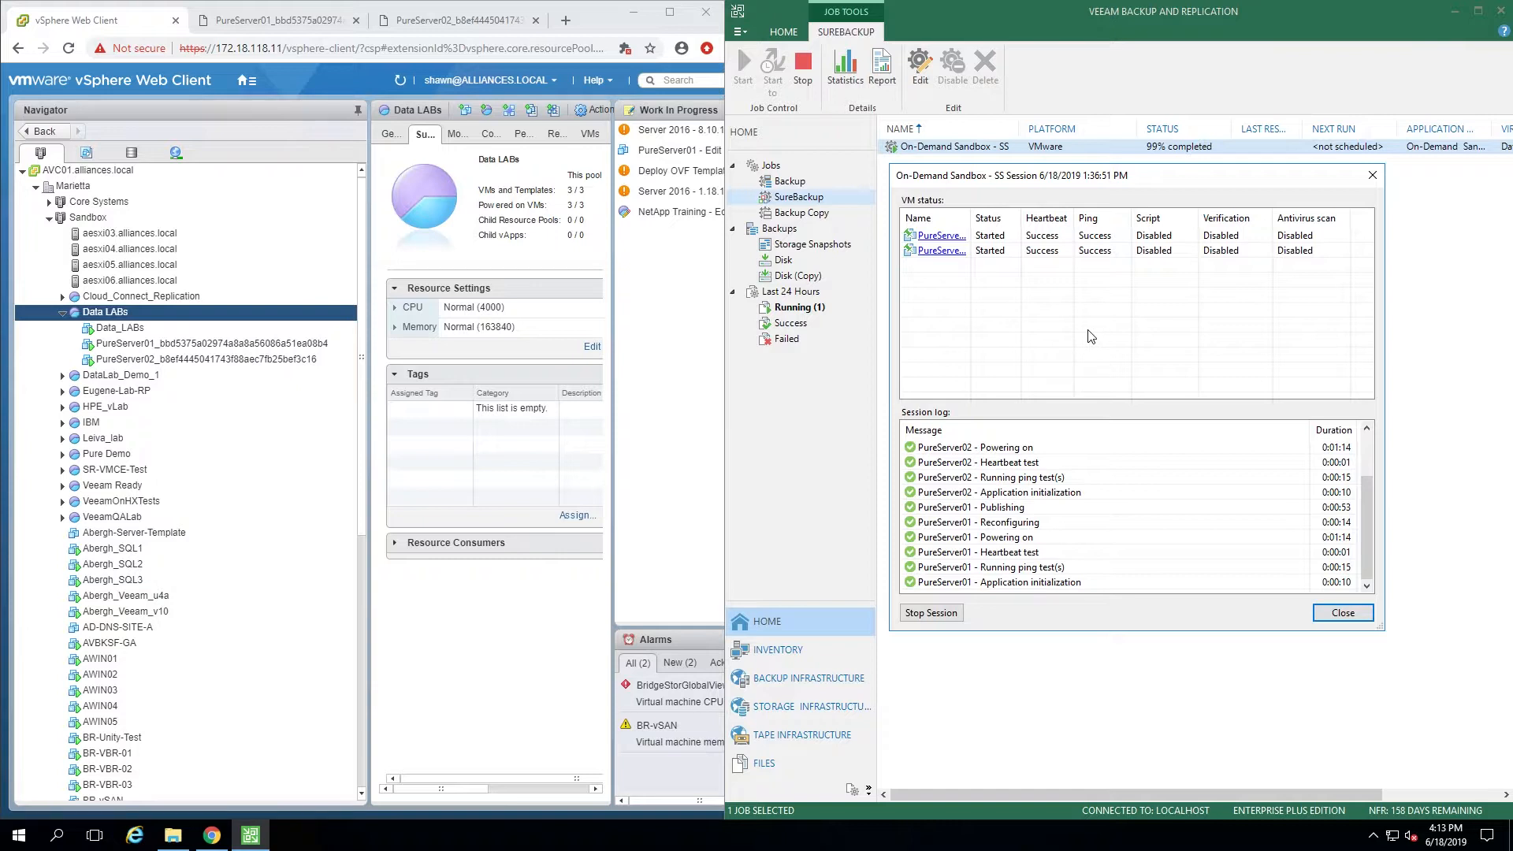
{"action": "mouse_move", "coordinate": [1104, 353]}
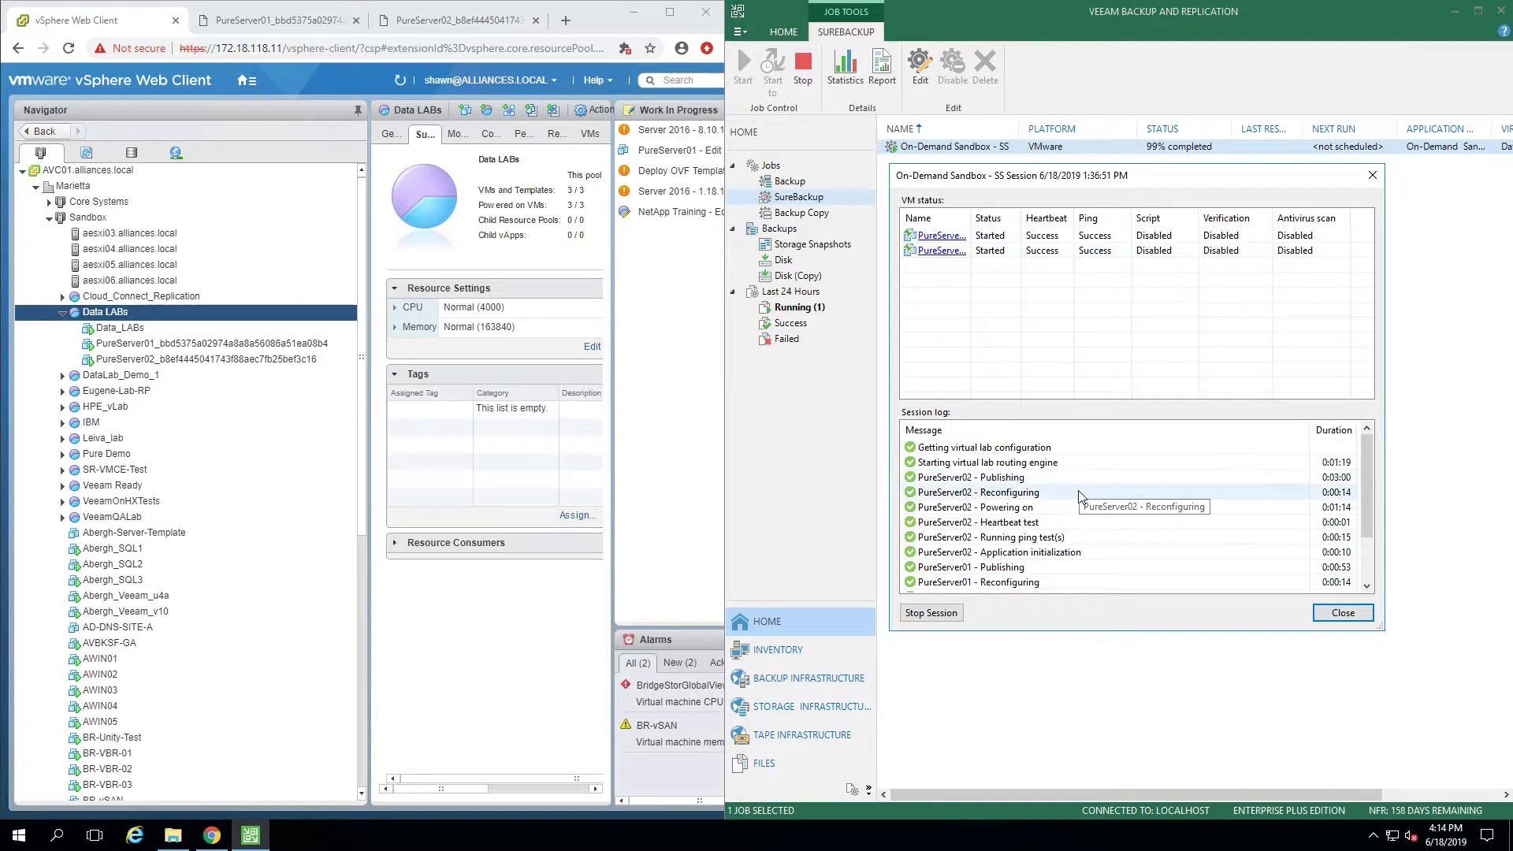
{"action": "scroll", "scroll_direction": "down", "scroll_amount": 3}
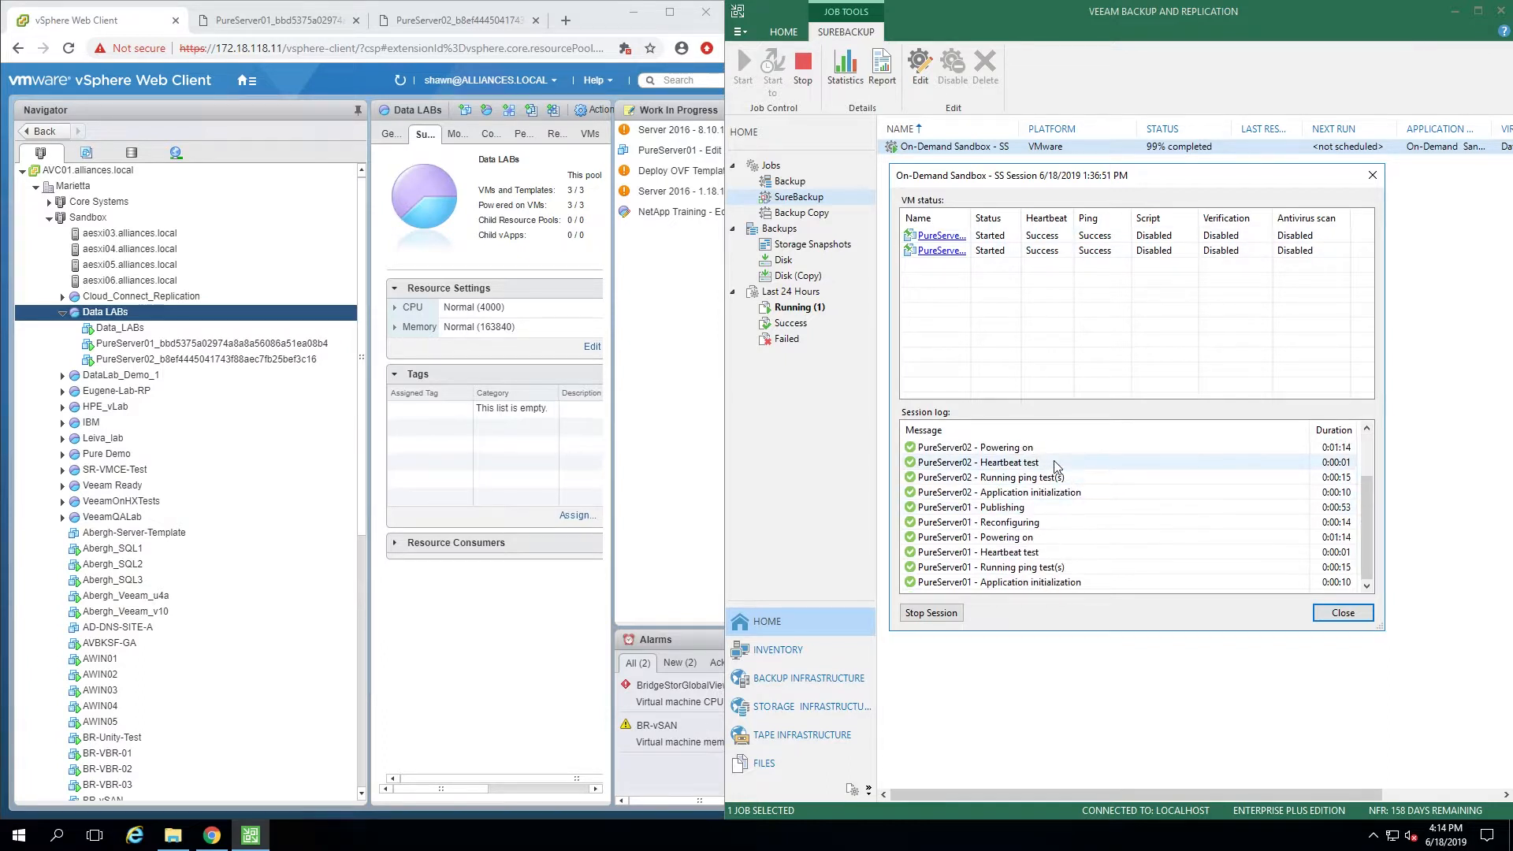
{"action": "mouse_move", "coordinate": [1028, 464]}
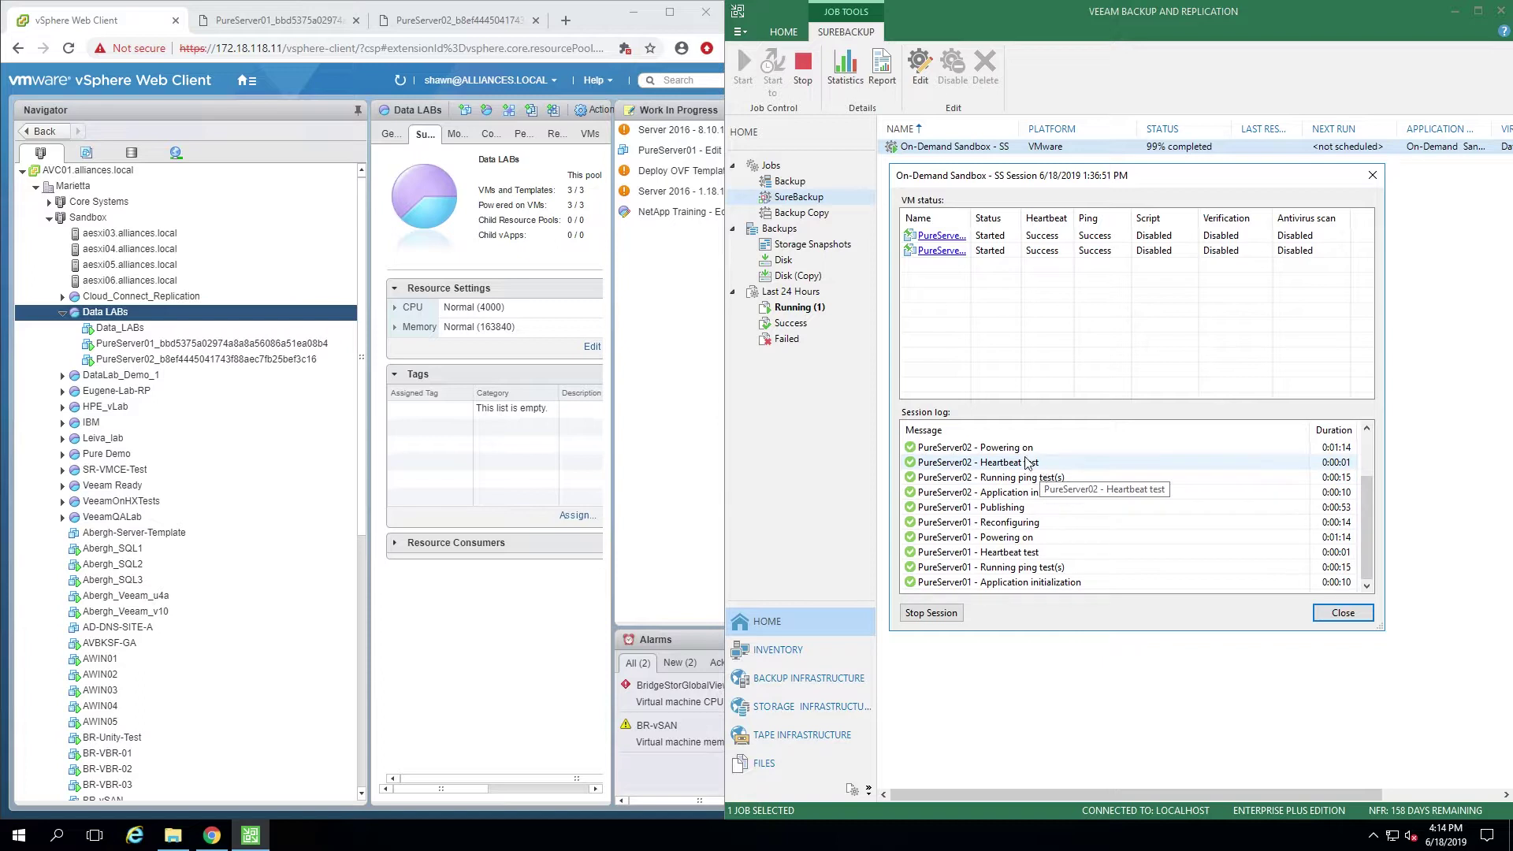
{"action": "mouse_move", "coordinate": [1037, 472]}
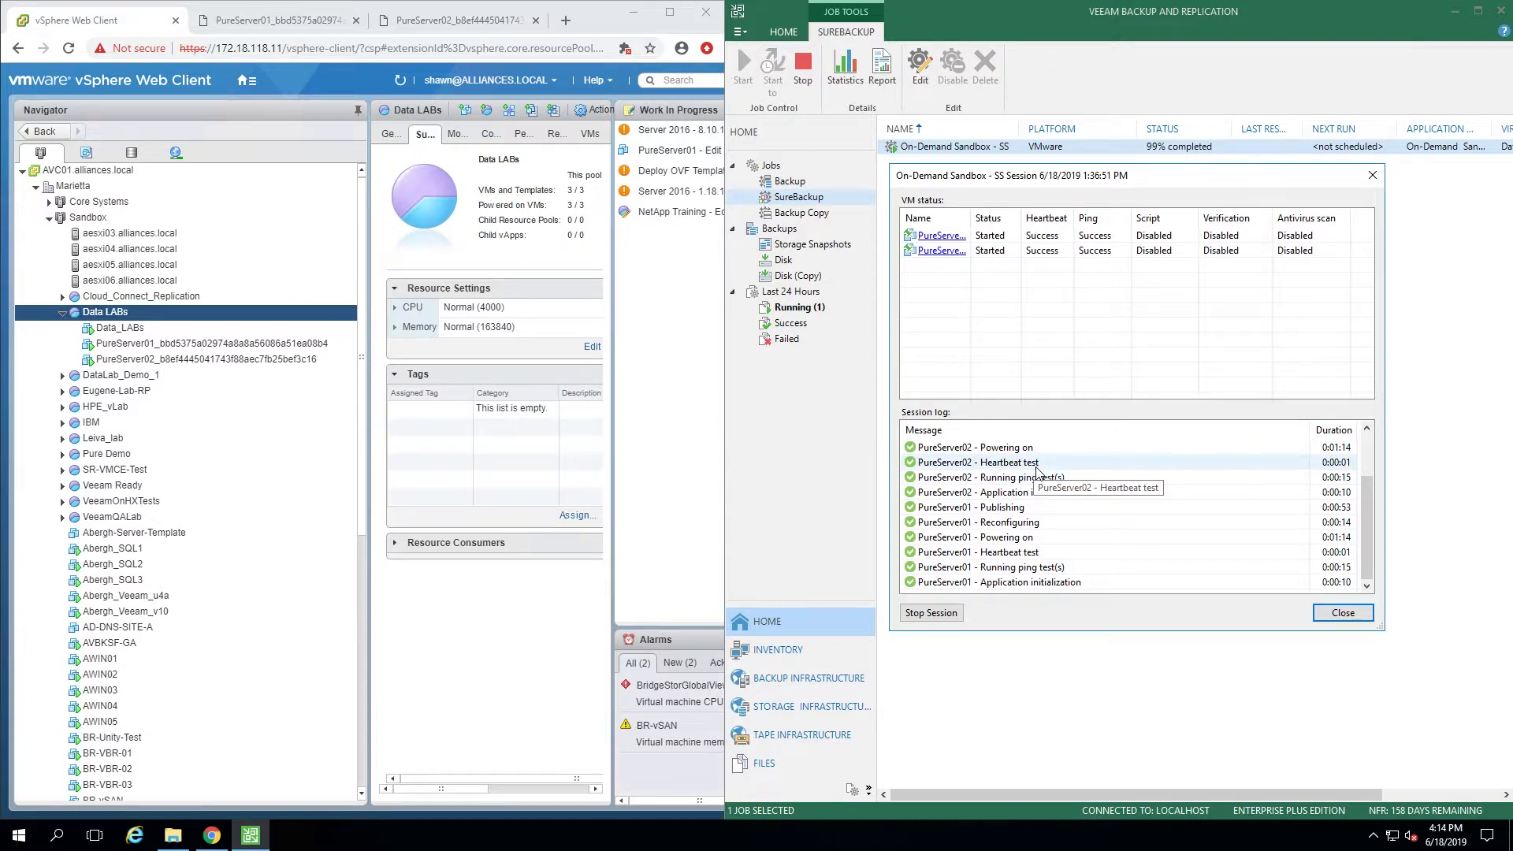
{"action": "mouse_move", "coordinate": [1065, 473]}
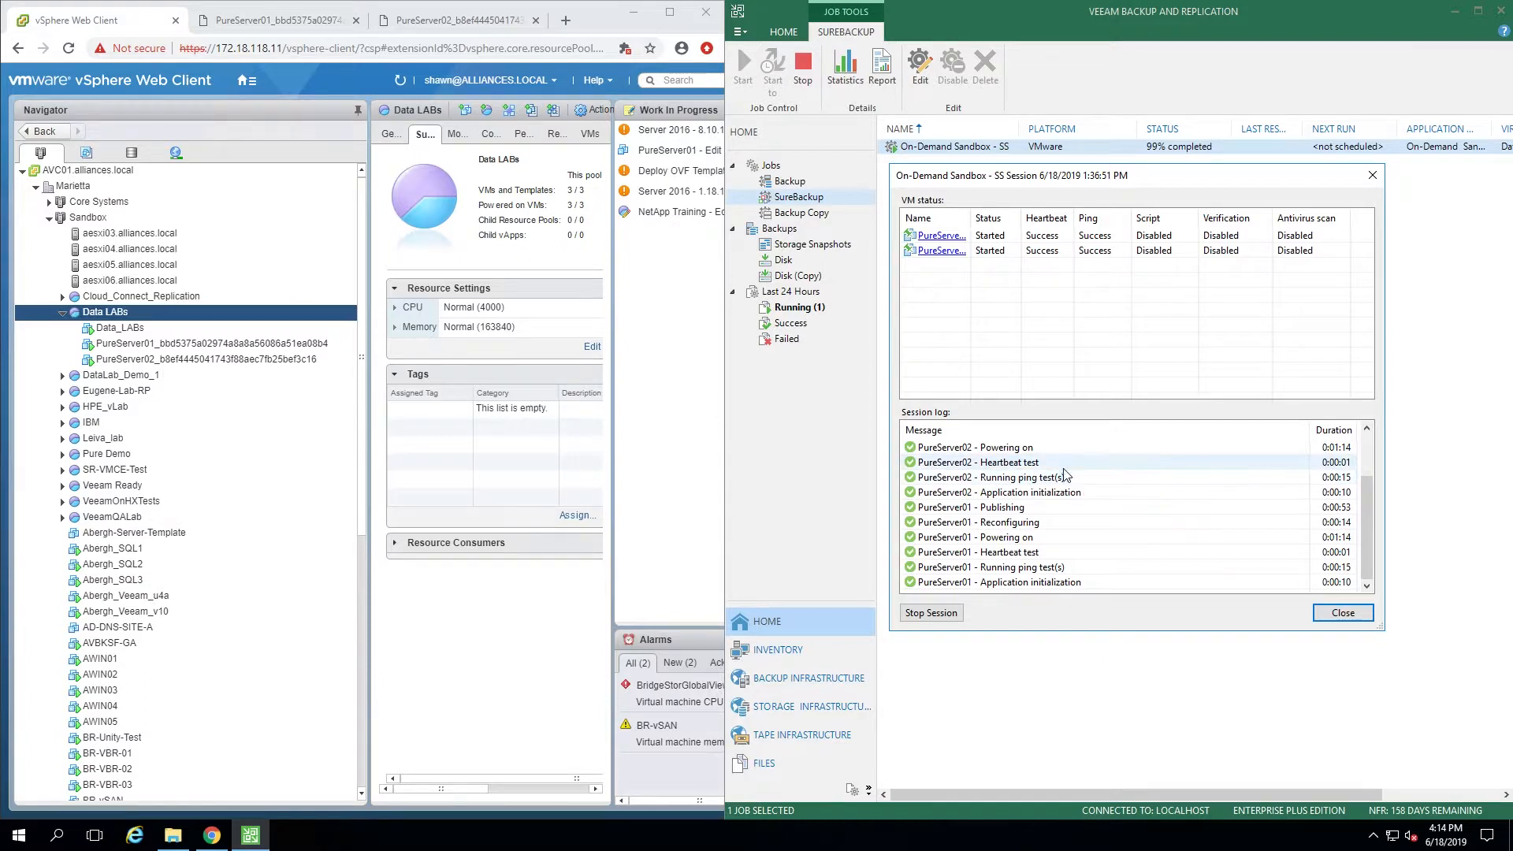
{"action": "mouse_move", "coordinate": [1060, 491]}
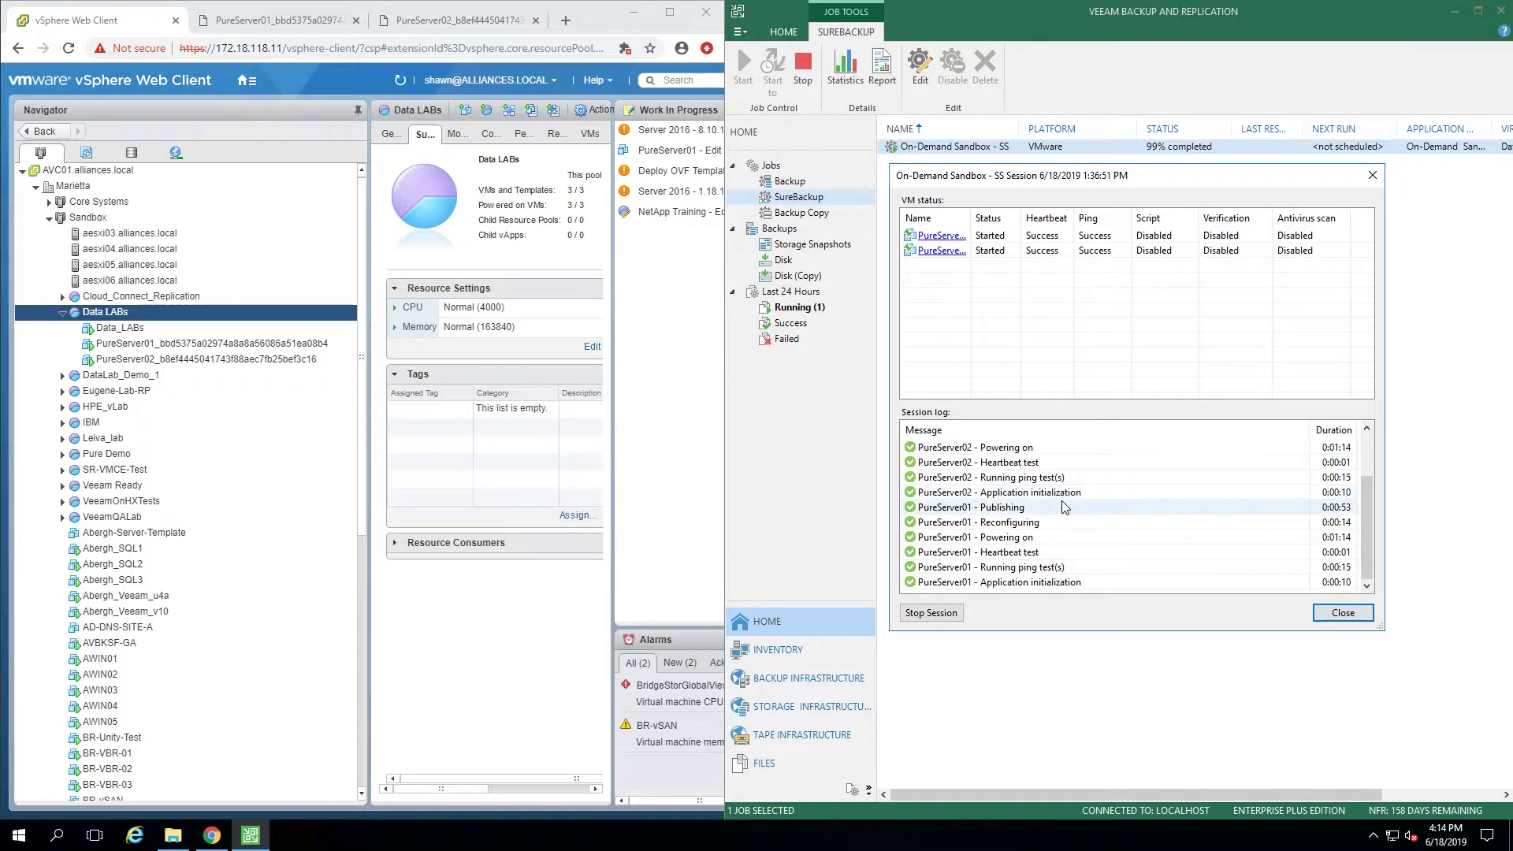
{"action": "mouse_move", "coordinate": [1059, 567]}
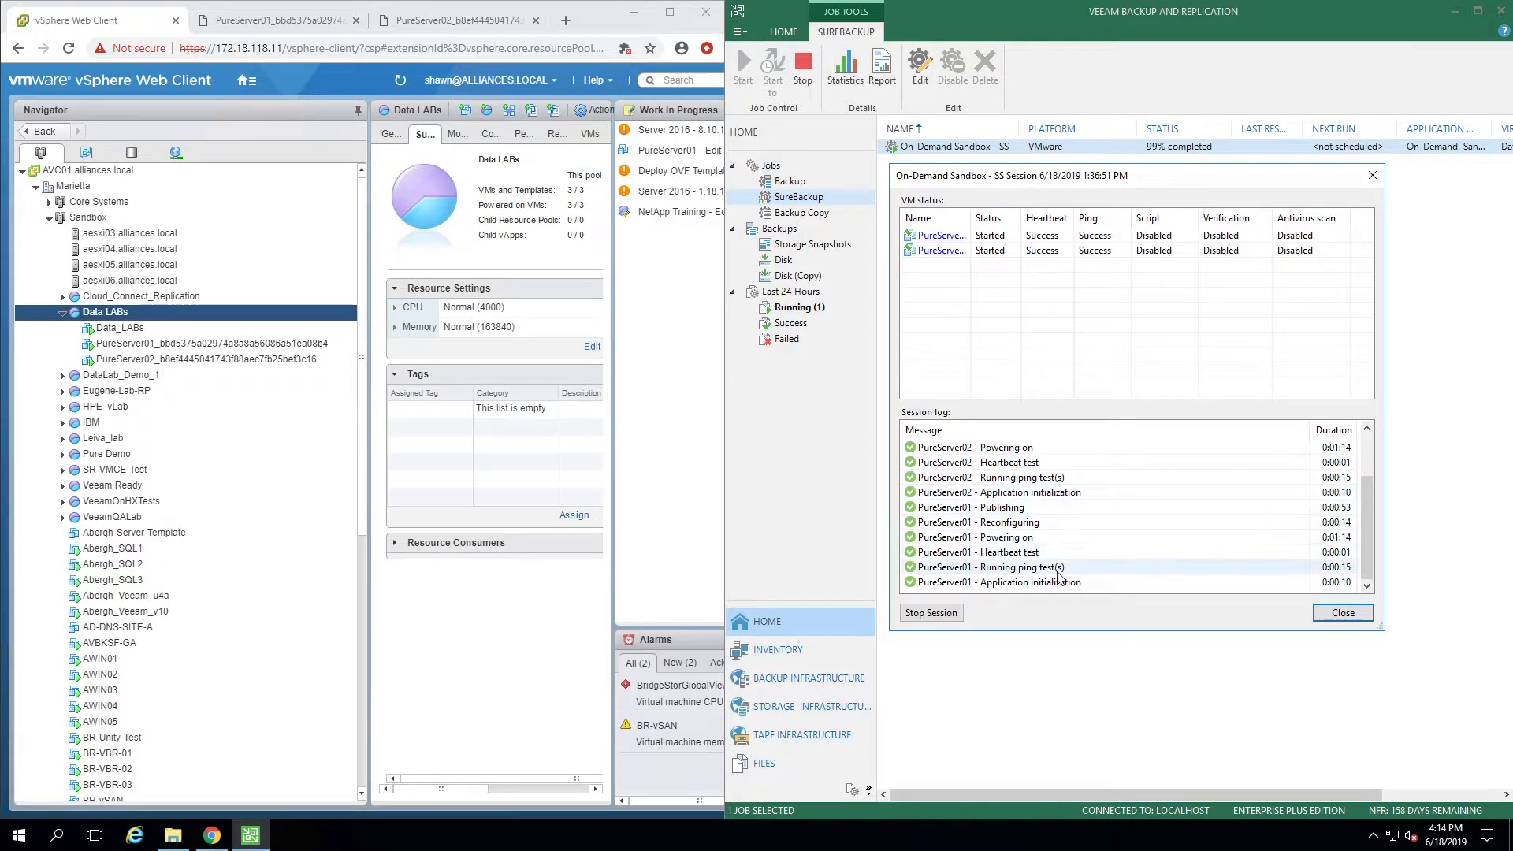
{"action": "mouse_move", "coordinate": [1122, 448]}
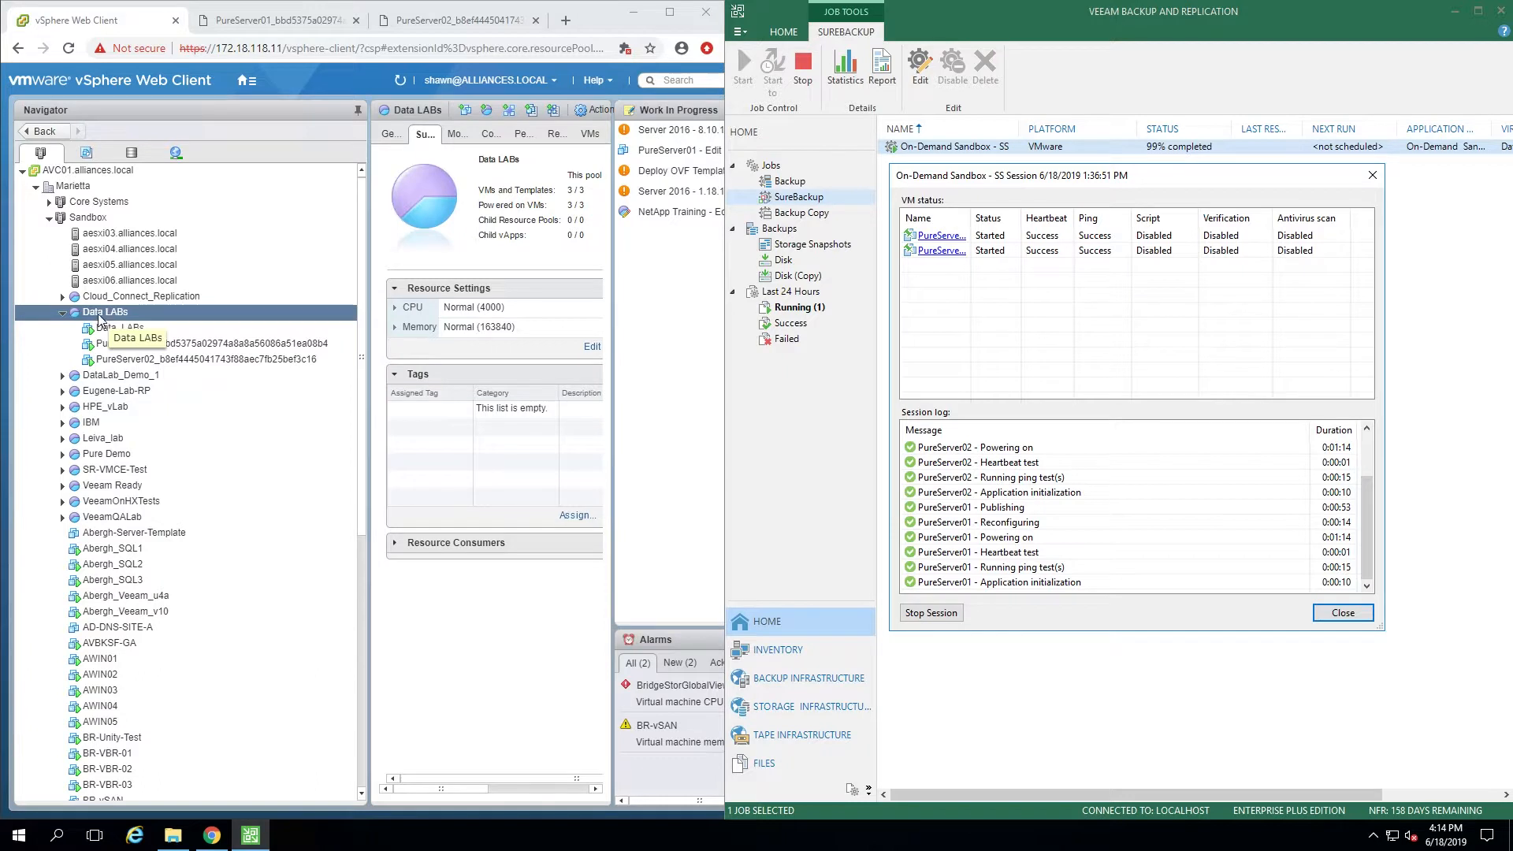
Expand Data LABs in vSphere, view the powered-on Data_LABs vApp, and close Veeam's session window
{"action": "left_click", "coordinate": [120, 328]}
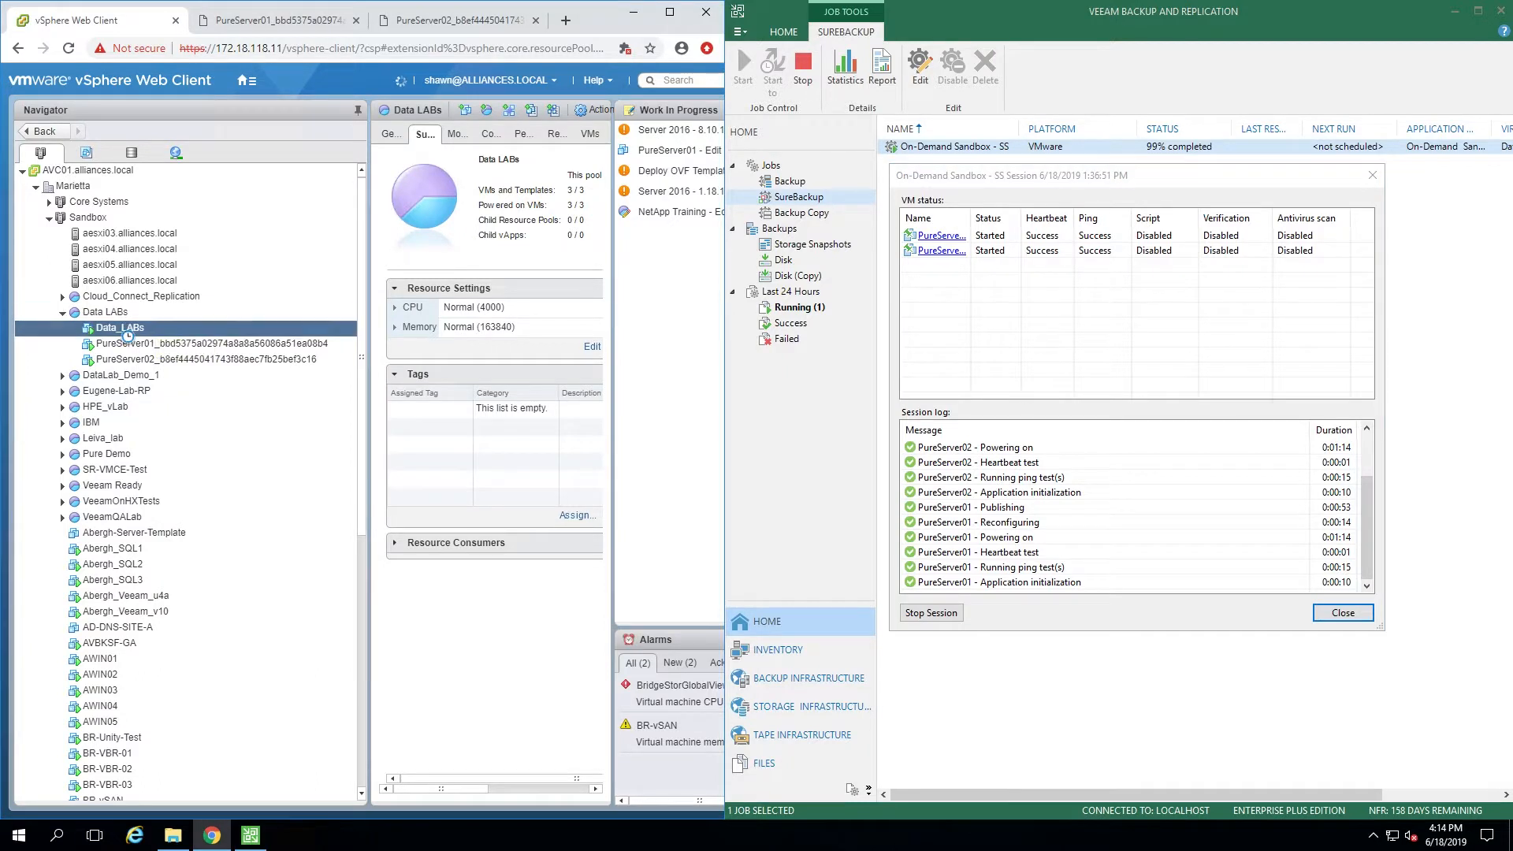
{"action": "left_click", "coordinate": [119, 327]}
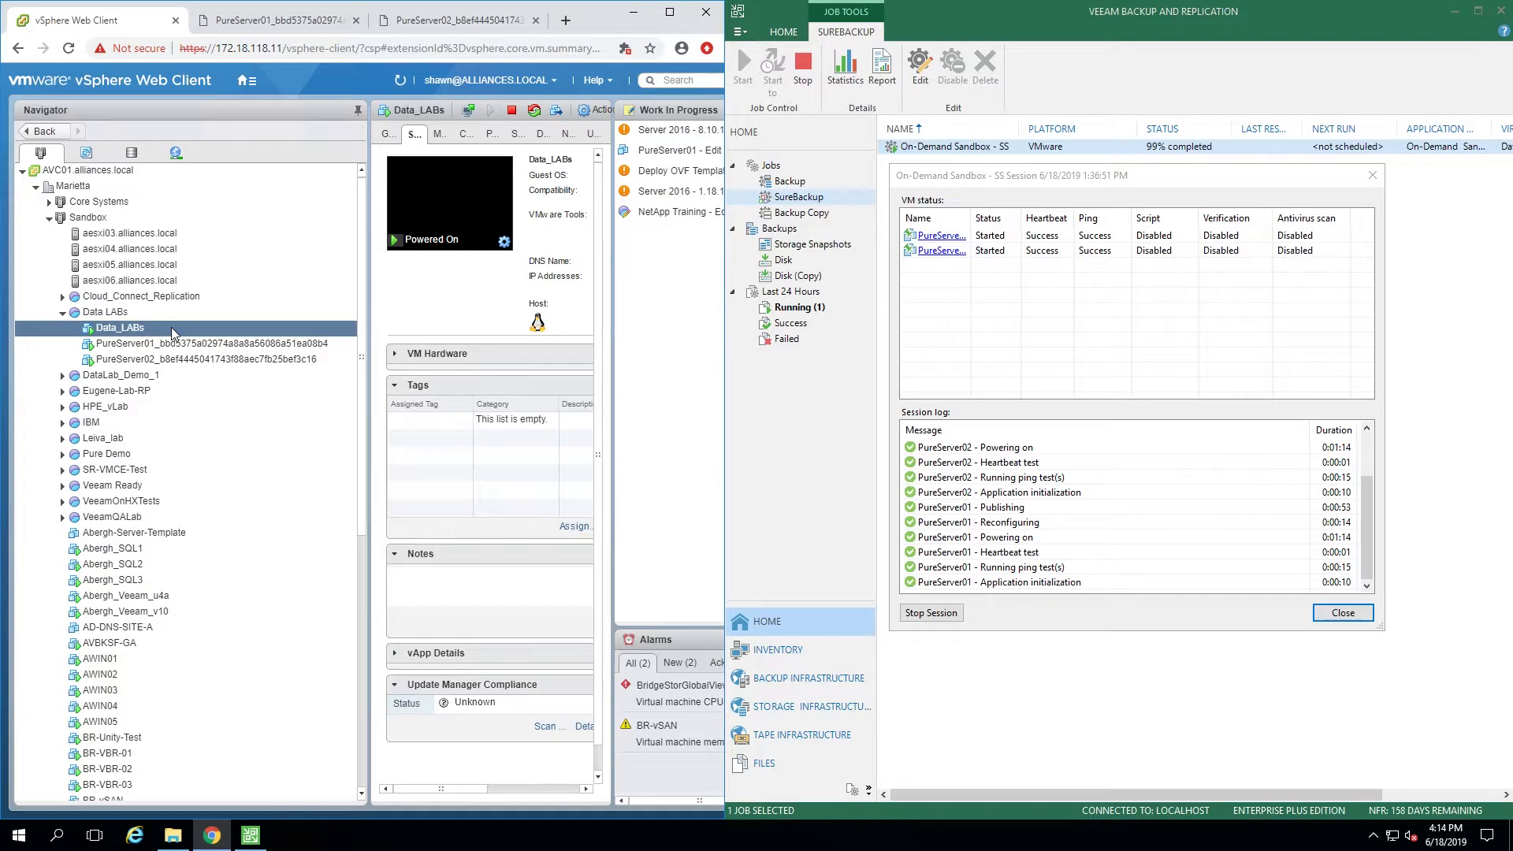
{"action": "left_click", "coordinate": [203, 343]}
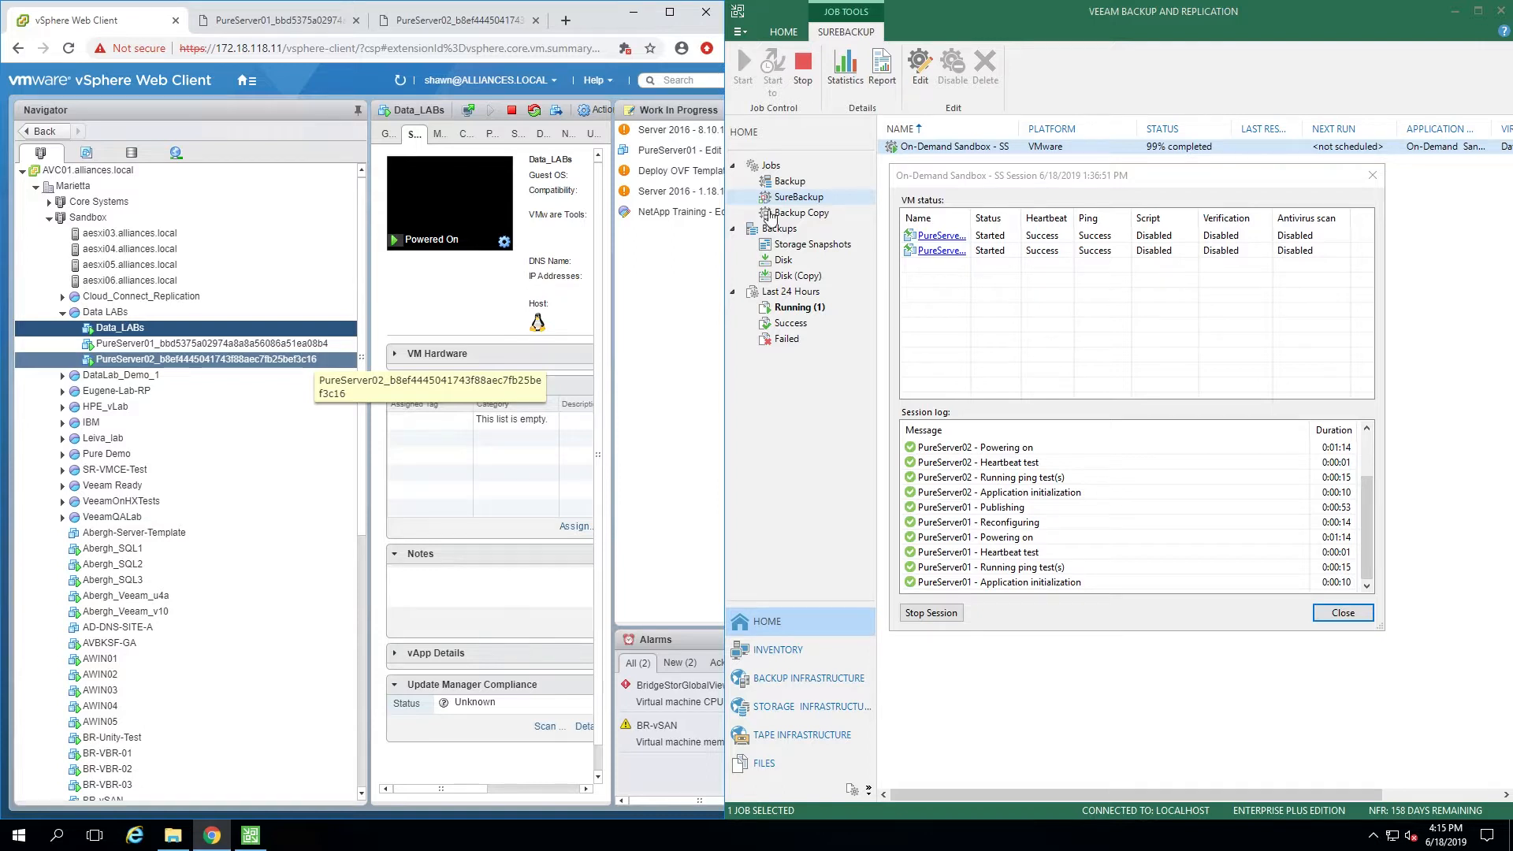
{"action": "left_click", "coordinate": [1340, 611]}
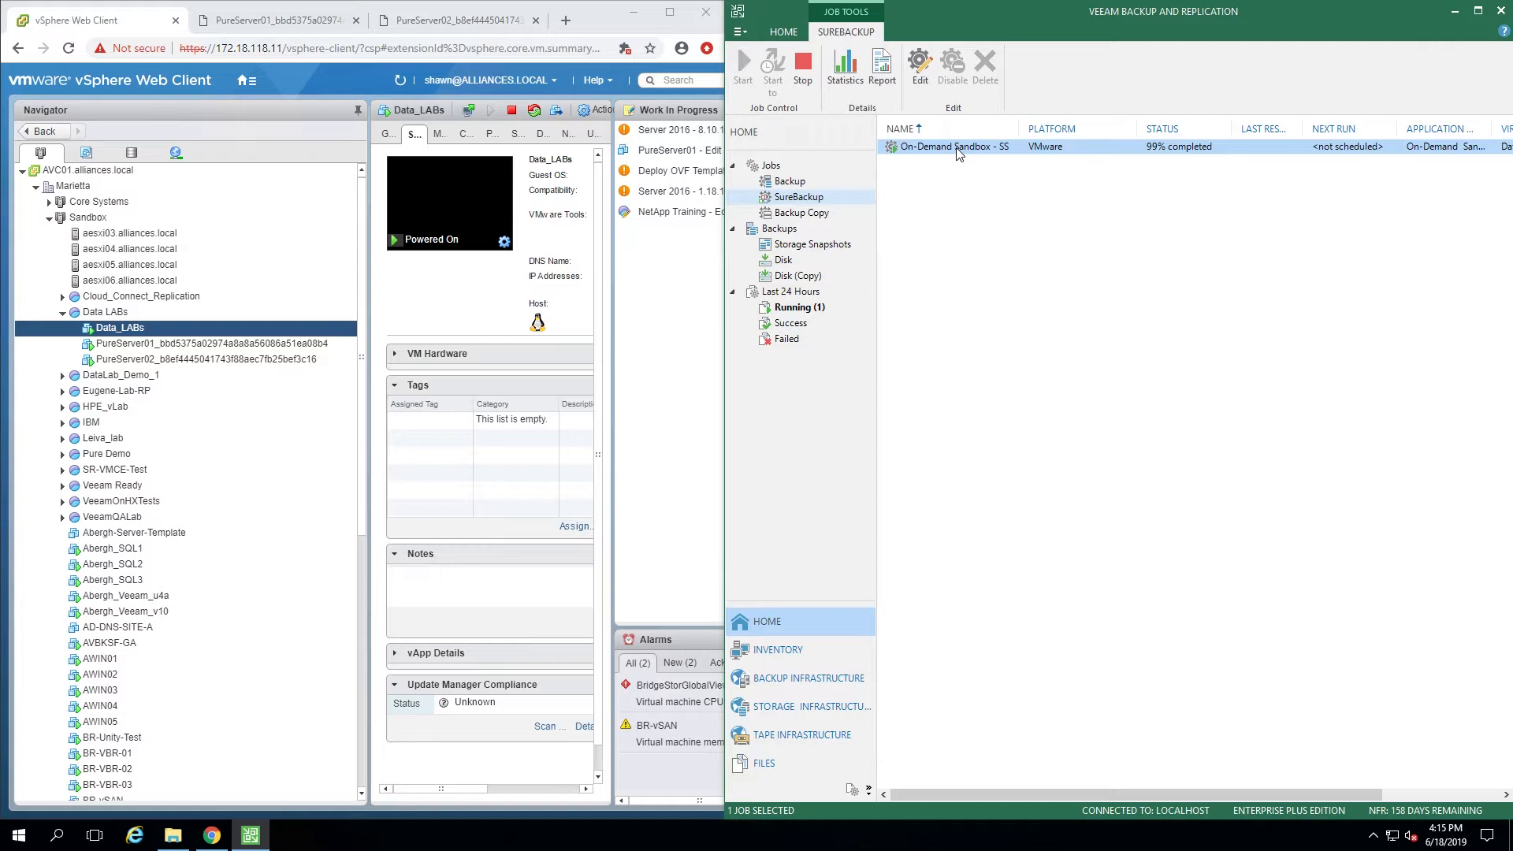
{"action": "mouse_move", "coordinate": [980, 154]}
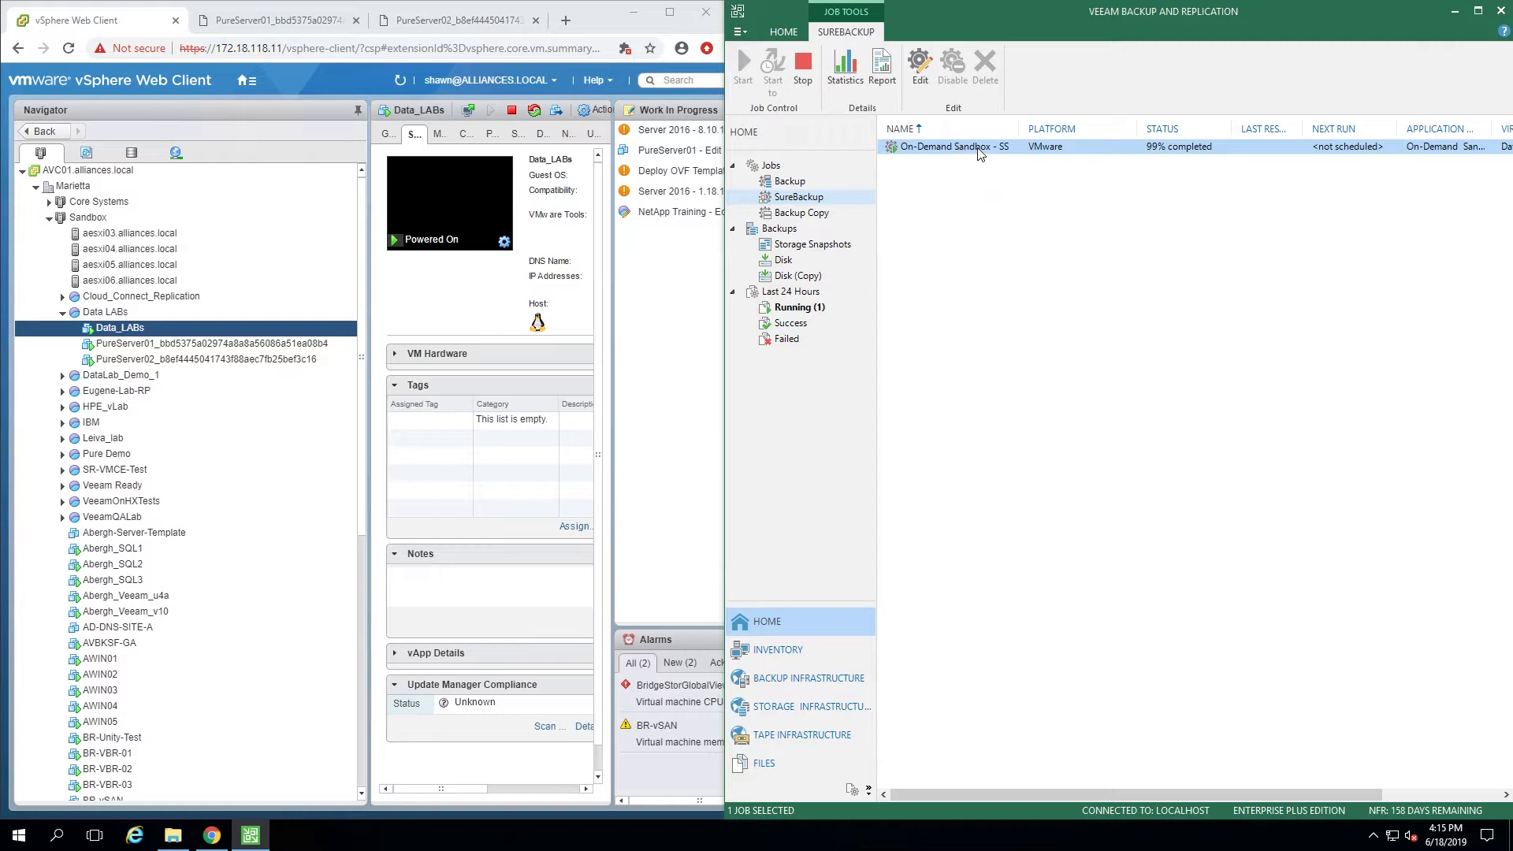
{"action": "mouse_move", "coordinate": [952, 151]}
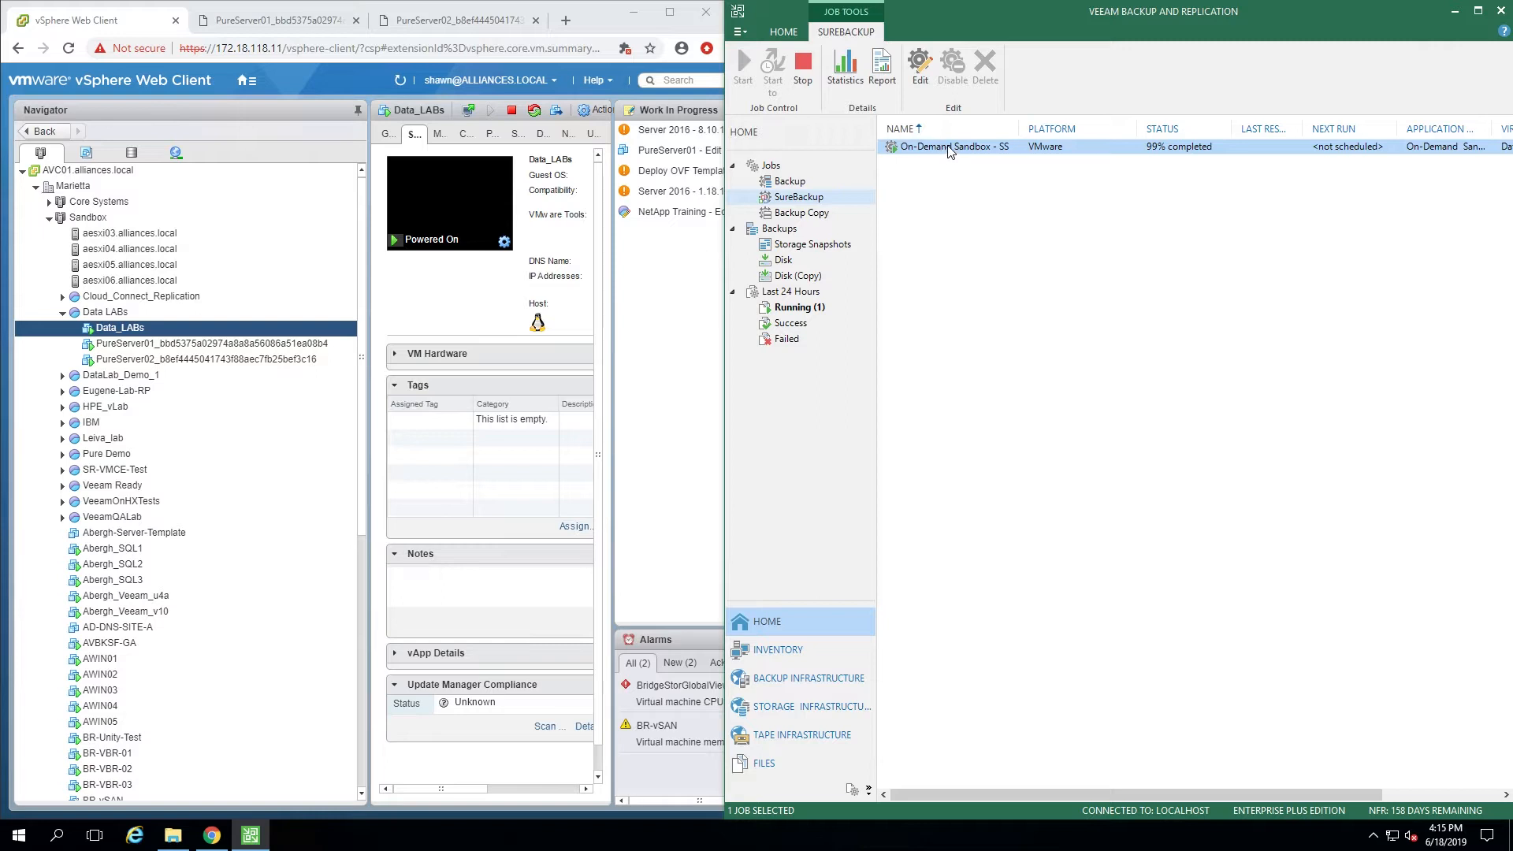
{"action": "mouse_move", "coordinate": [954, 171]}
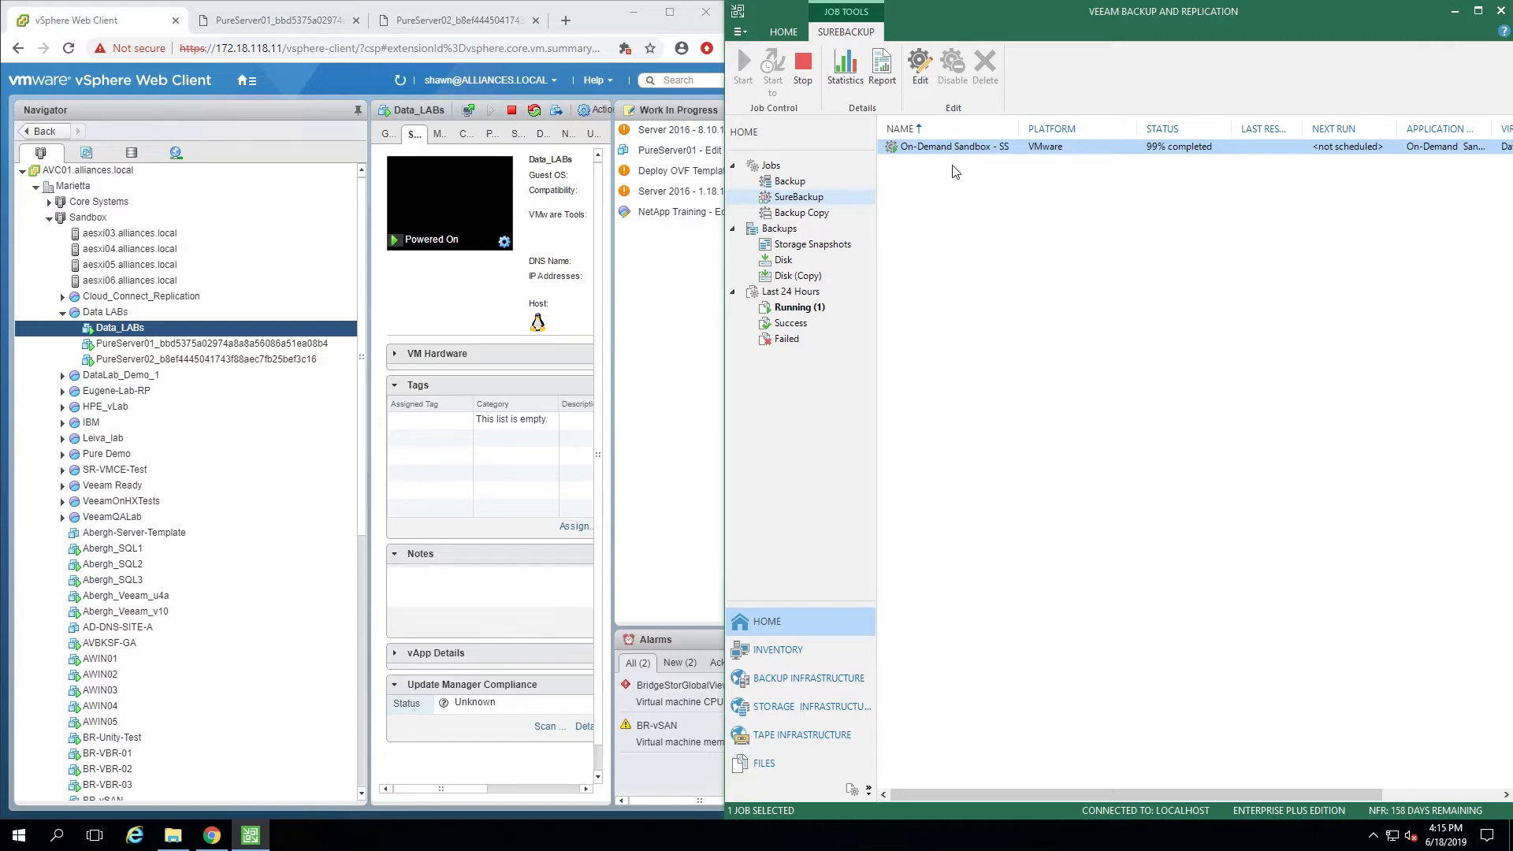
Choose Edit on the On-Demand Sandbox - SS SureBackup job
{"action": "right_click", "coordinate": [950, 146]}
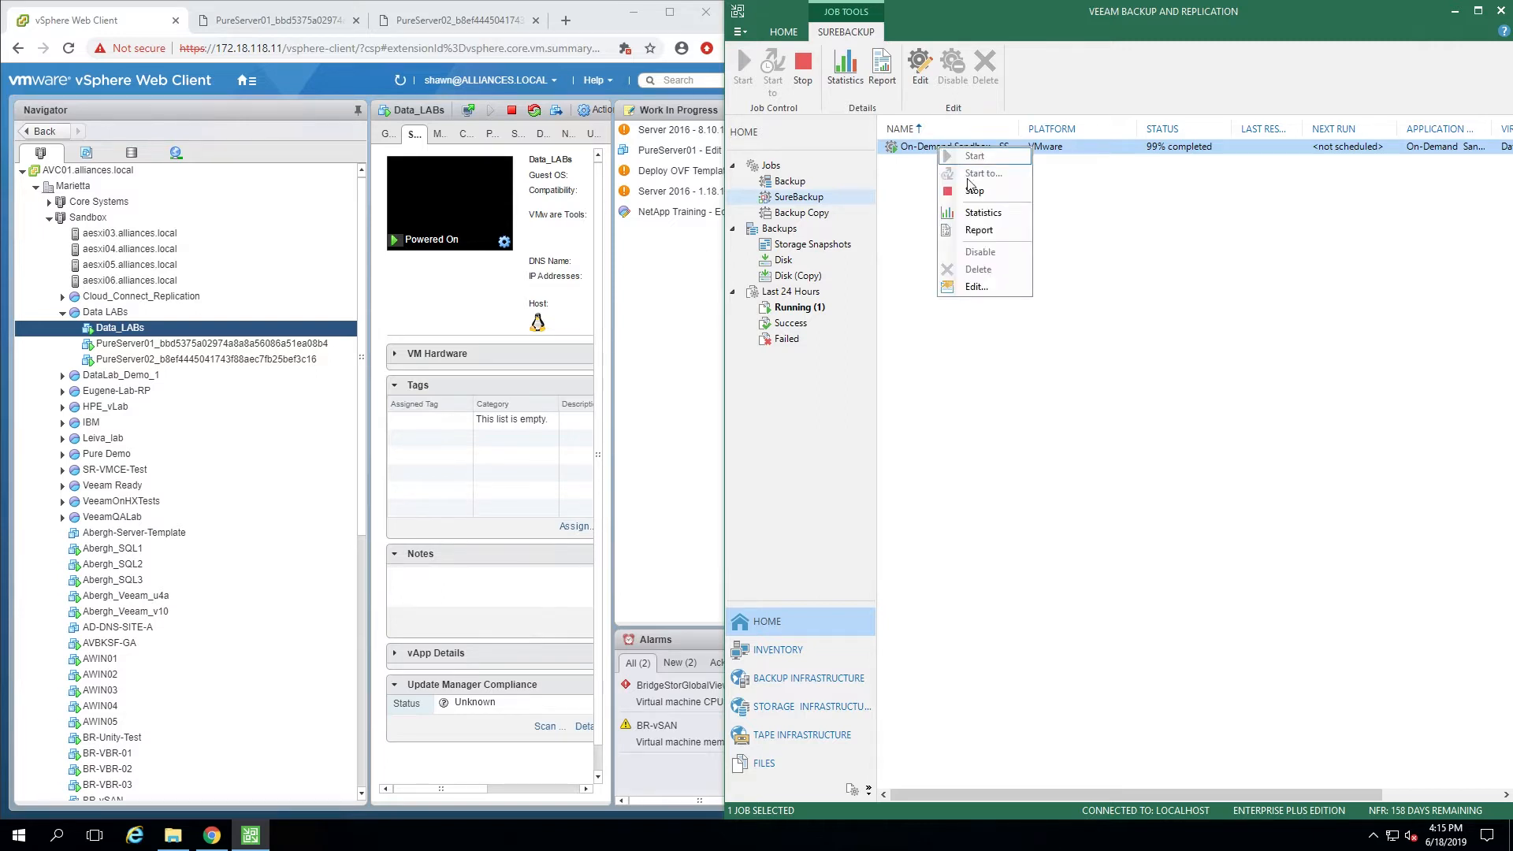
{"action": "left_click", "coordinate": [976, 287]}
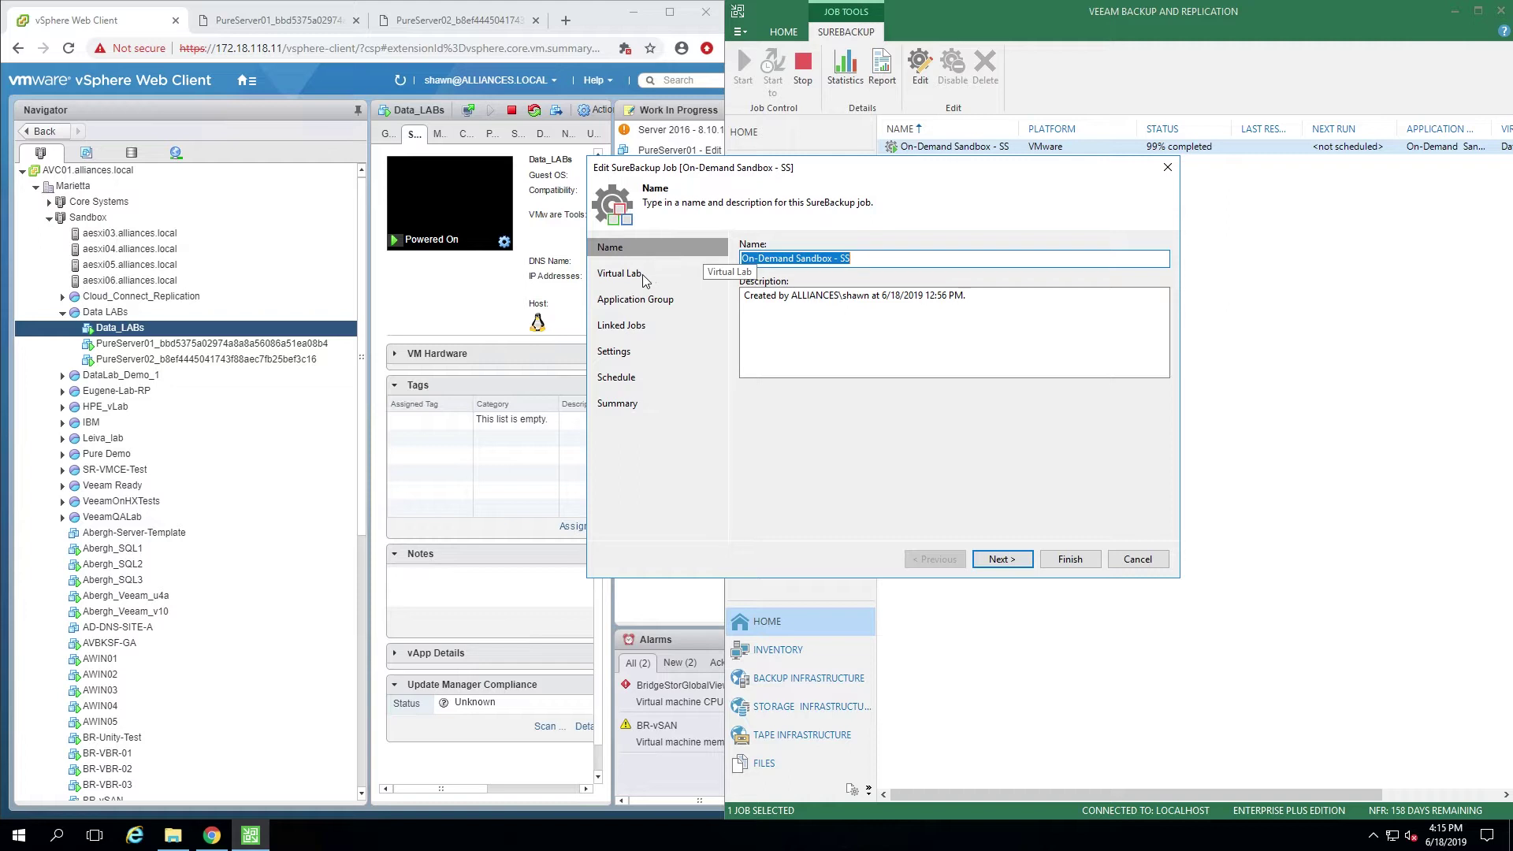
{"action": "mouse_move", "coordinate": [635, 299]}
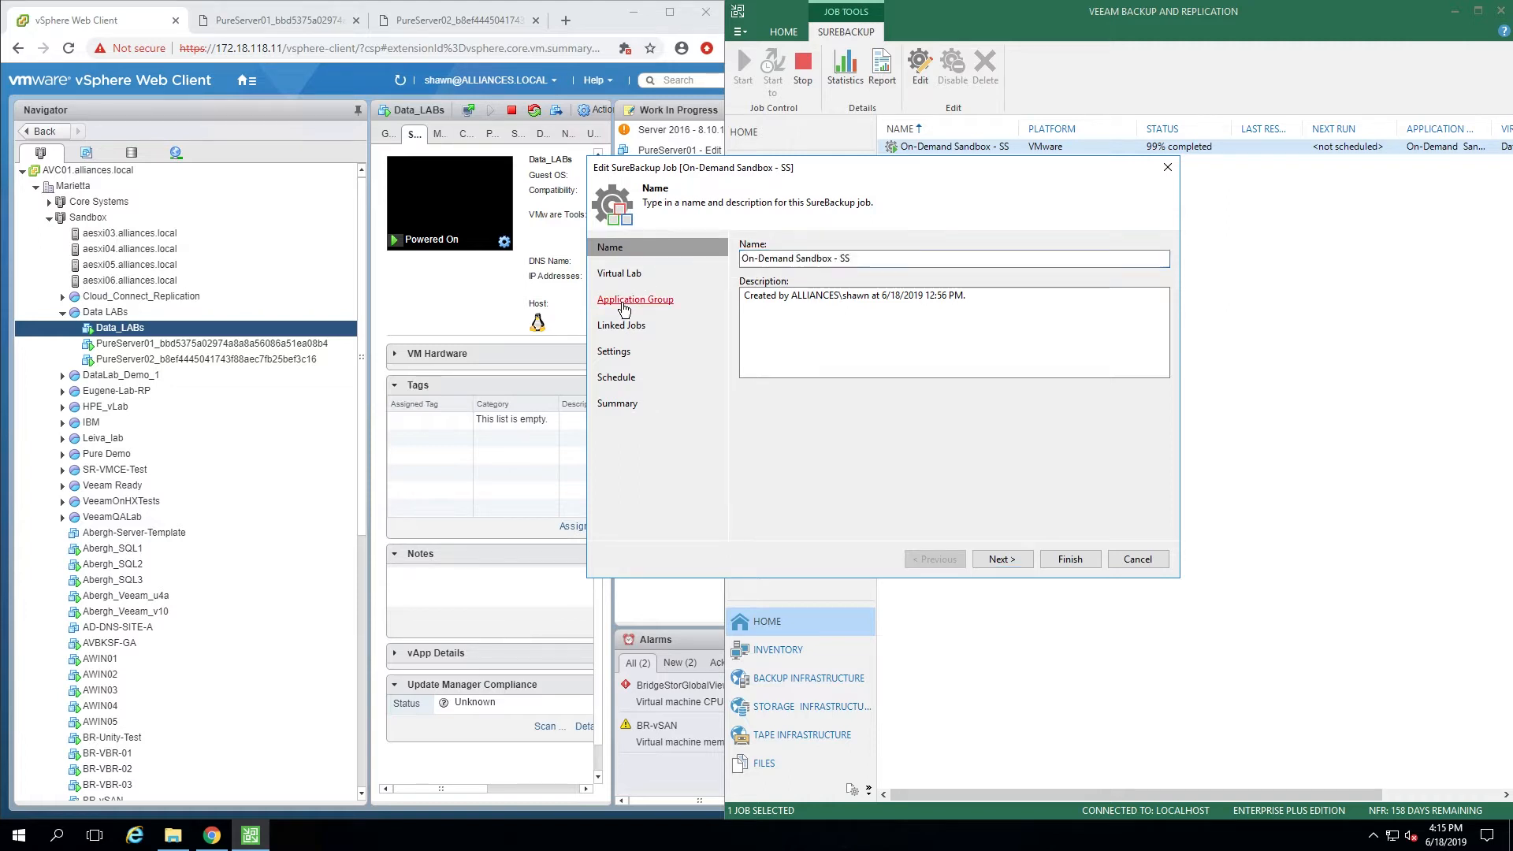
Review the job's application group VMs and snapshot sources, then cancel the wizard
{"action": "left_click", "coordinate": [635, 299]}
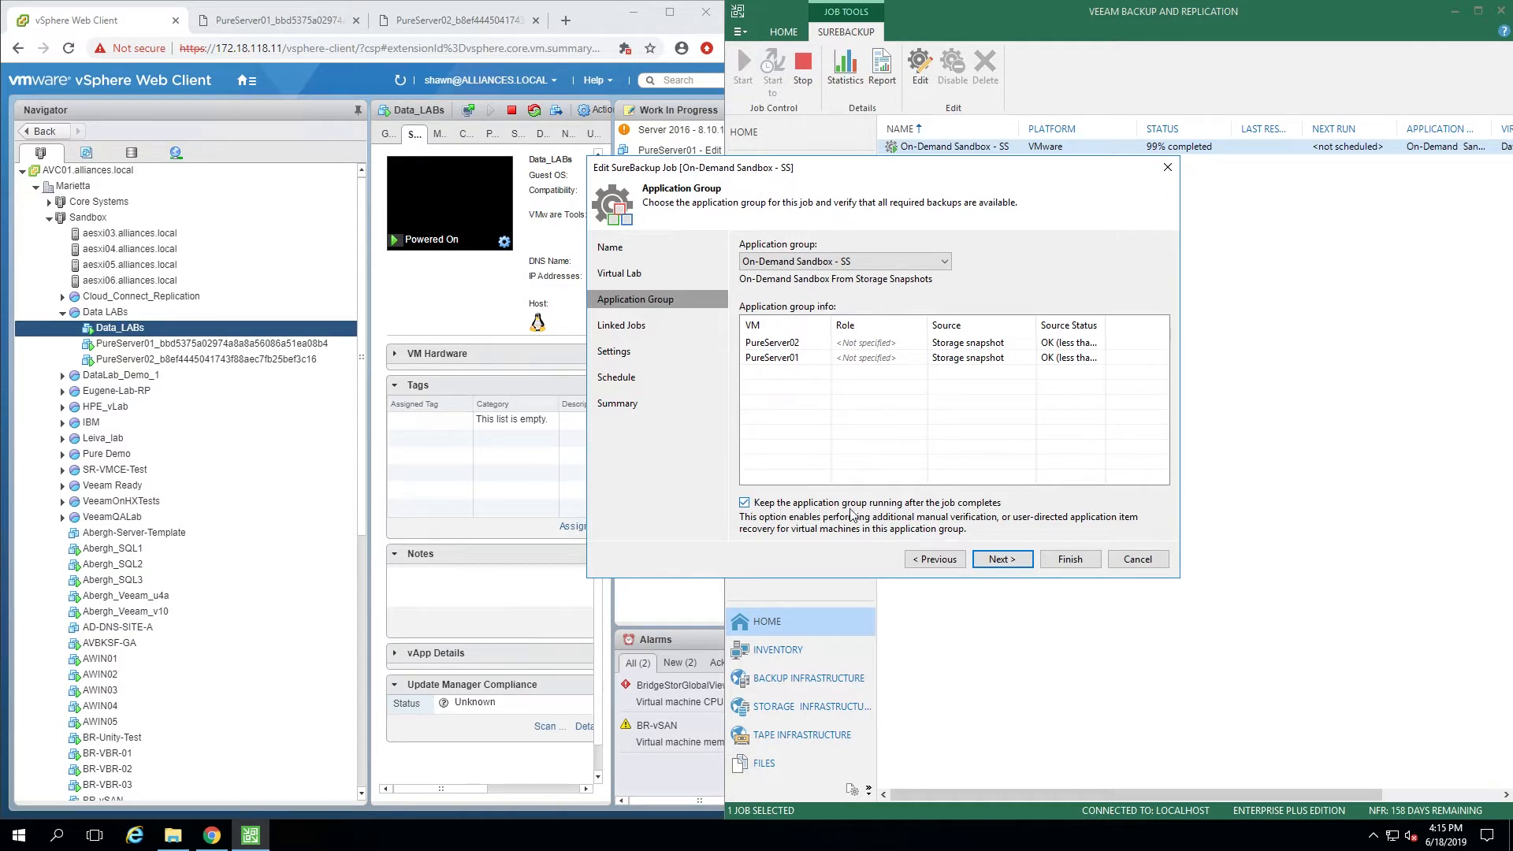
{"action": "mouse_move", "coordinate": [890, 512]}
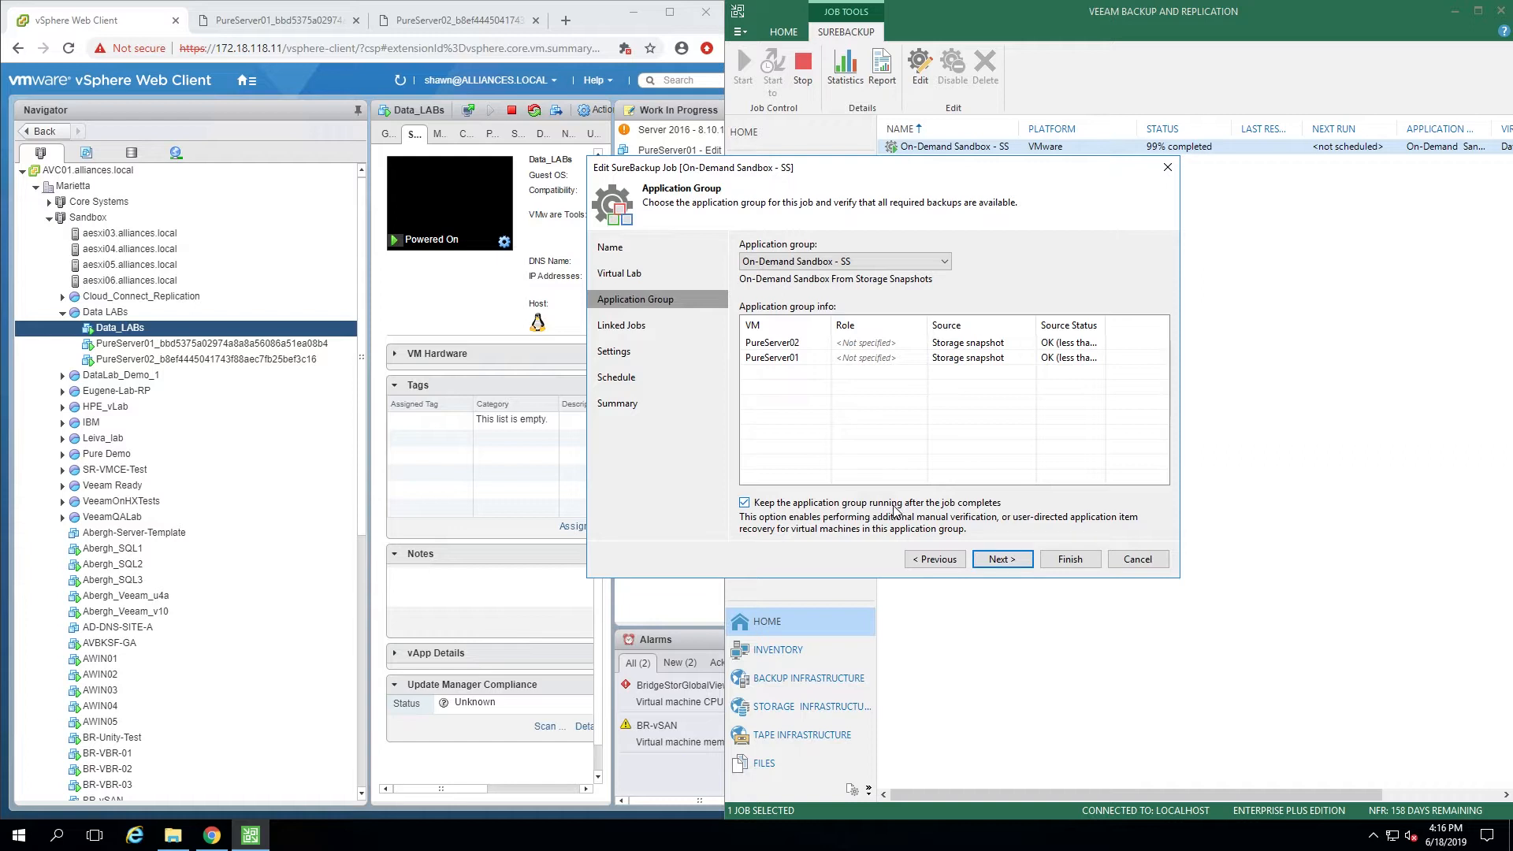
{"action": "mouse_move", "coordinate": [900, 509]}
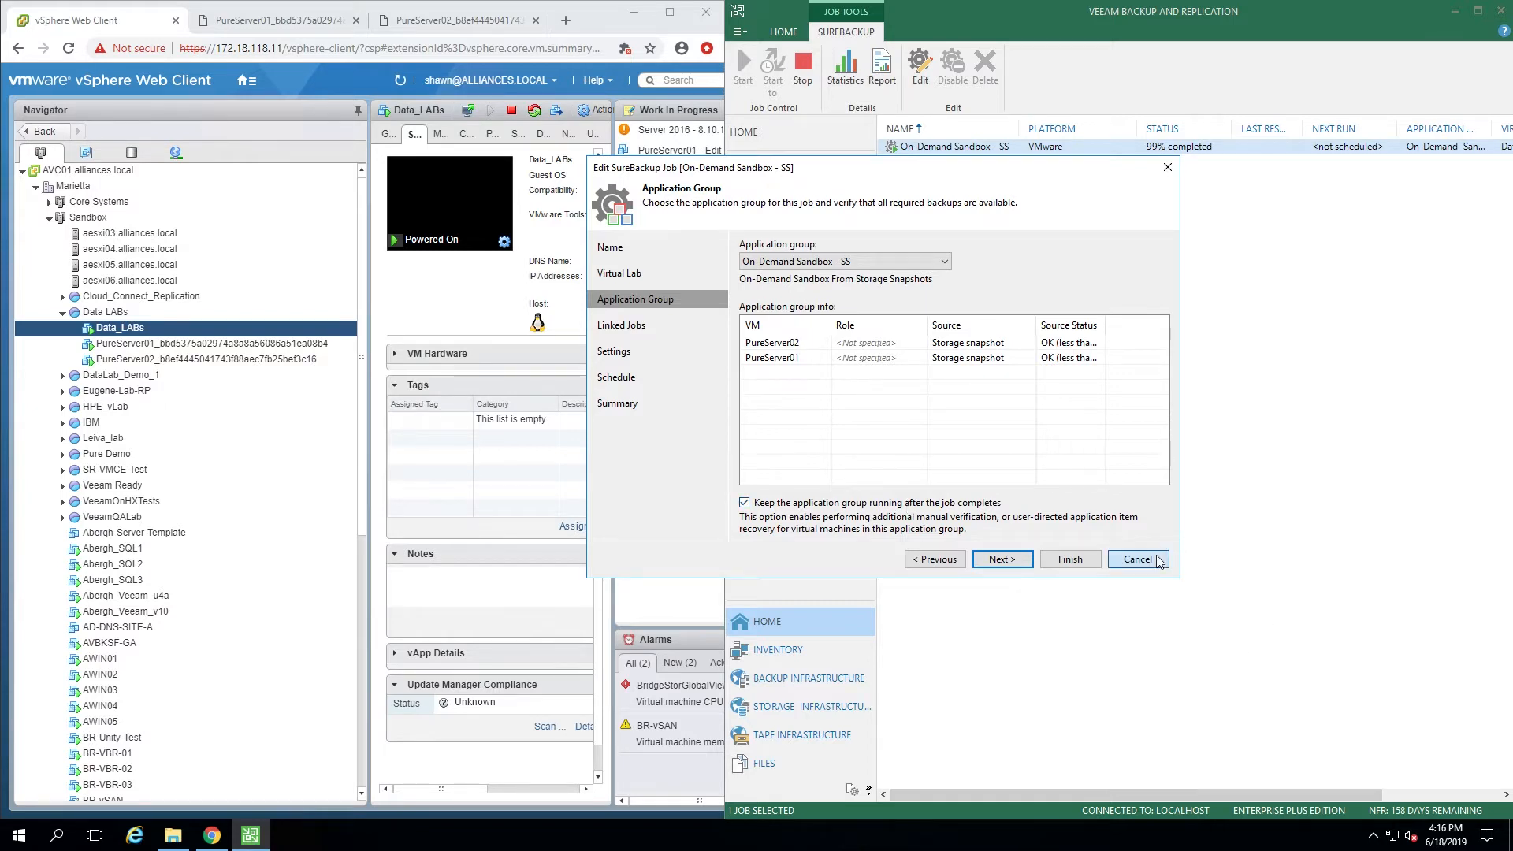
{"action": "left_click", "coordinate": [1136, 559]}
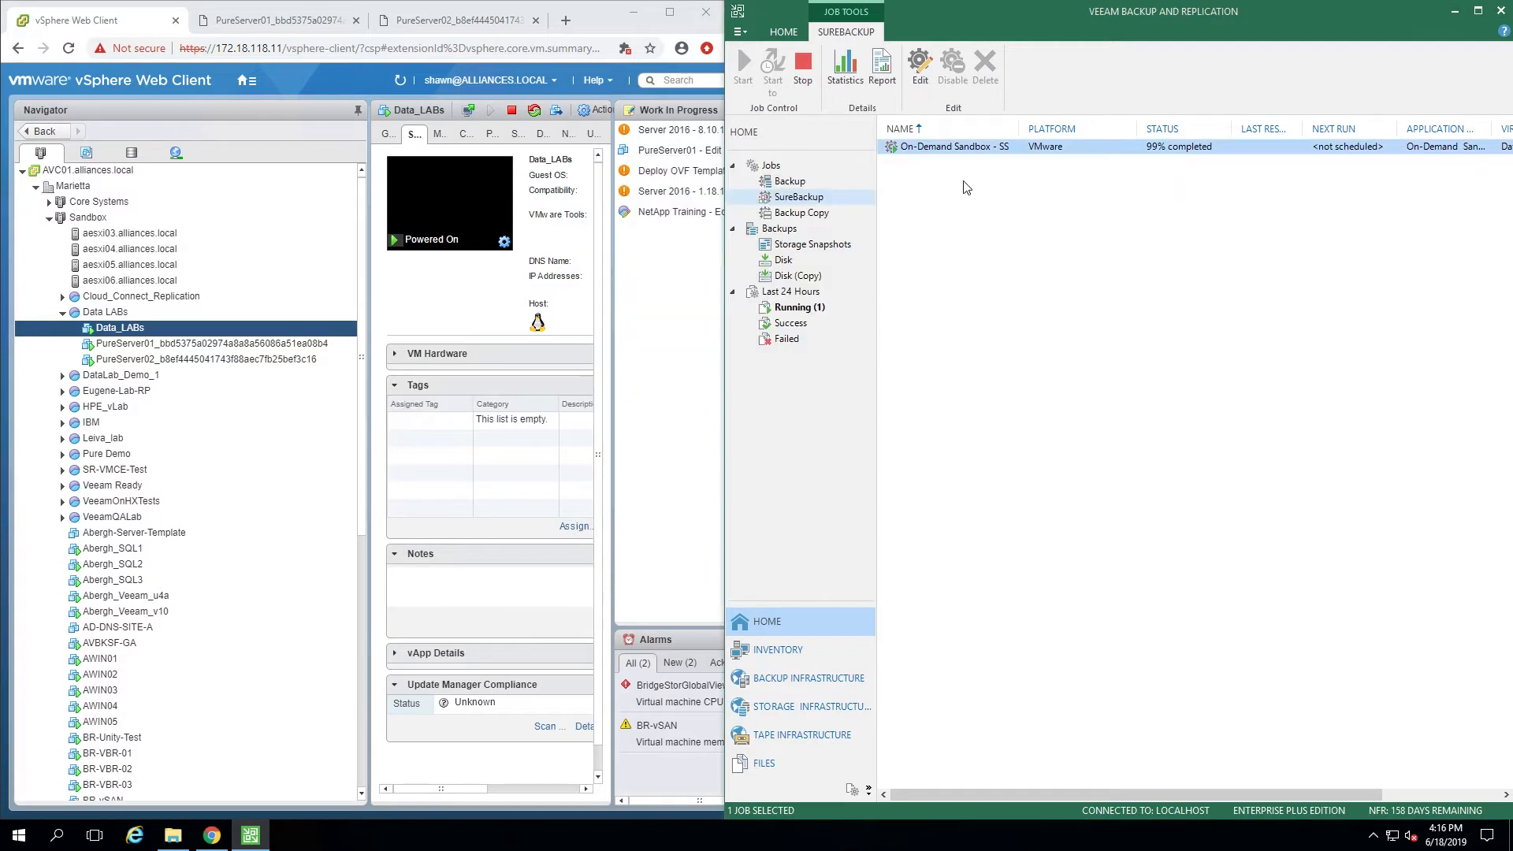
{"action": "mouse_move", "coordinate": [925, 152]}
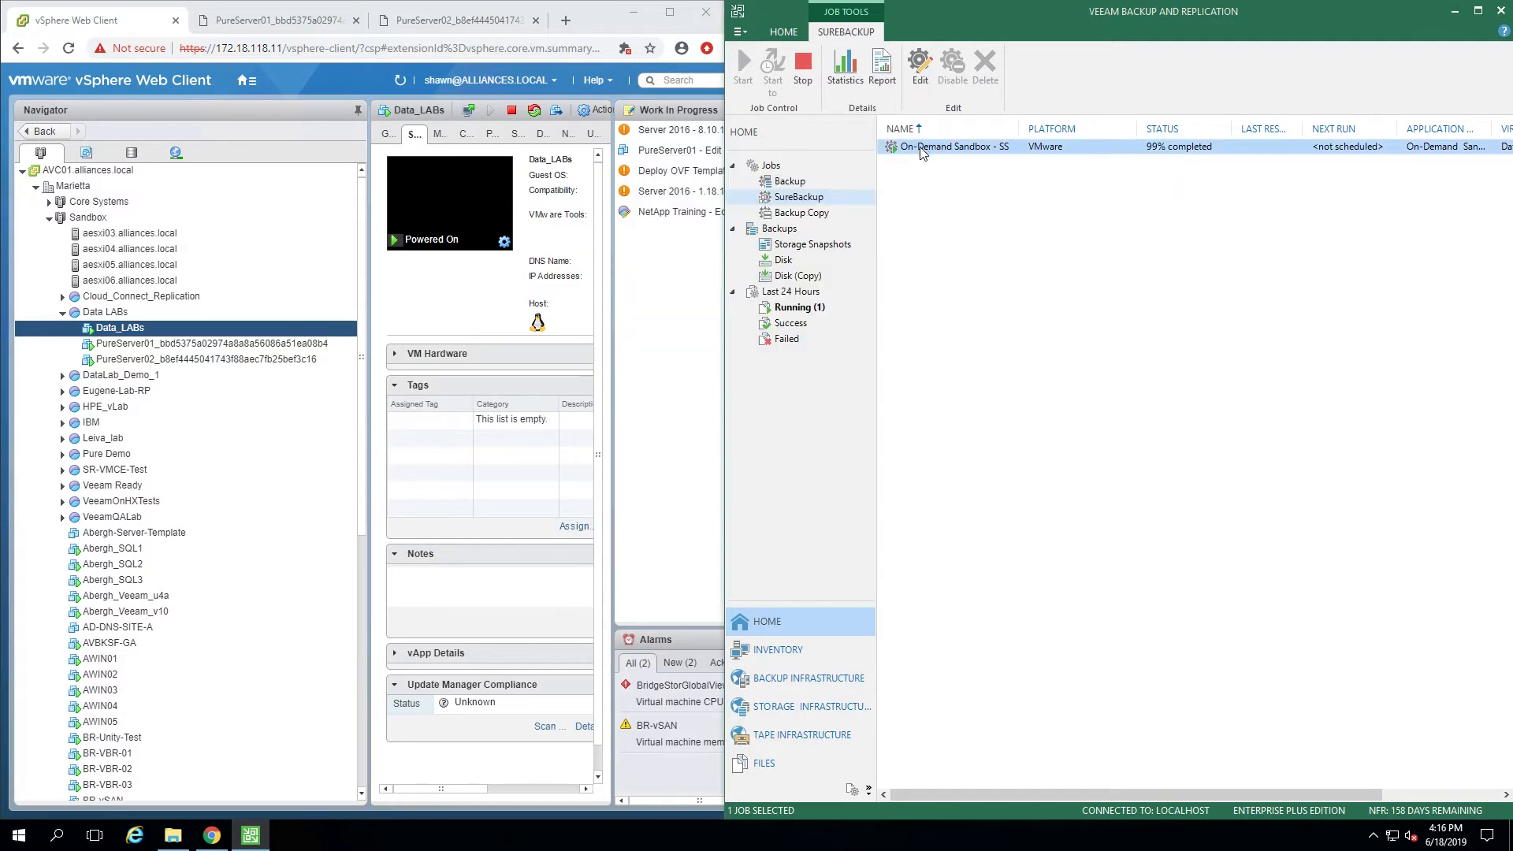
{"action": "mouse_move", "coordinate": [929, 158]}
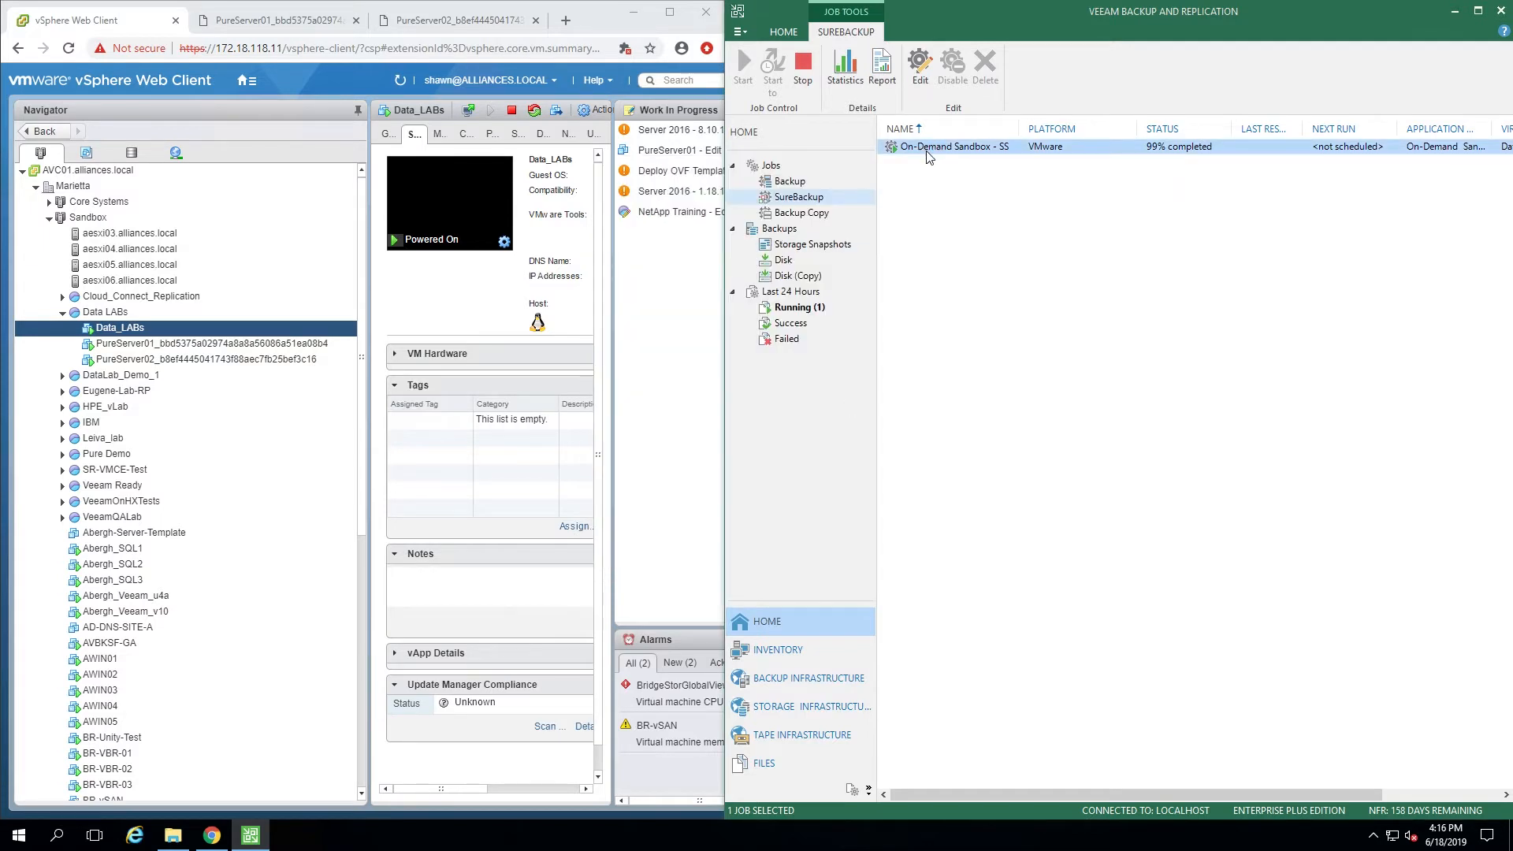
{"action": "mouse_move", "coordinate": [945, 153]}
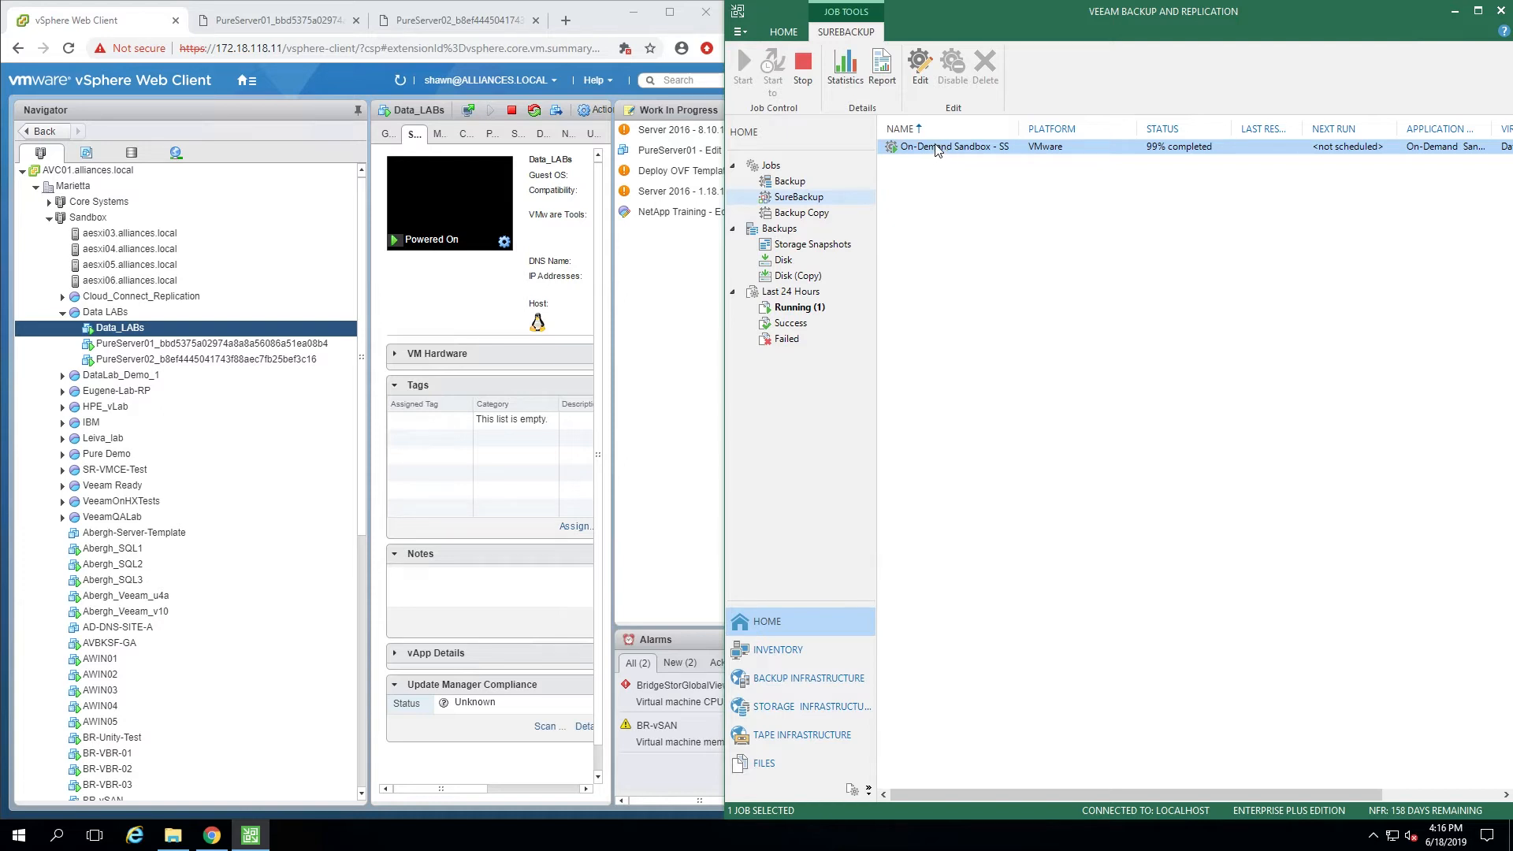
Reopen the On-Demand Sandbox - SS session details from the SureBackup jobs list
{"action": "double_click", "coordinate": [950, 146]}
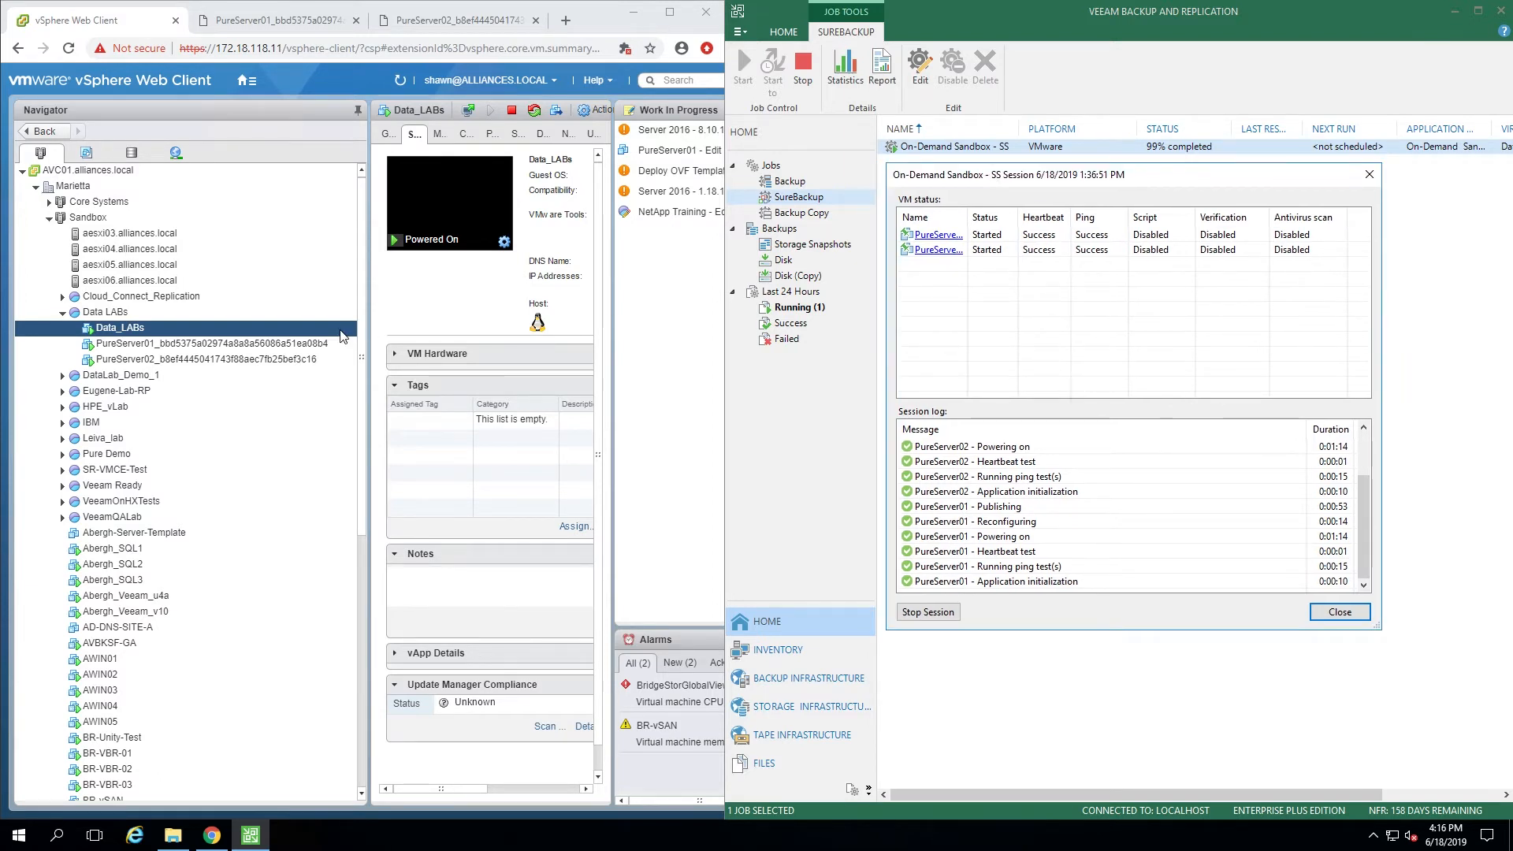
{"action": "left_click", "coordinate": [202, 343]}
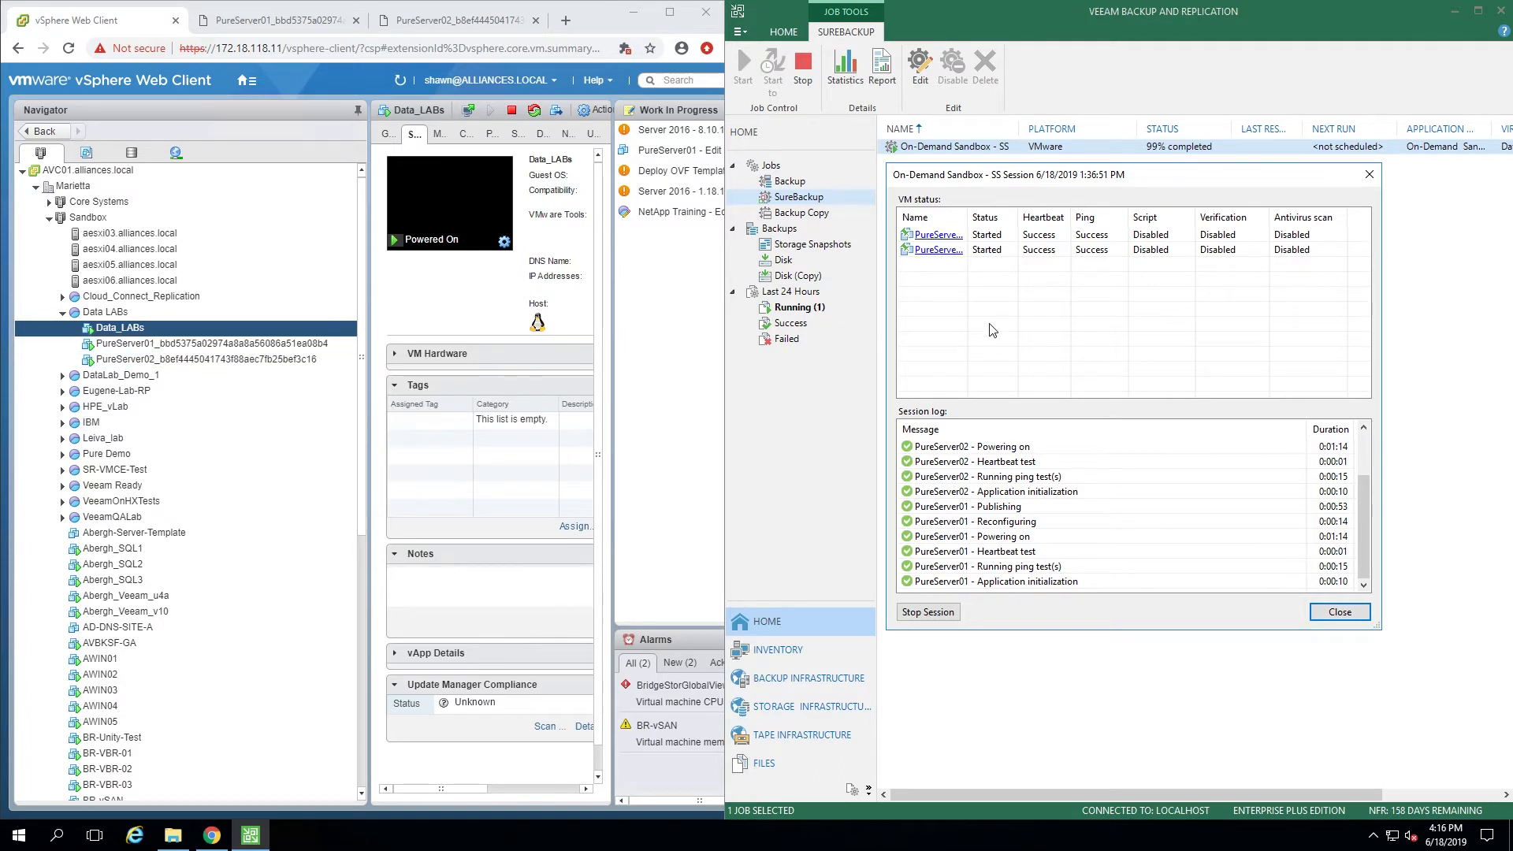
{"action": "mouse_move", "coordinate": [1028, 335]}
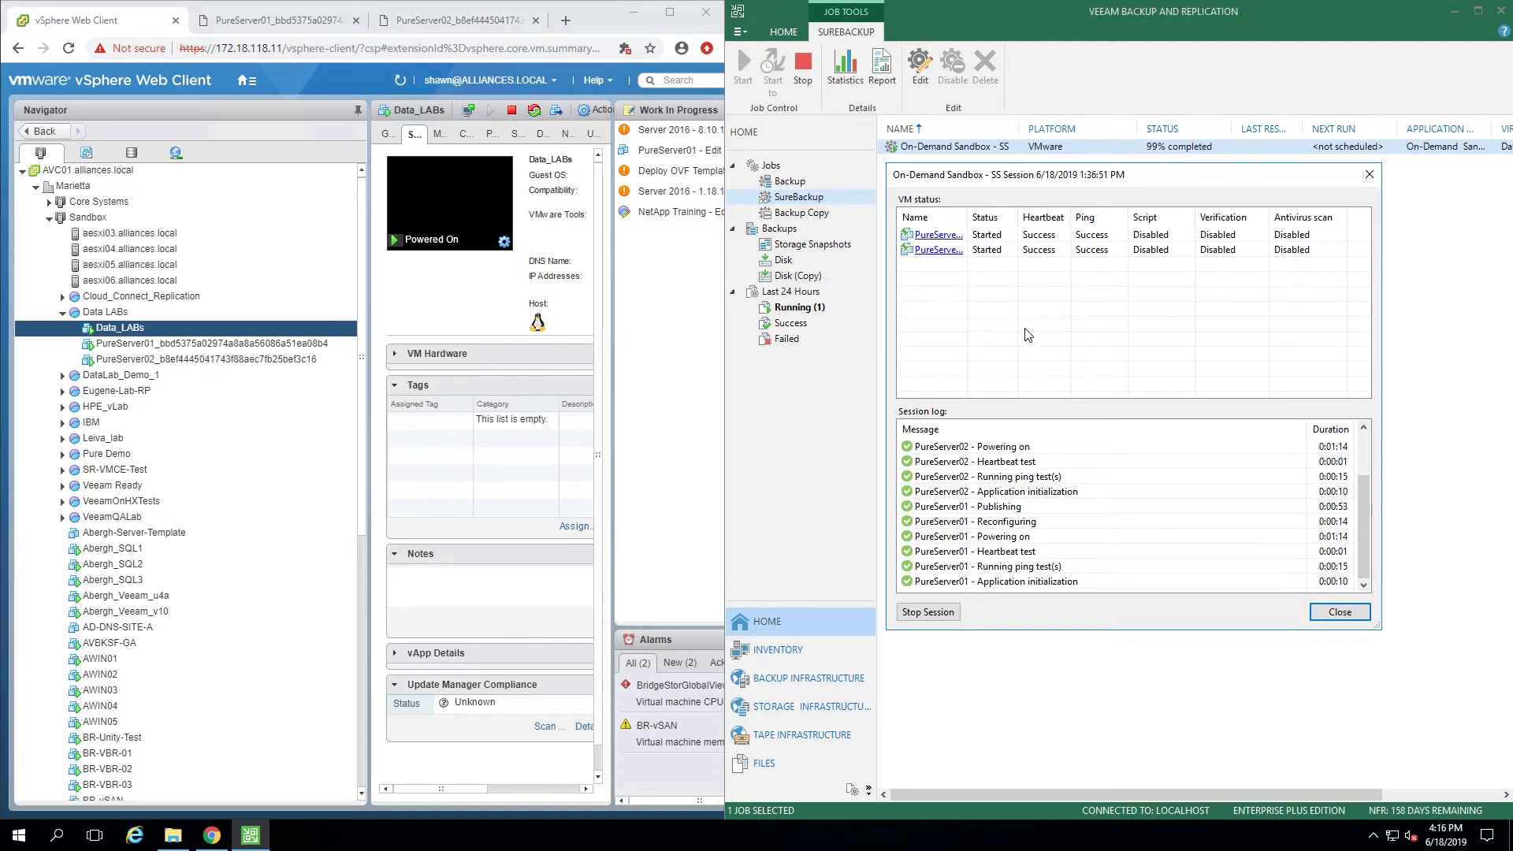
{"action": "mouse_move", "coordinate": [1015, 336]}
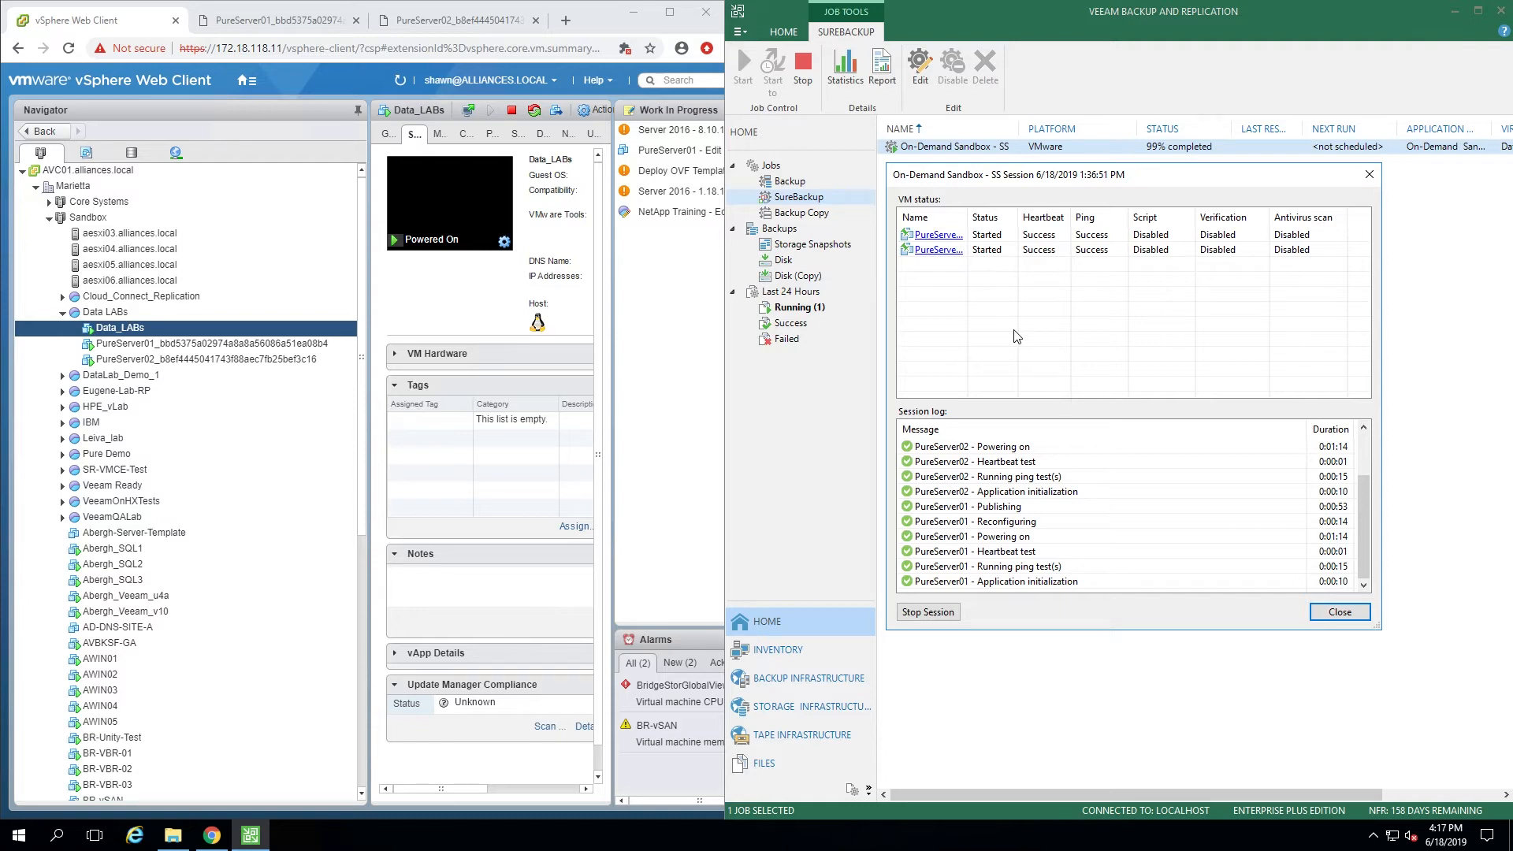
{"action": "mouse_move", "coordinate": [993, 589]}
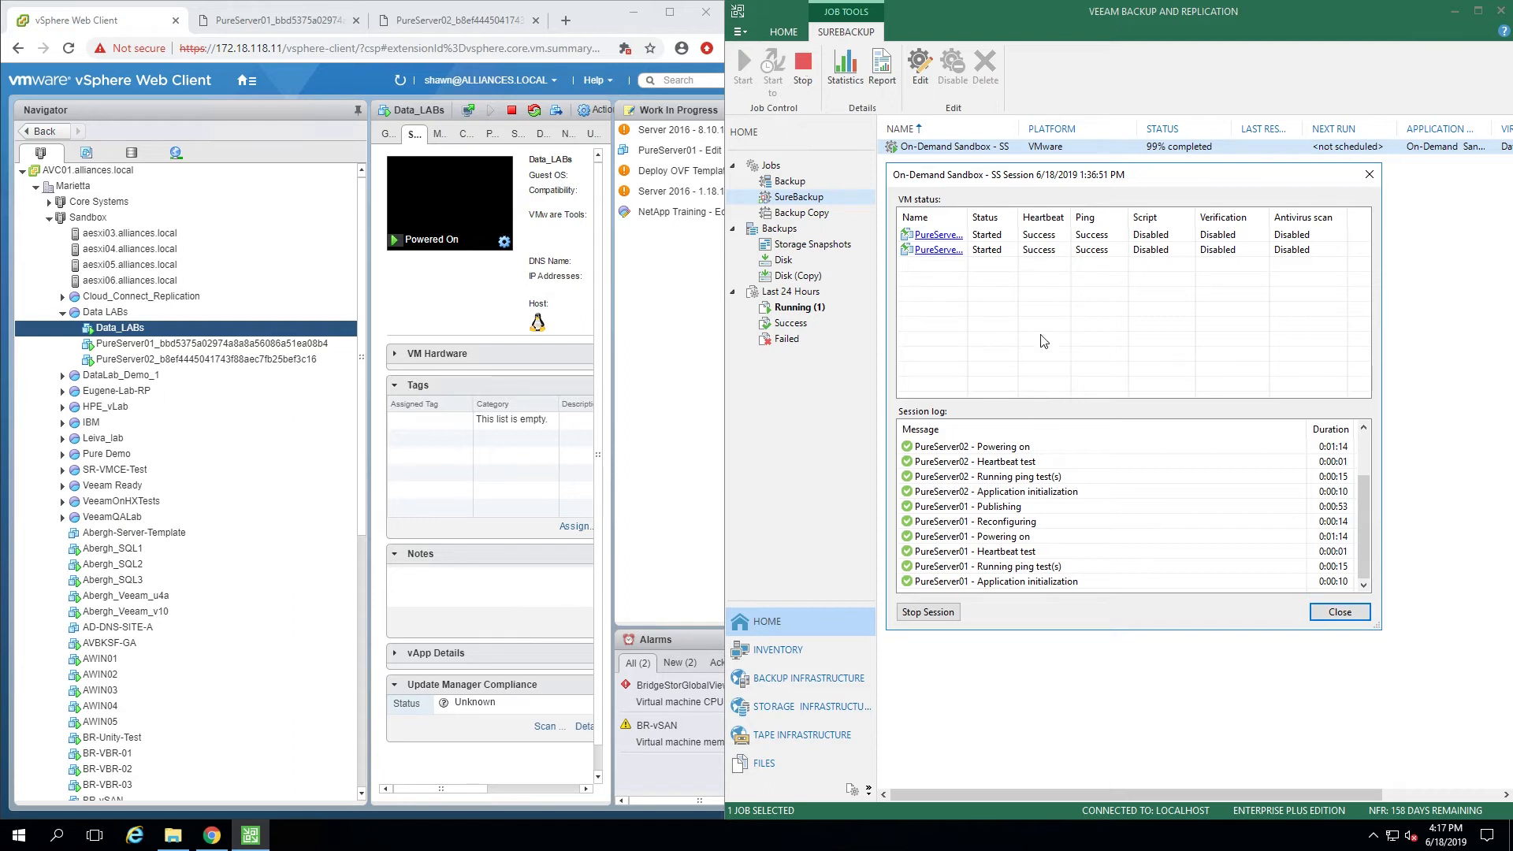
{"action": "mouse_move", "coordinate": [927, 611]}
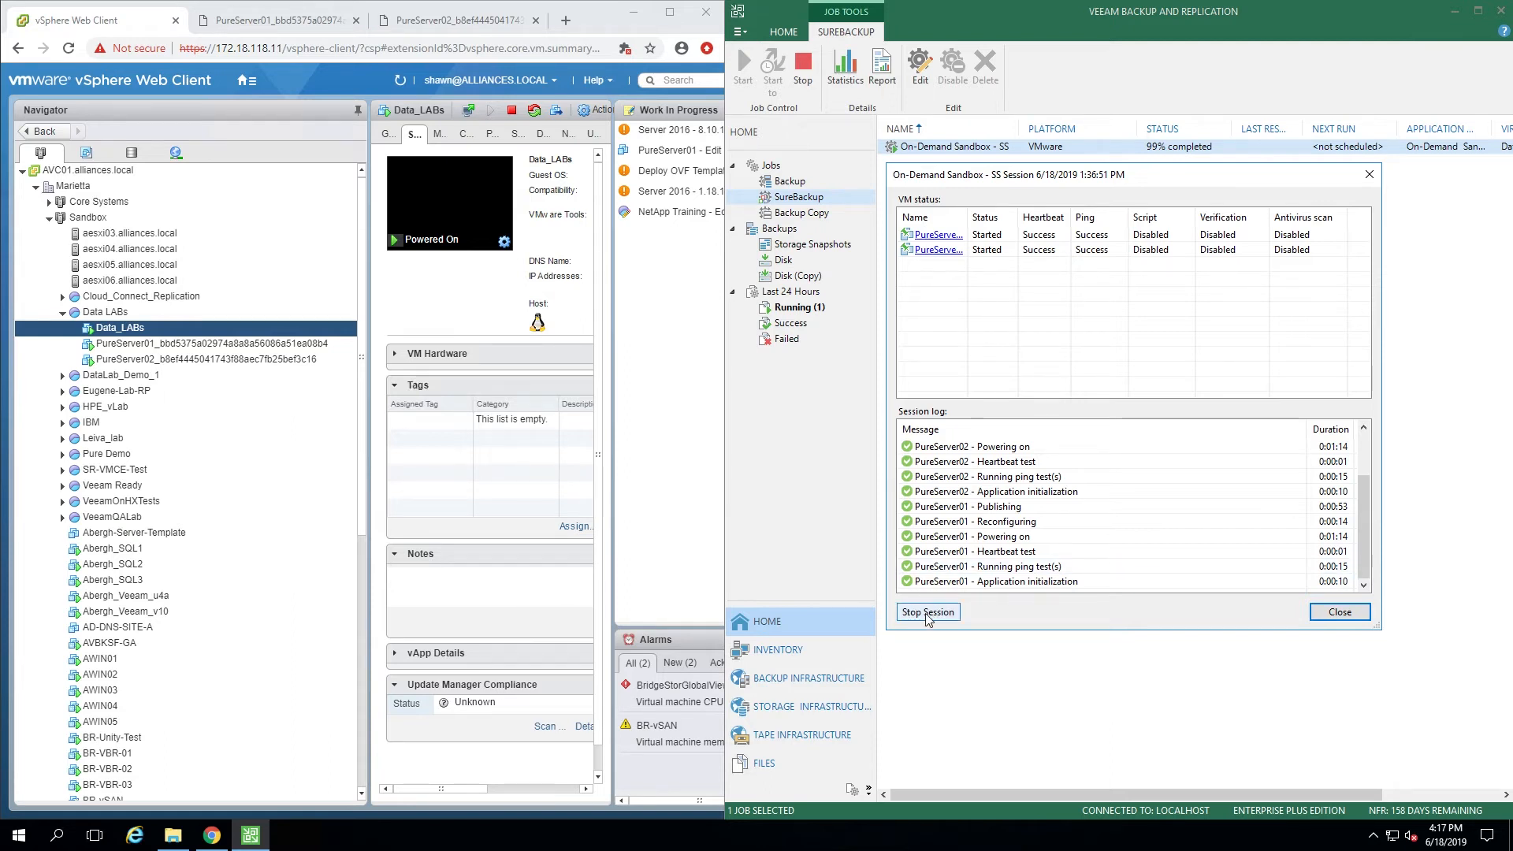
{"action": "mouse_move", "coordinate": [1177, 336]}
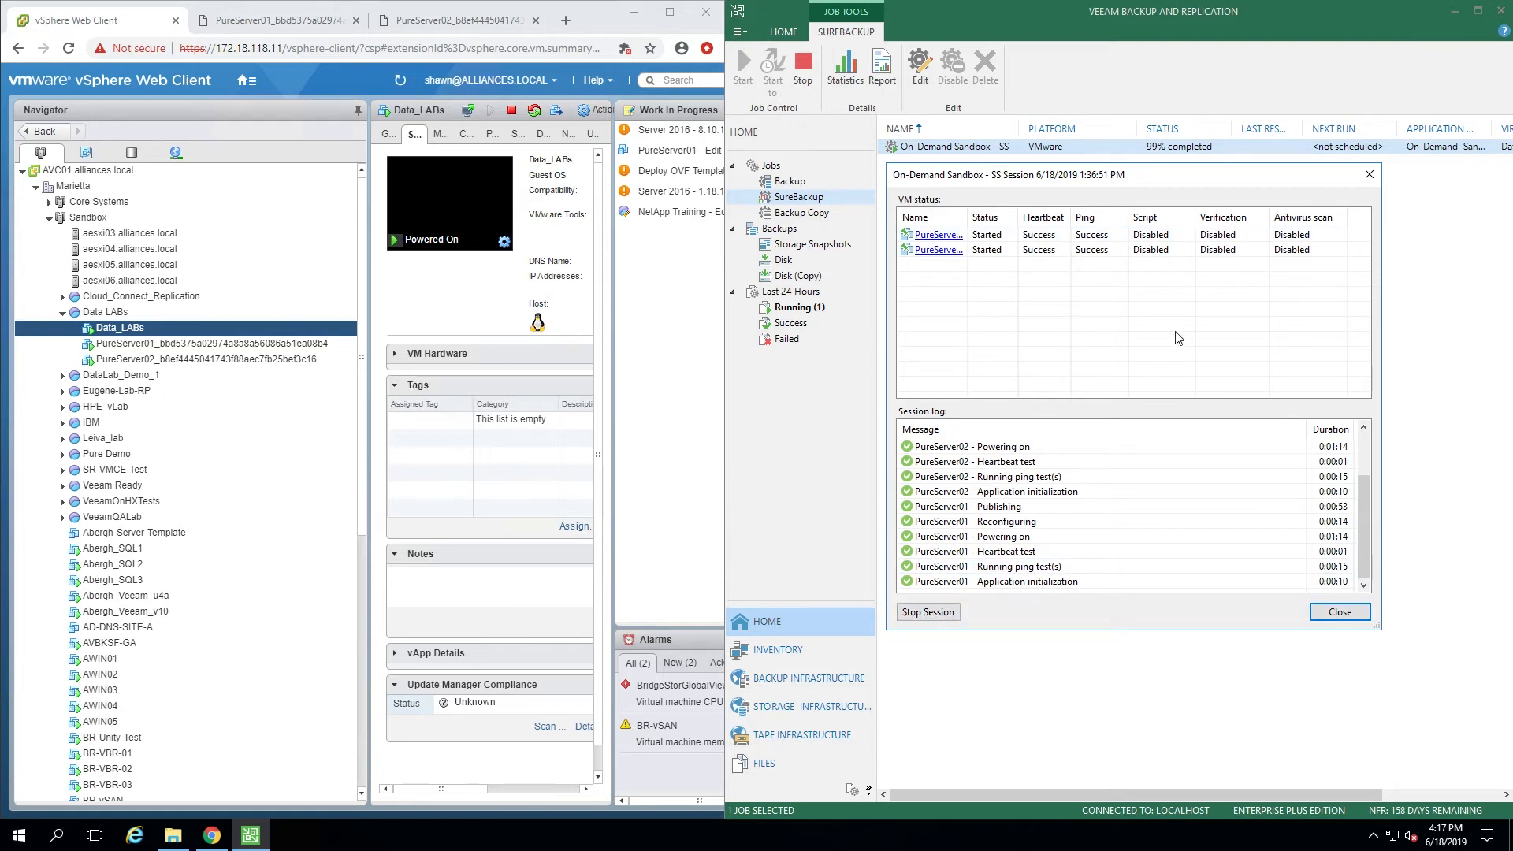
Stop the On-Demand Sandbox - SS session, confirm, and follow PureServer01 powering off
{"action": "left_click", "coordinate": [926, 612]}
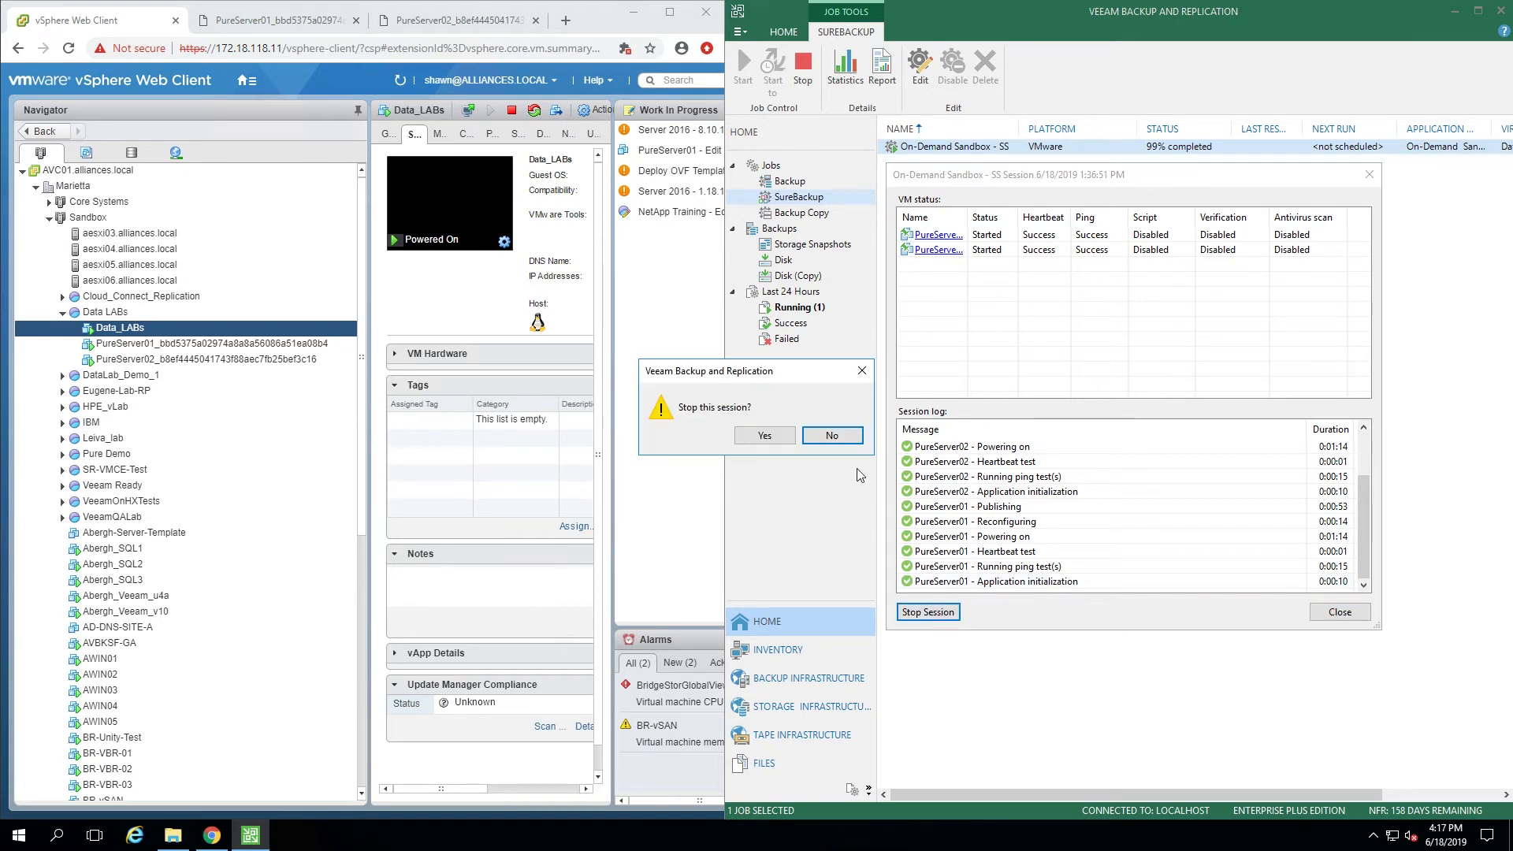
{"action": "left_click", "coordinate": [763, 435]}
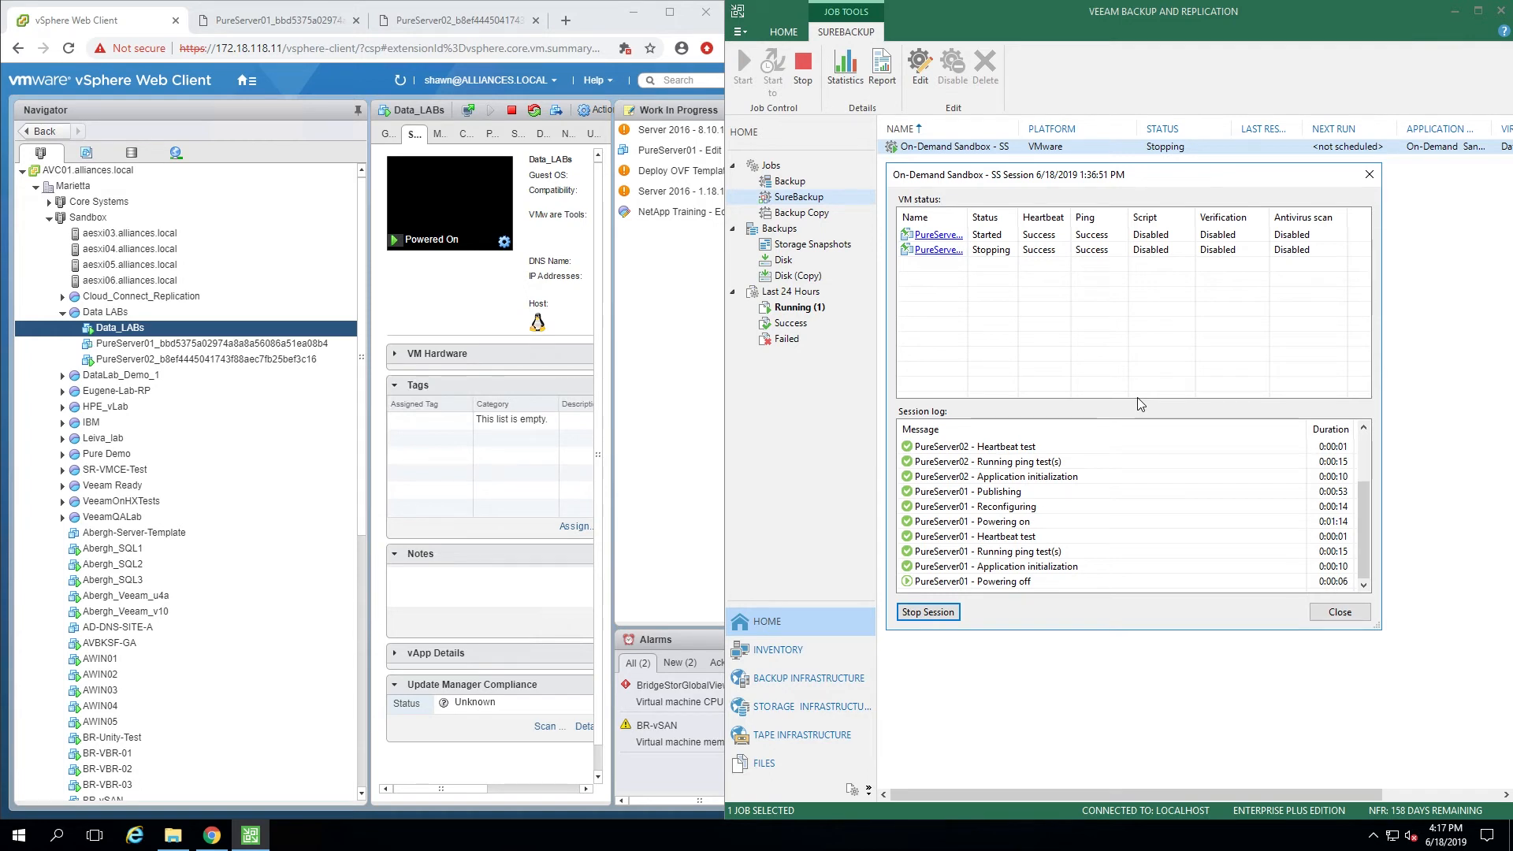
{"action": "scroll", "scroll_direction": "down", "scroll_amount": 3}
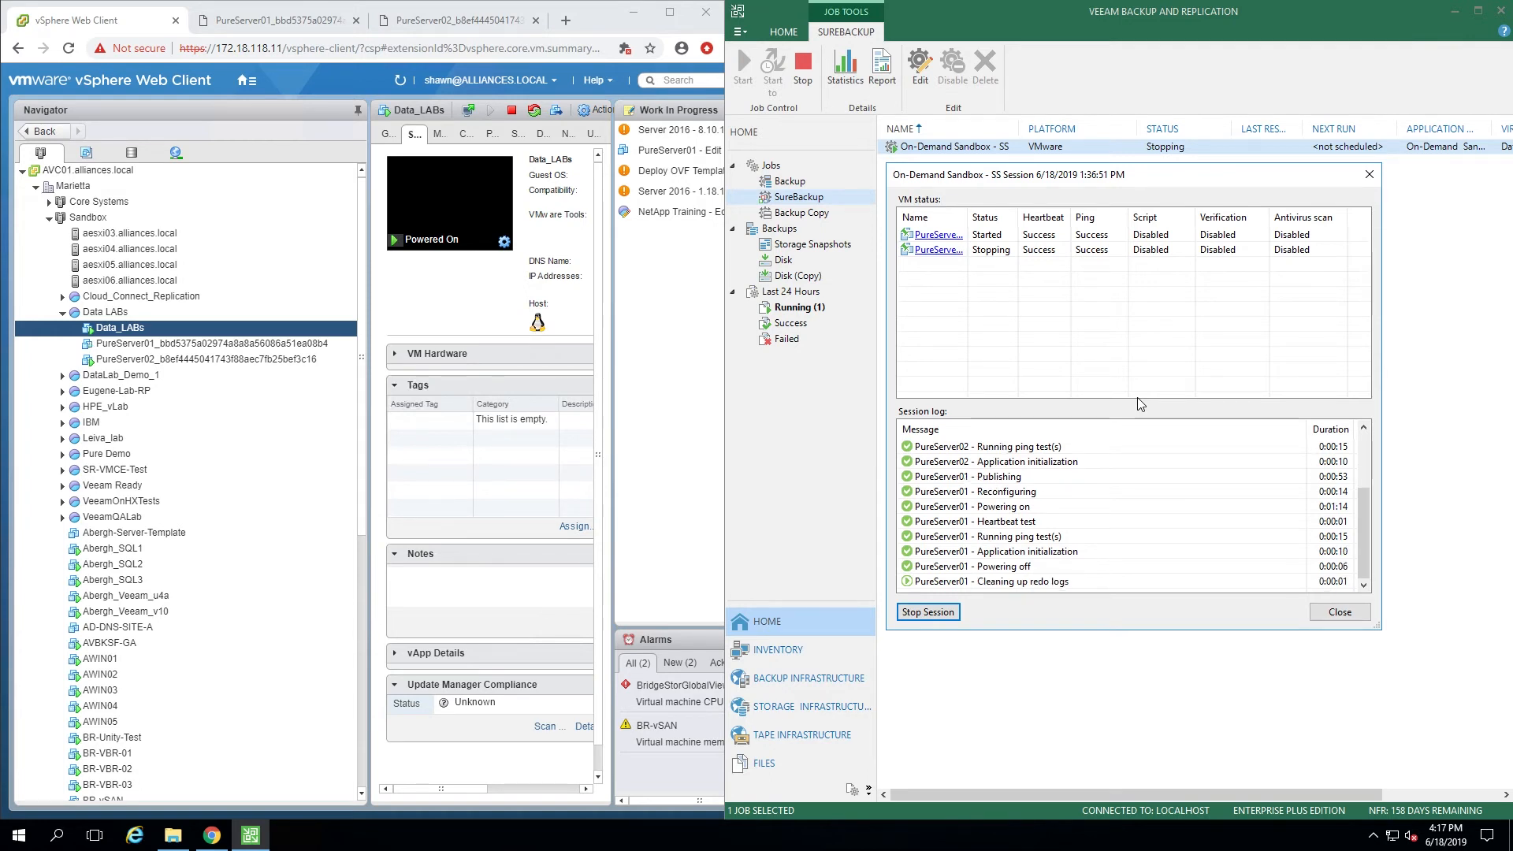